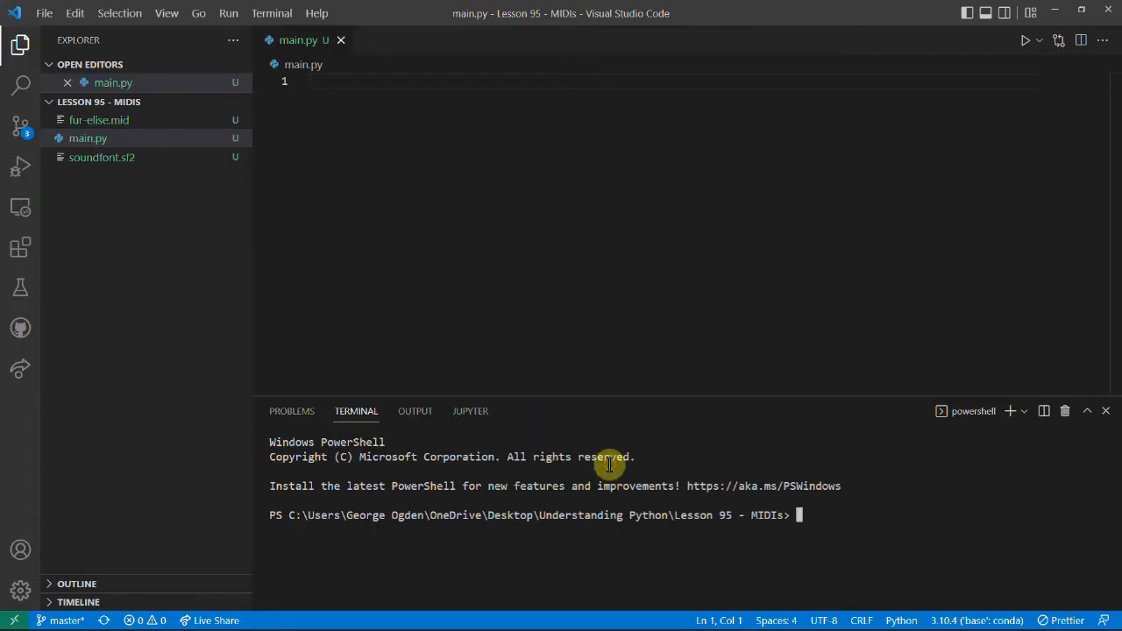
Pip install pydub, pyfluidsynth, pypianoroll and simpleaudio in the PowerShell terminal.
type("pip install")
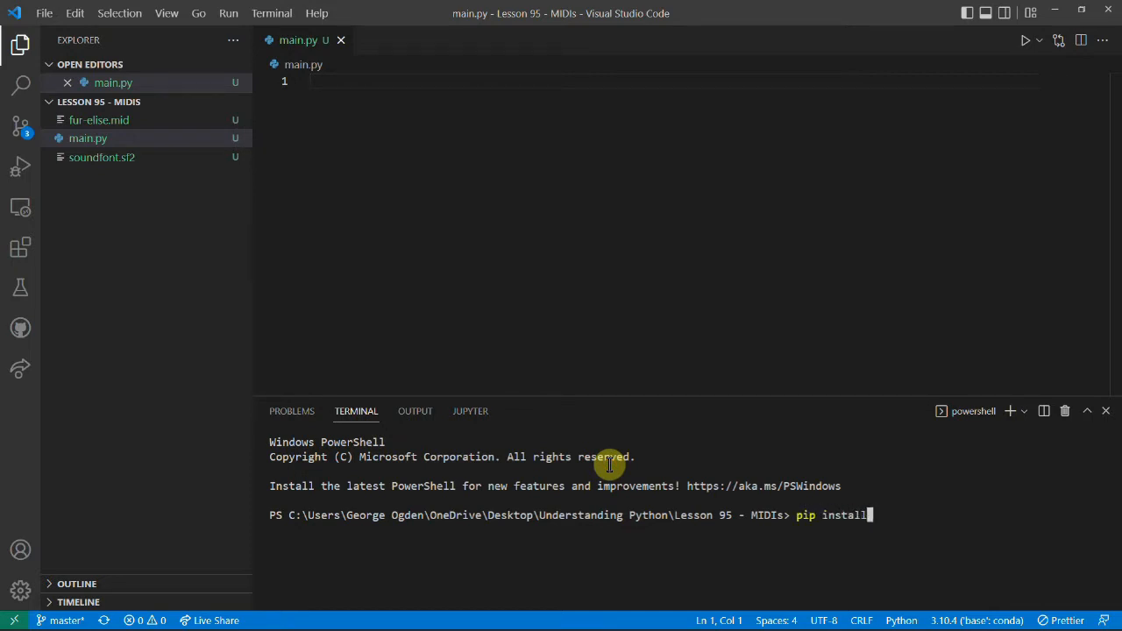
type("pydub")
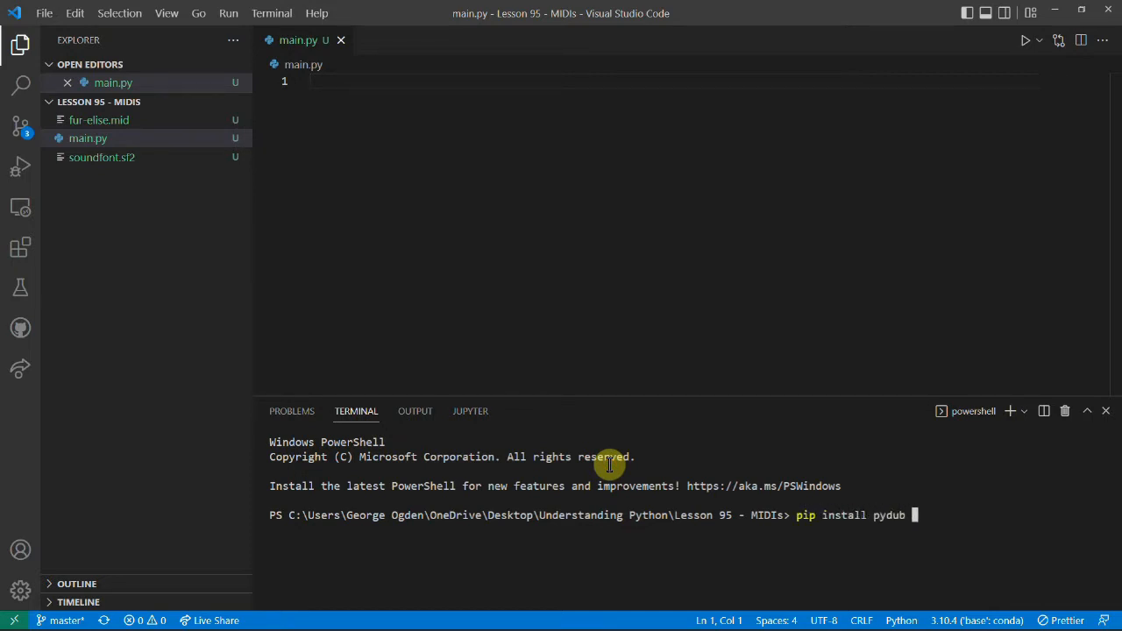
type("pyfluidsynth pypianoroll")
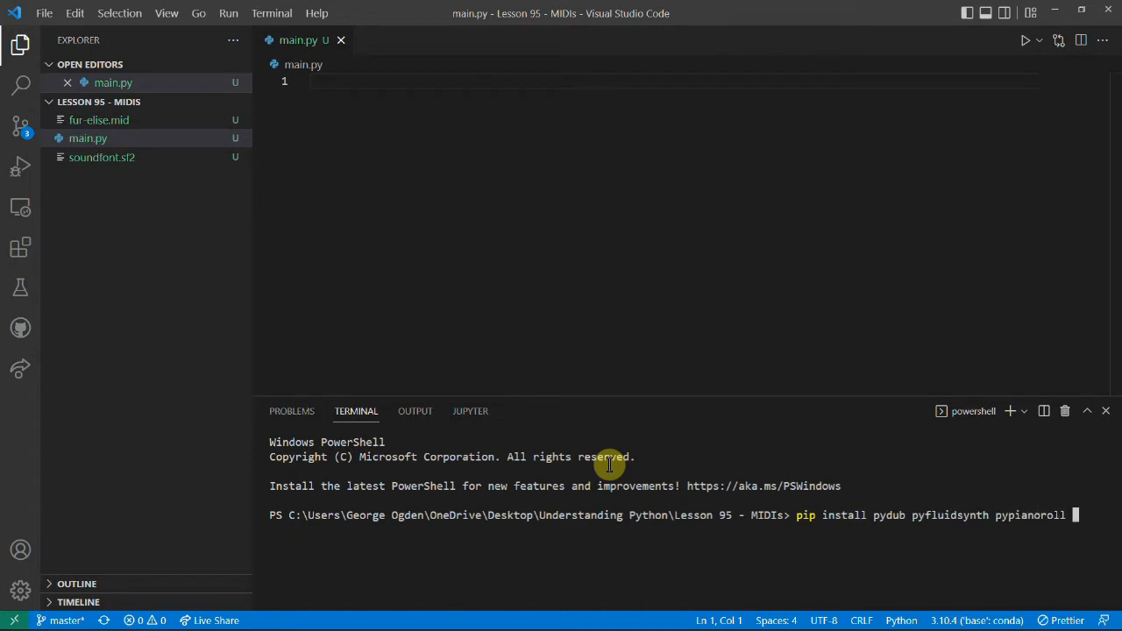
type("simpleaudio")
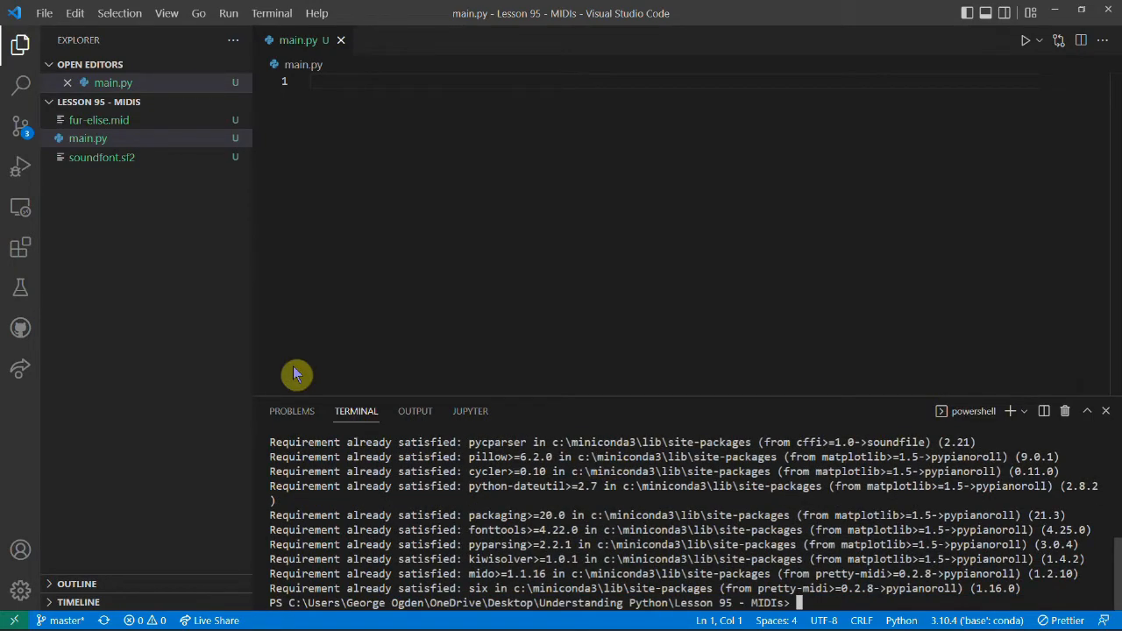
mouse_move(442, 222)
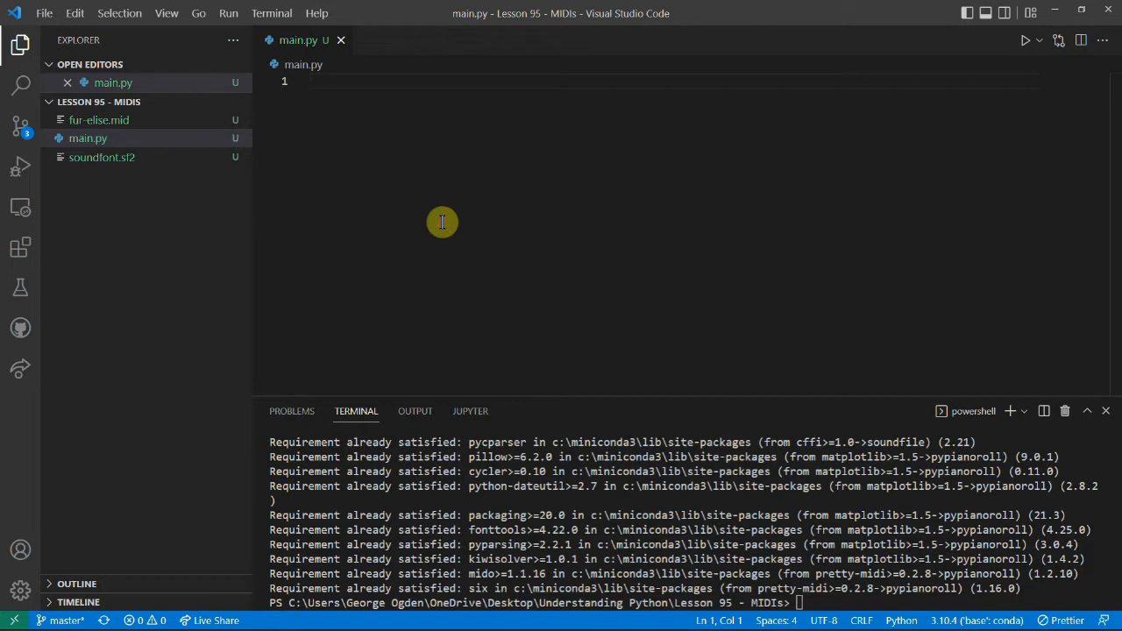
Import read and to_pretty_midi from pypianoroll at the top of main.py.
type("from")
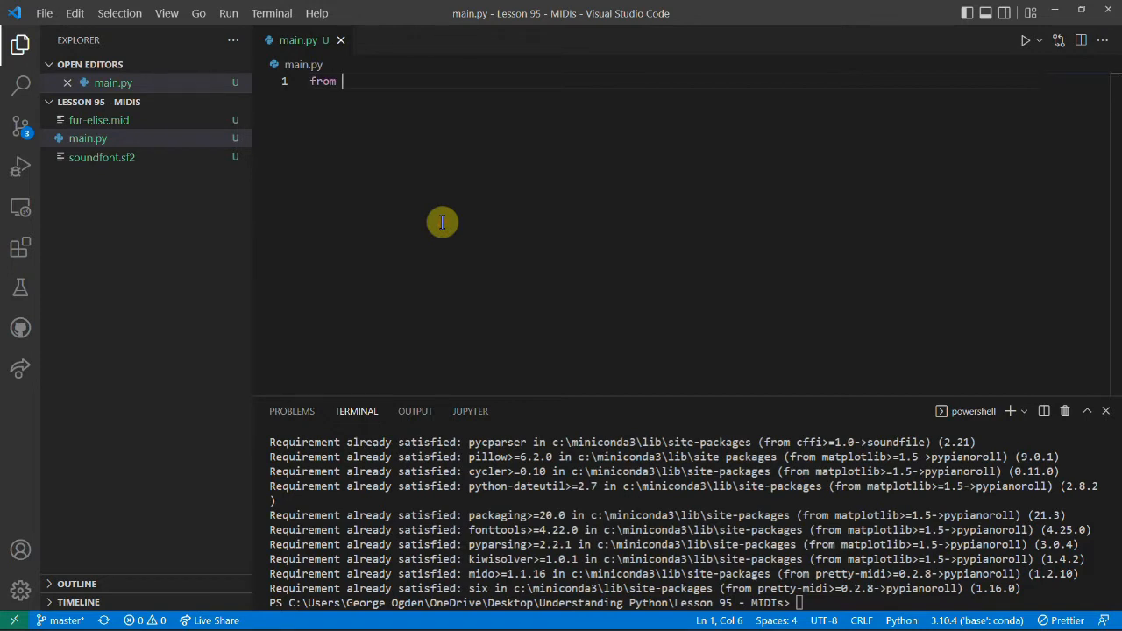
type("pypi")
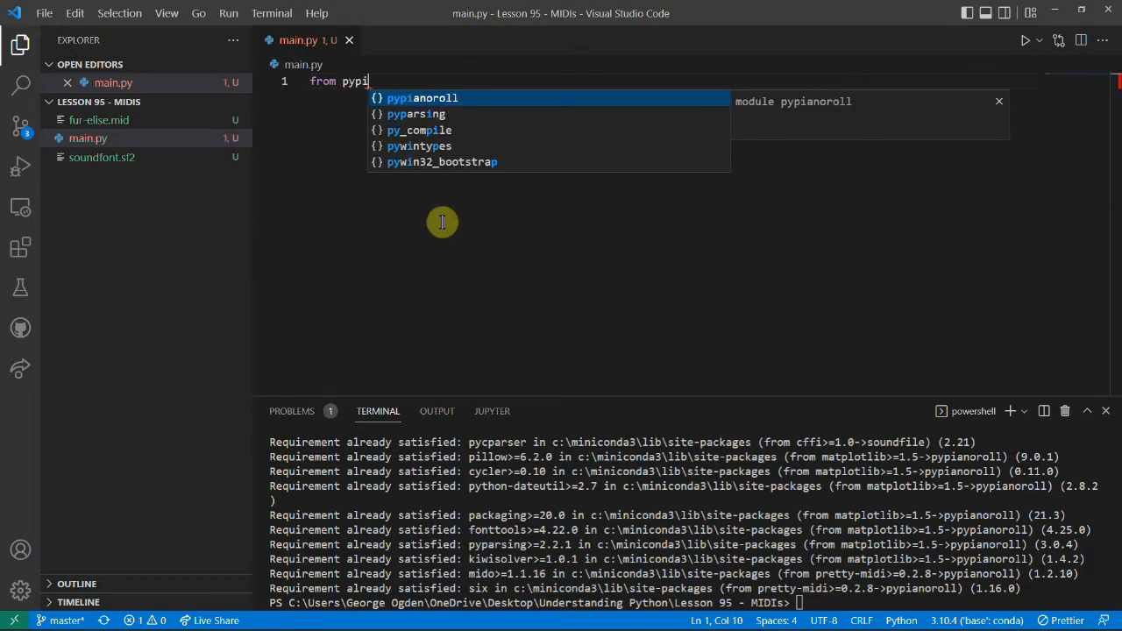
type("anoroll import read,")
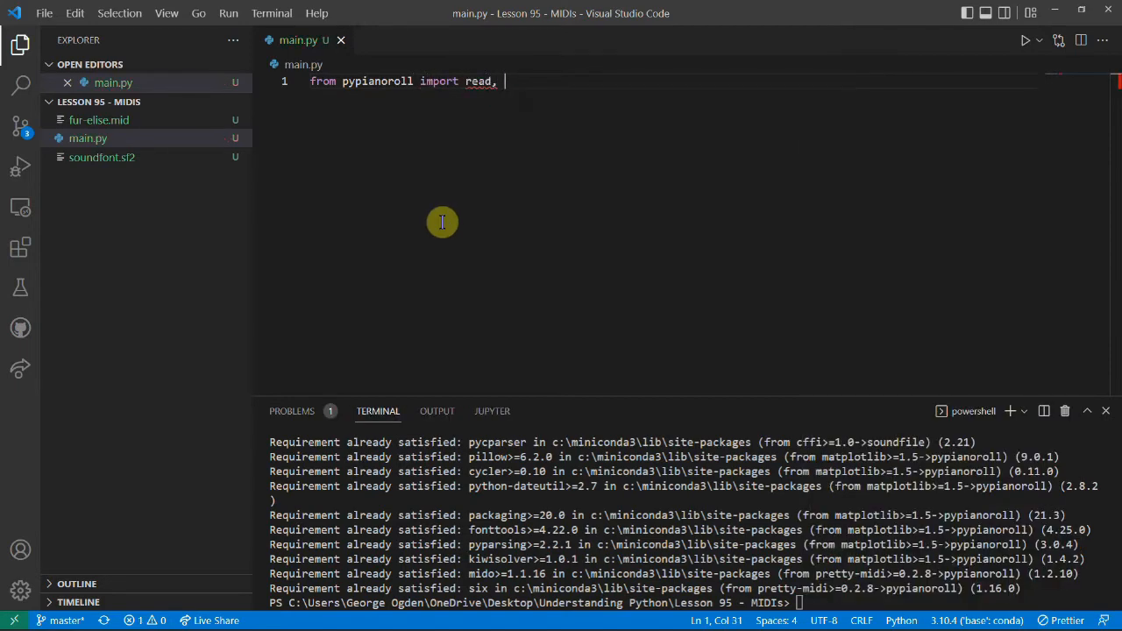
type("to_pretty_midi, StandardTrack")
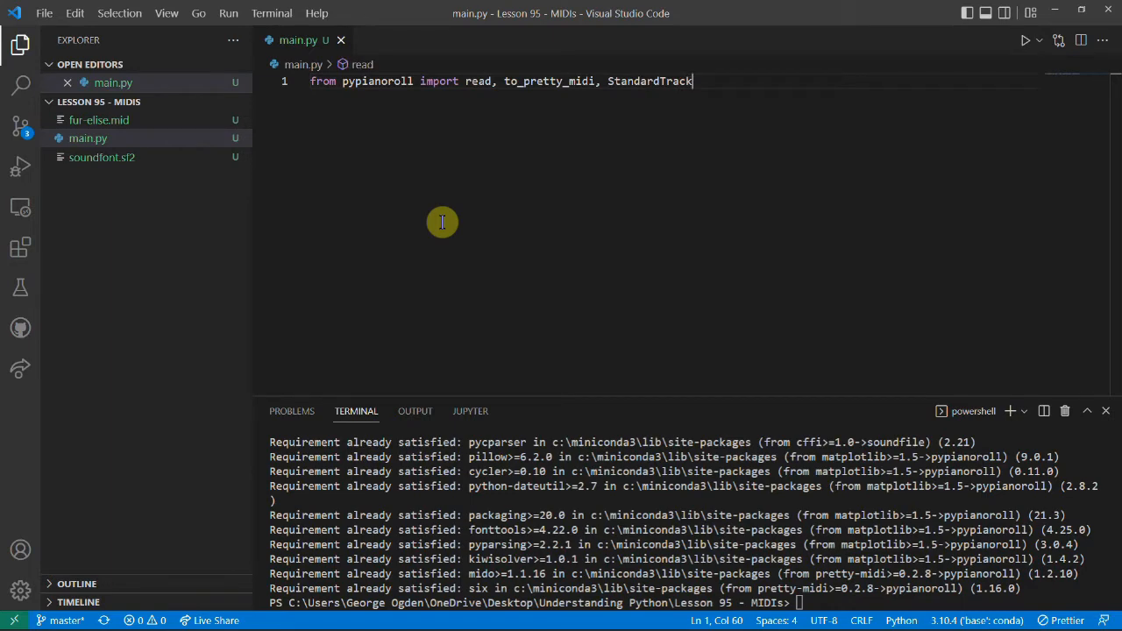
key("enter")
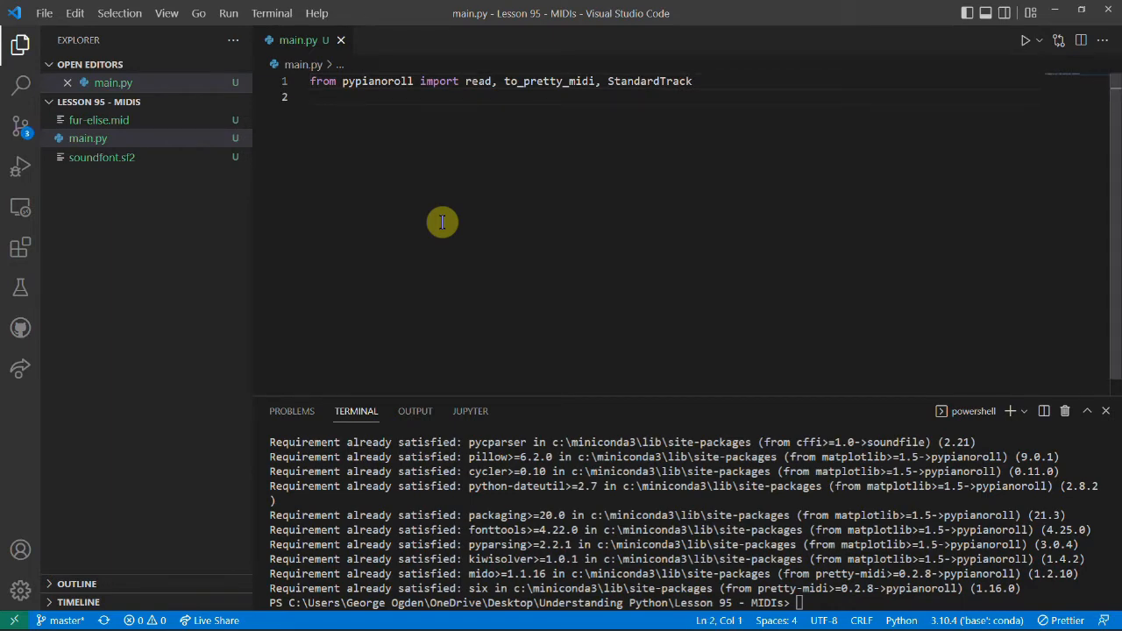
Add imports for pydub, matplotlib.pyplot, soundfile as sf and numpy as np.
type("from pydub import AudioSegment, playback")
type("from m")
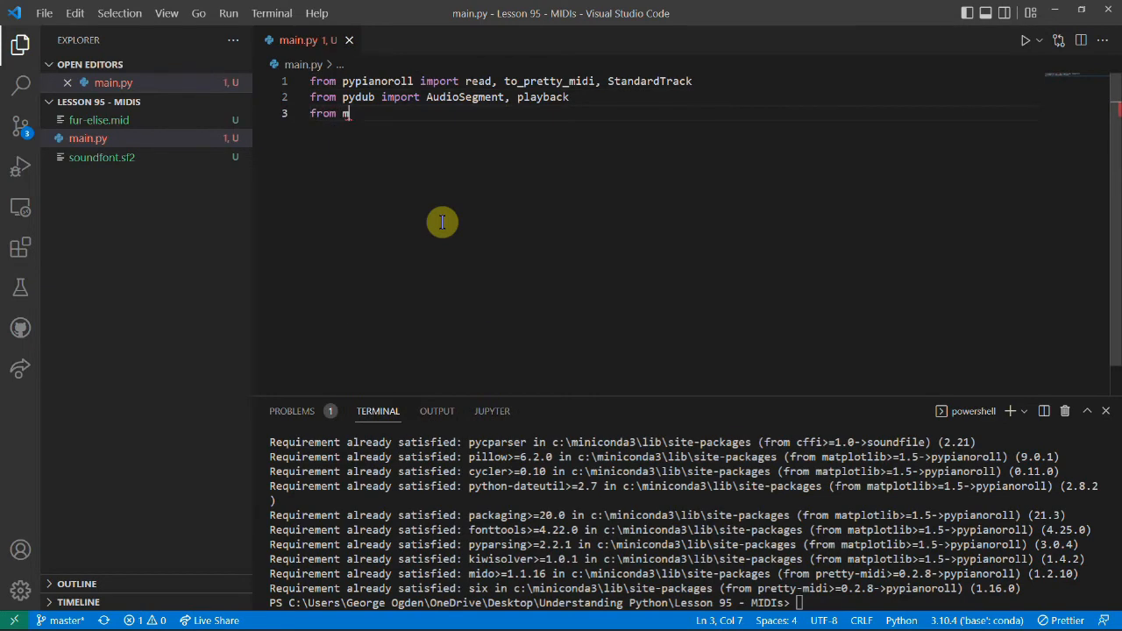
type("atplotlib.pl")
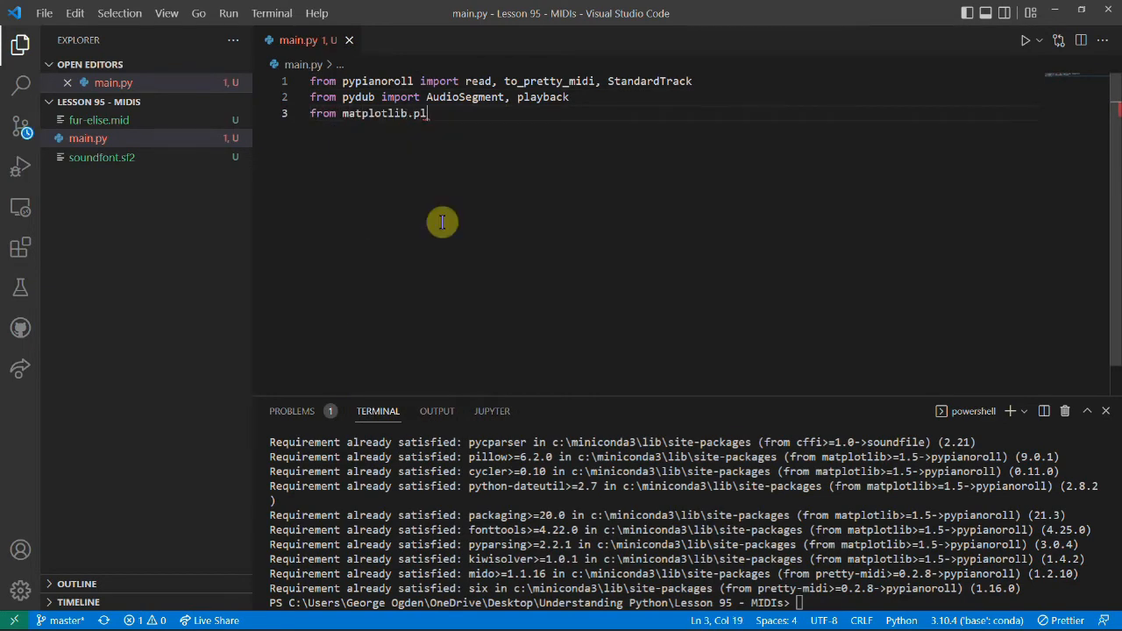
type("yplot as plt")
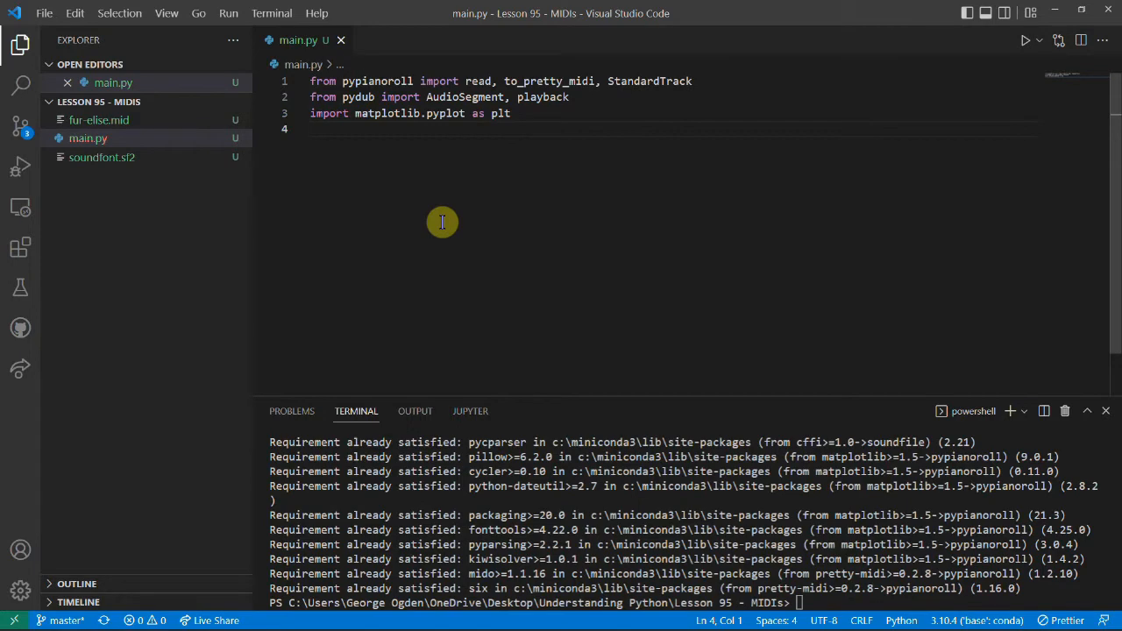
type("import sound")
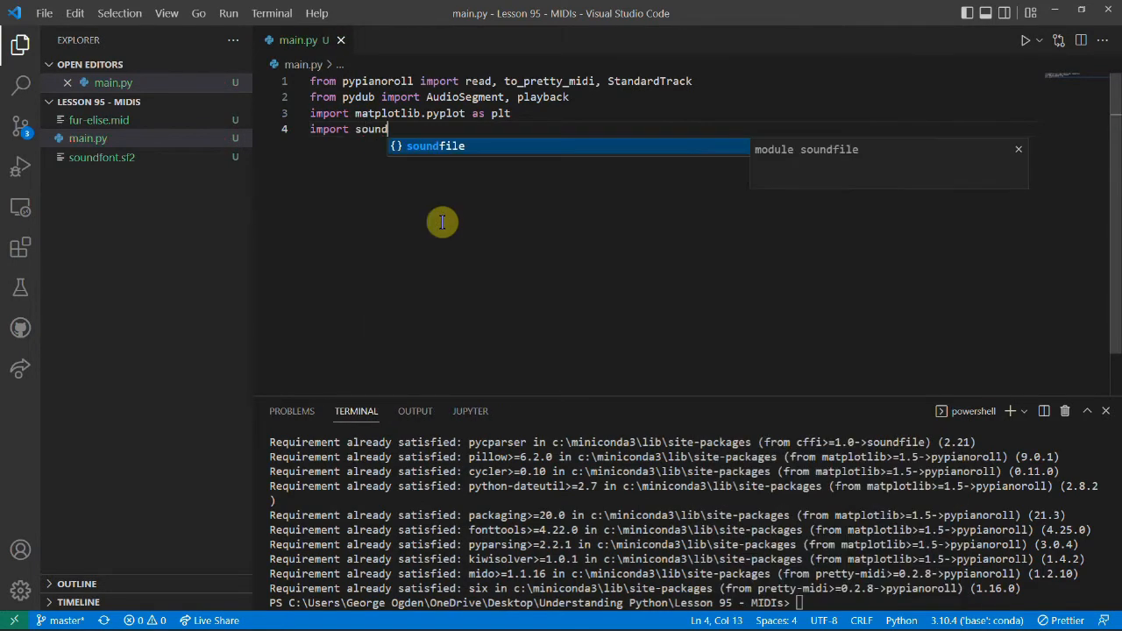
type("file as sf")
type("import")
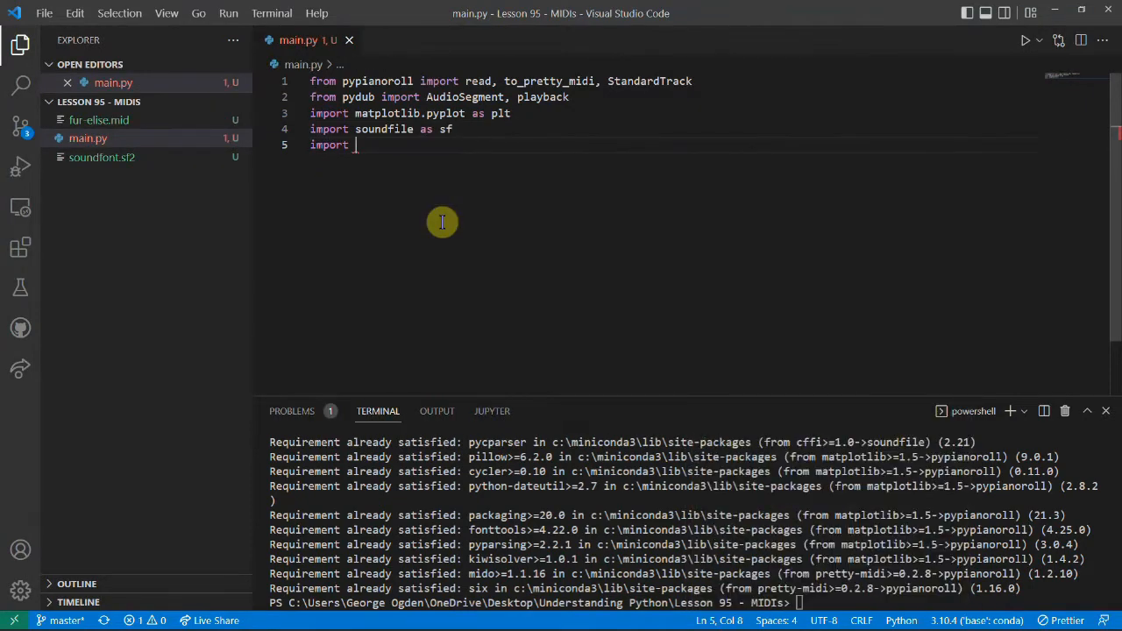
type("numpy")
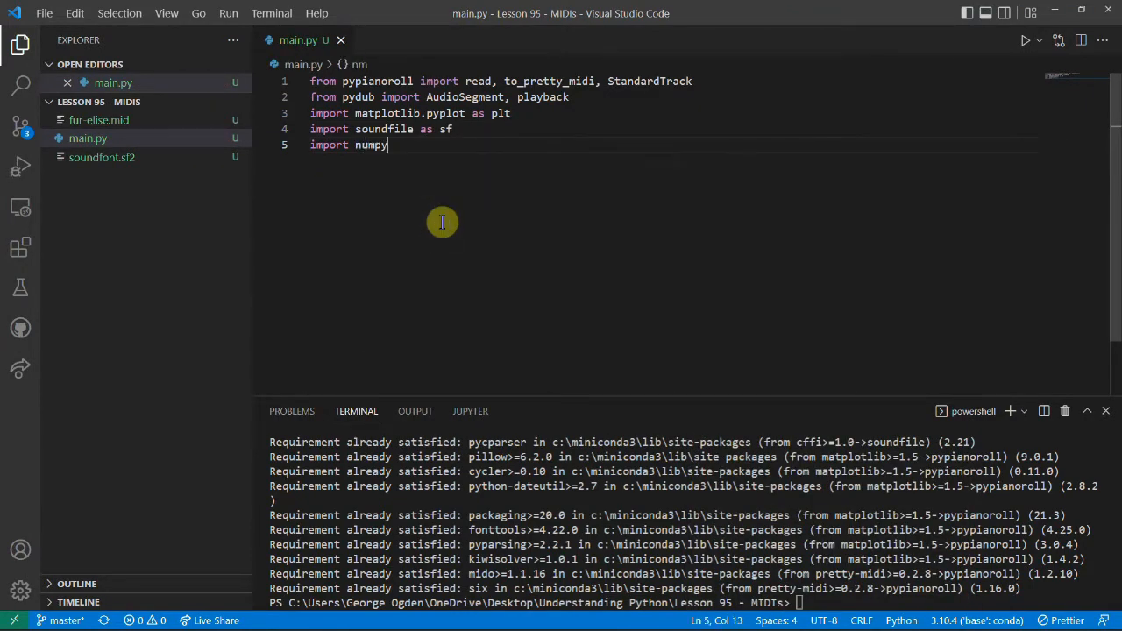
type("as np")
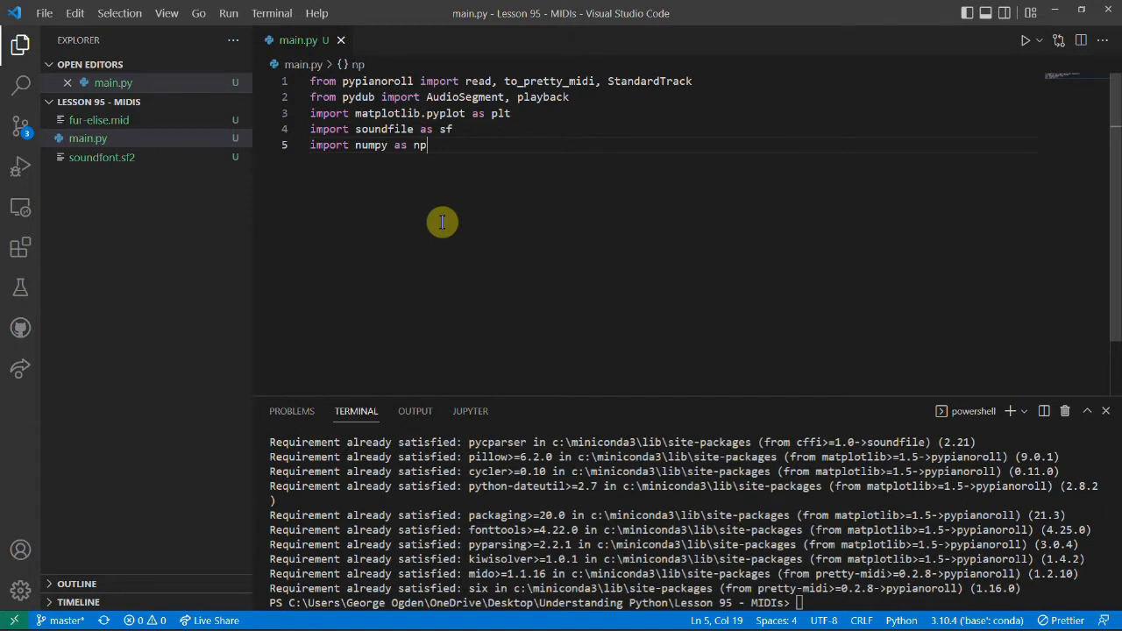
Define sample_rate = 44100 below the imports and begin the next line.
key("enter")
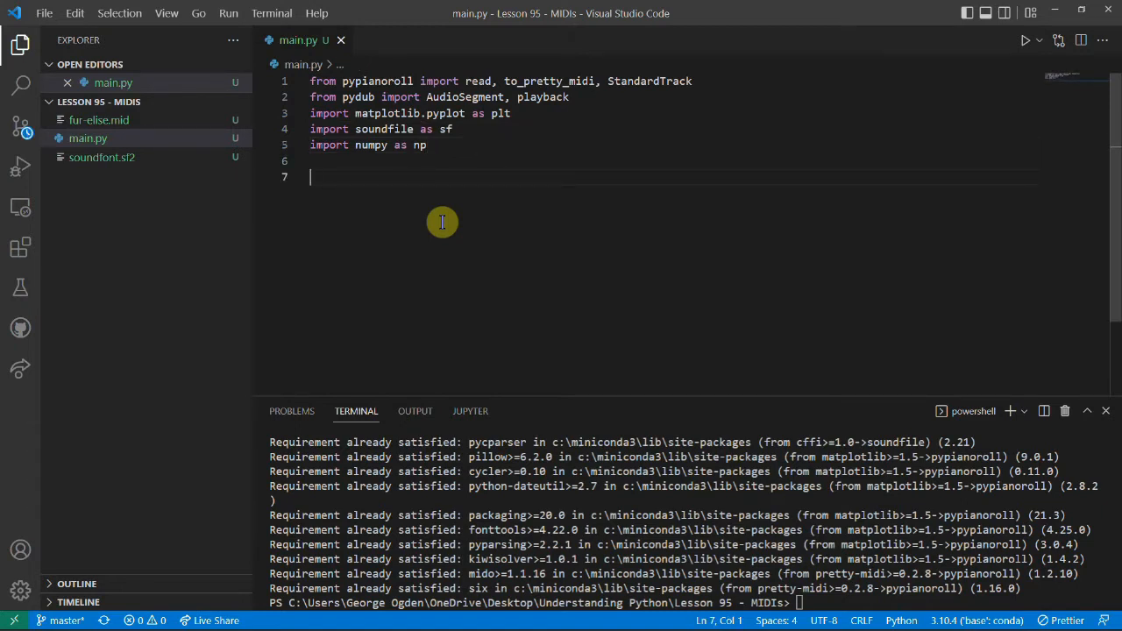
type("sample")
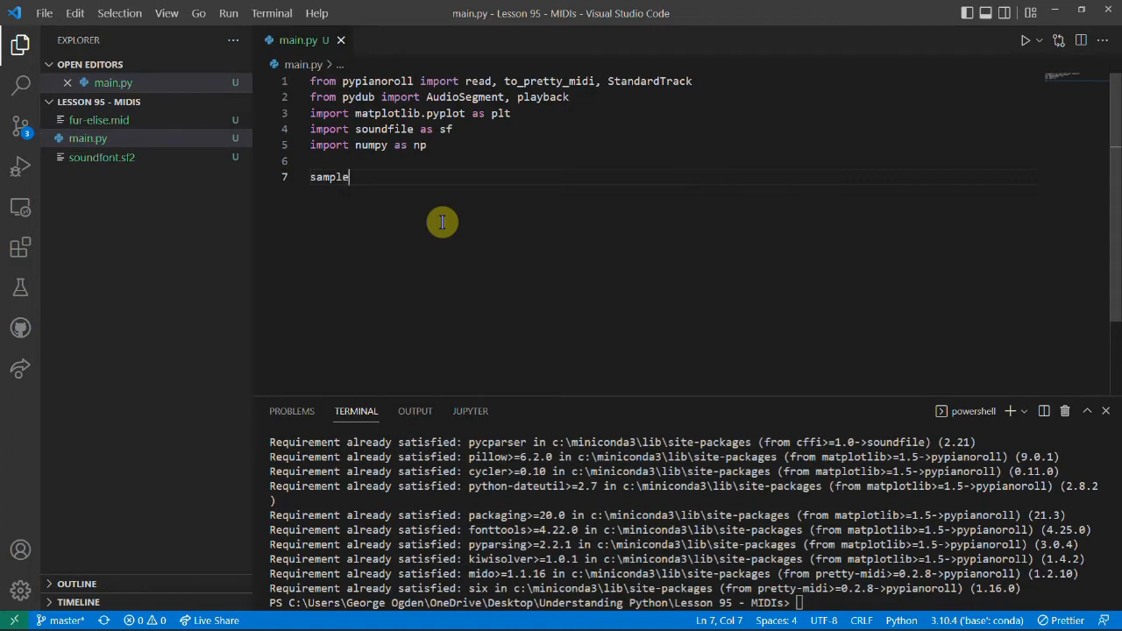
type("_rate =")
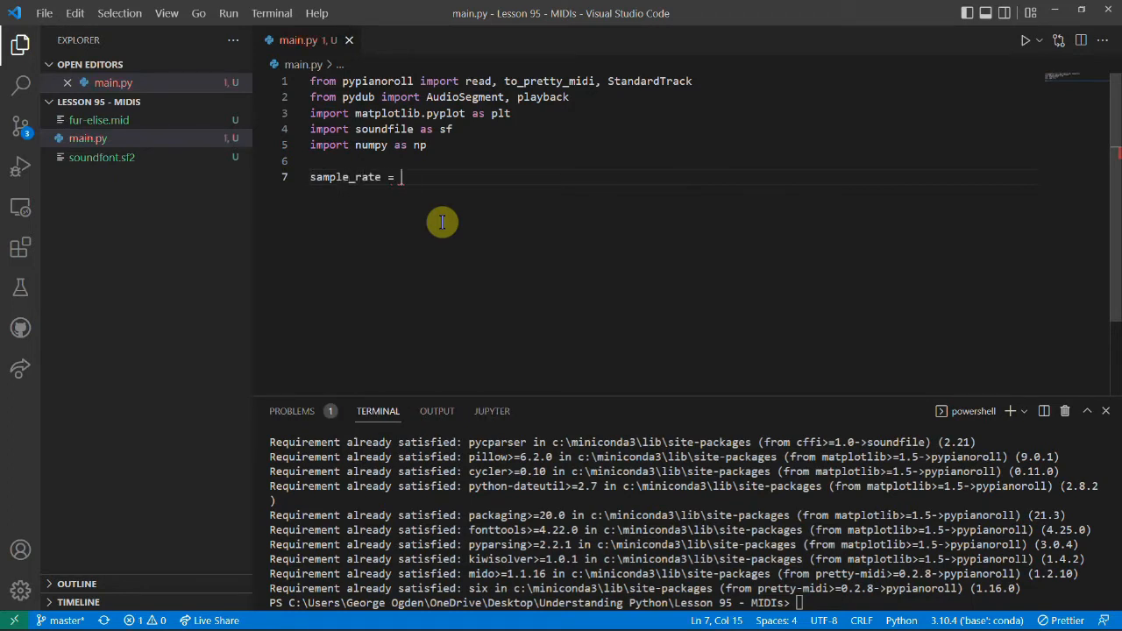
type("44100")
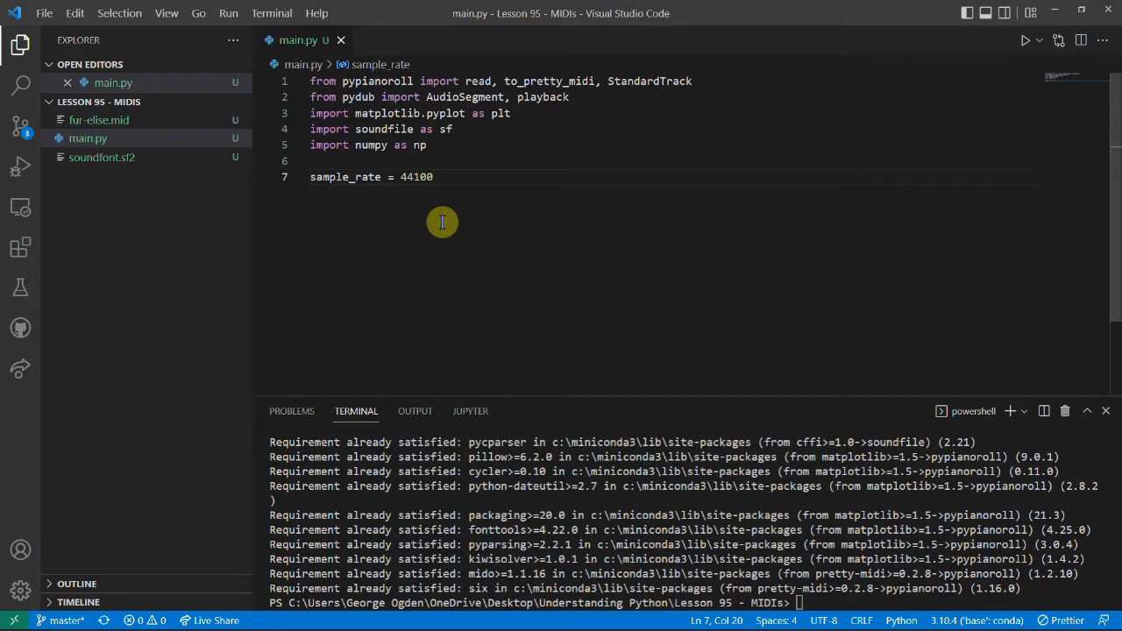
type("mult")
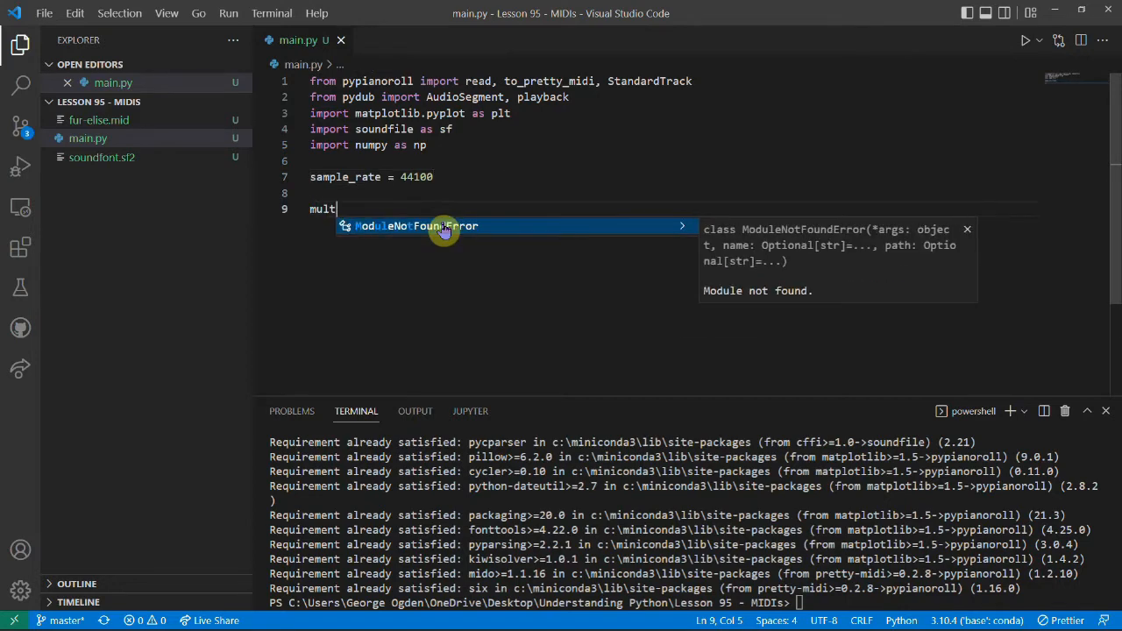
Add multitrack = read("fur-elise.mid") to main.py after glancing at the MIDI tab.
type("itr")
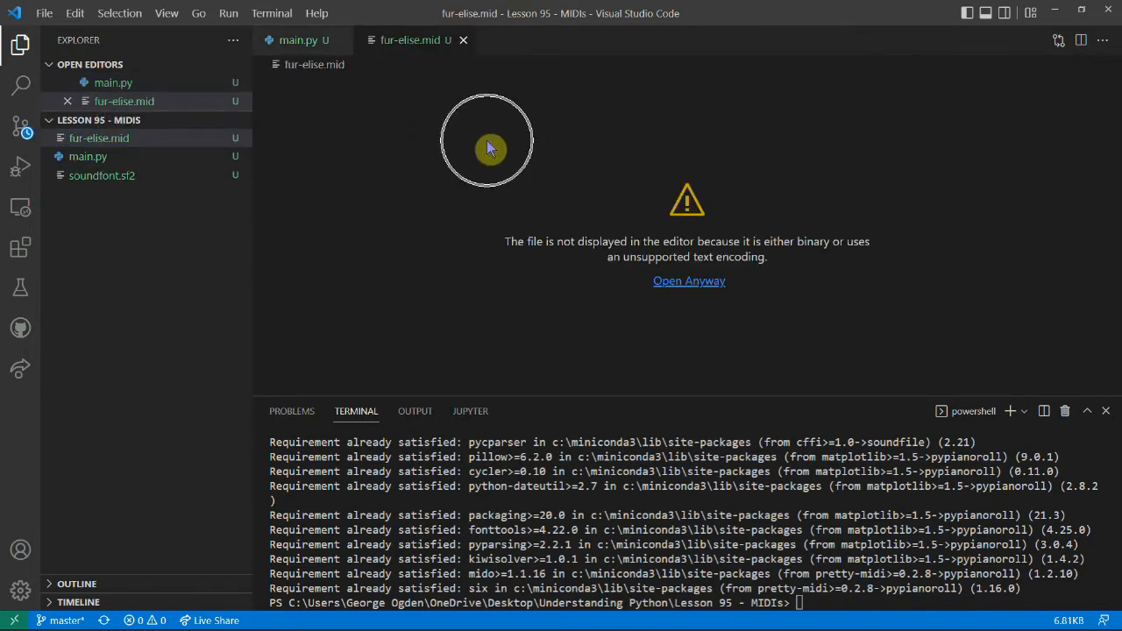
left_click(297, 39)
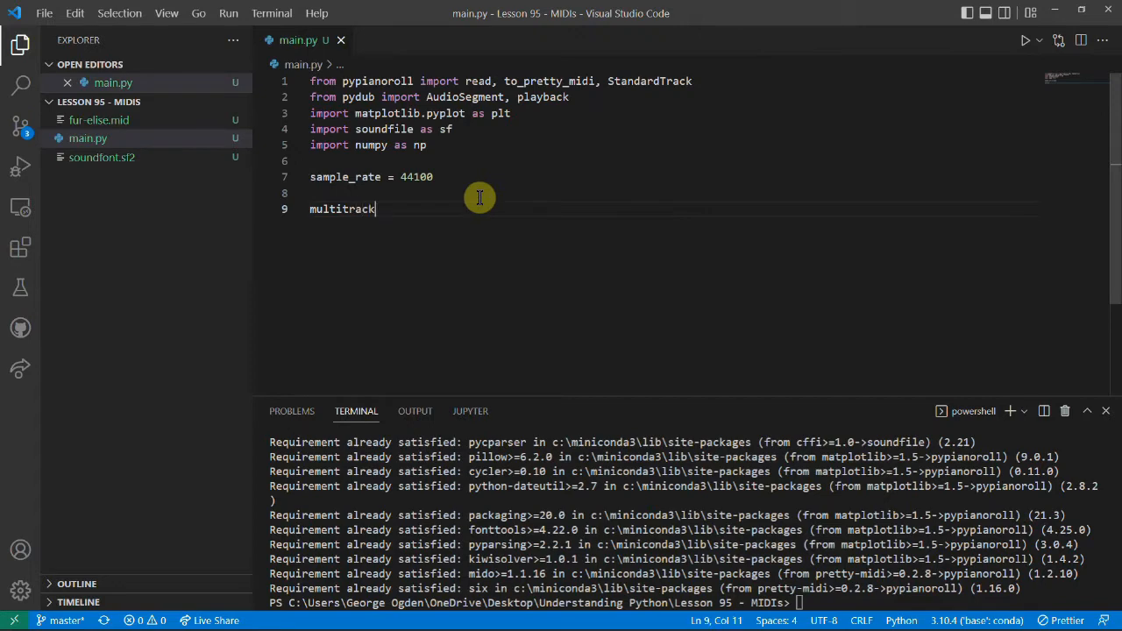
type("= read()")
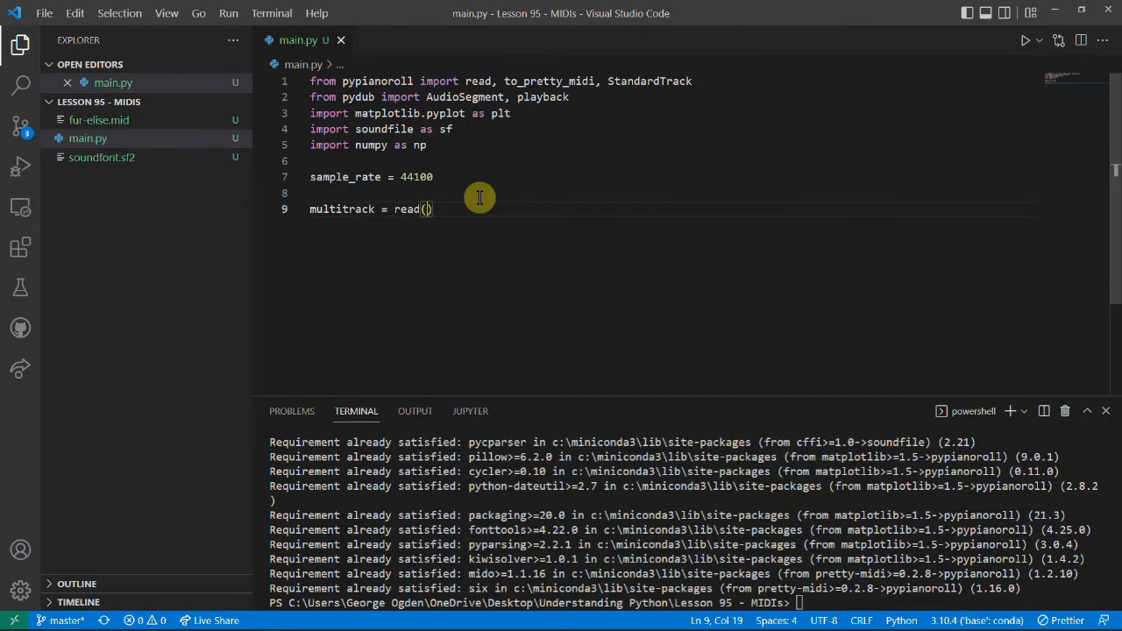
type("\"fur-elise.mid\")")
type("print(multitrack)")
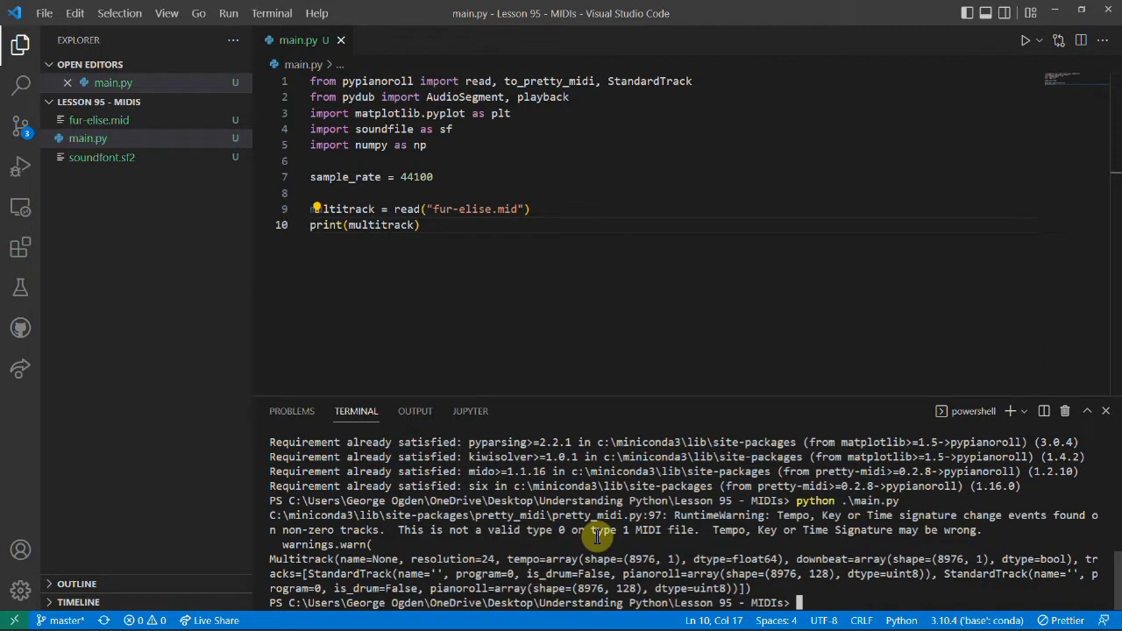
mouse_move(675, 535)
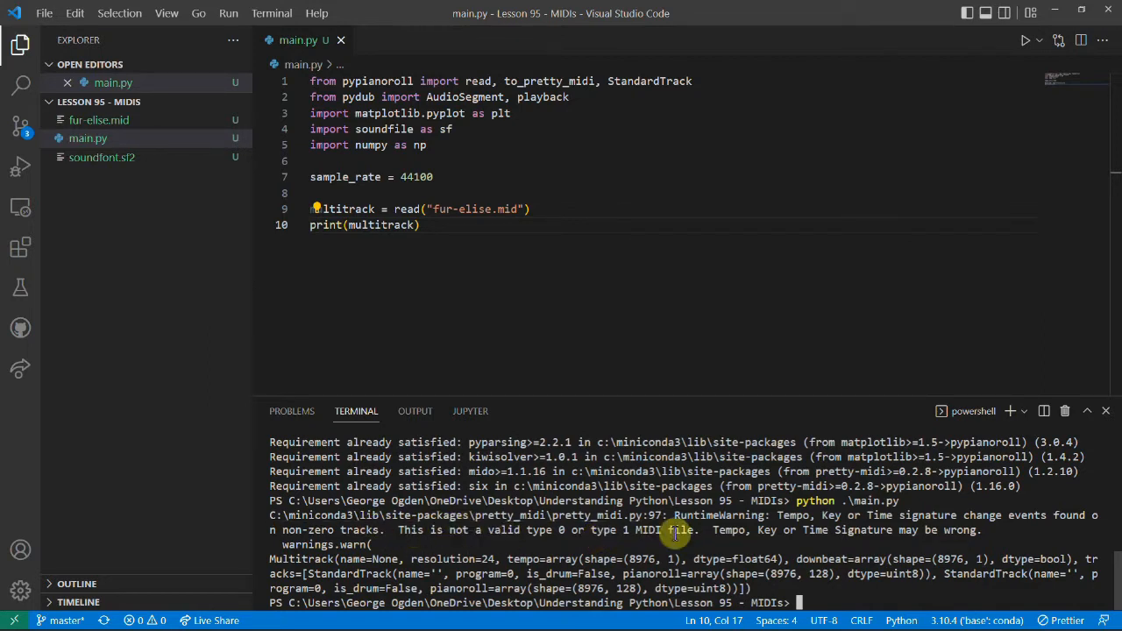
mouse_move(421, 539)
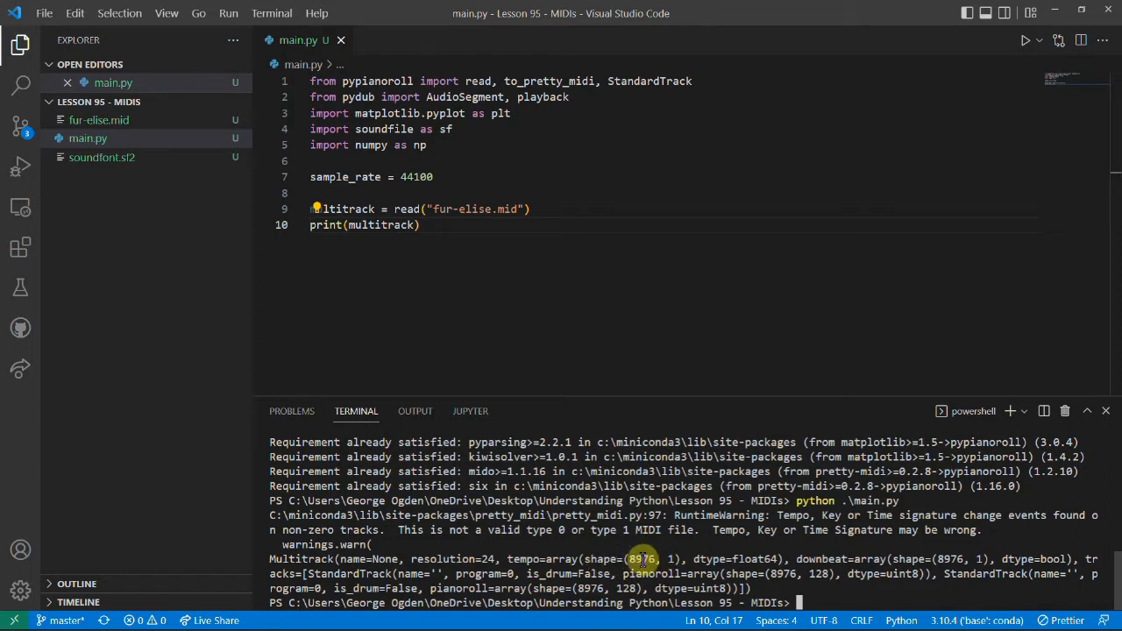
mouse_move(920, 559)
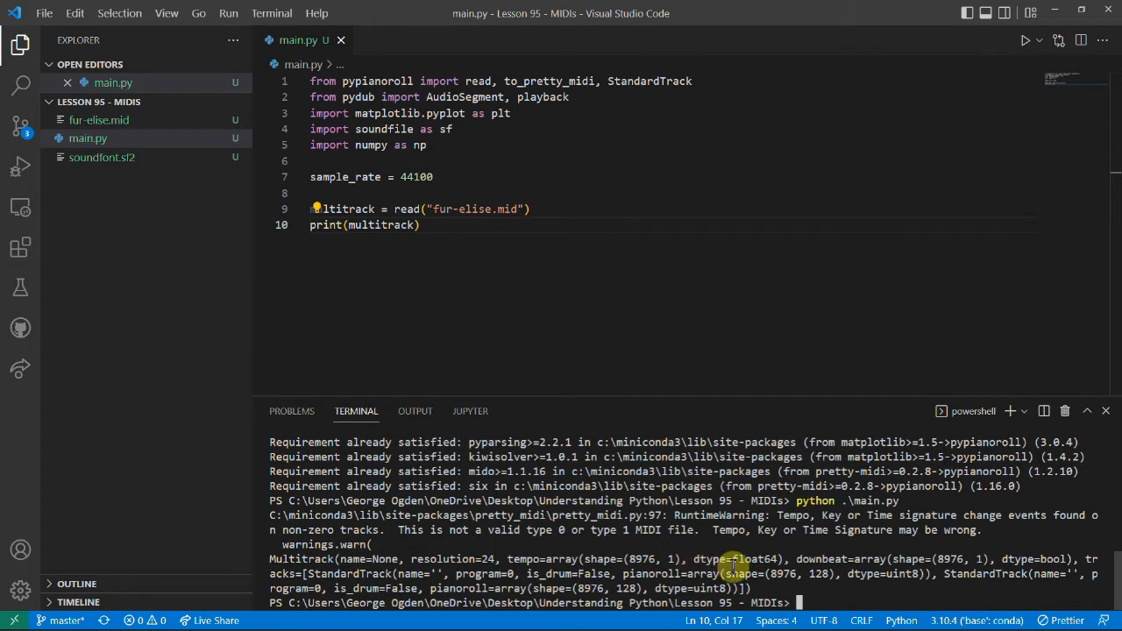
mouse_move(844, 568)
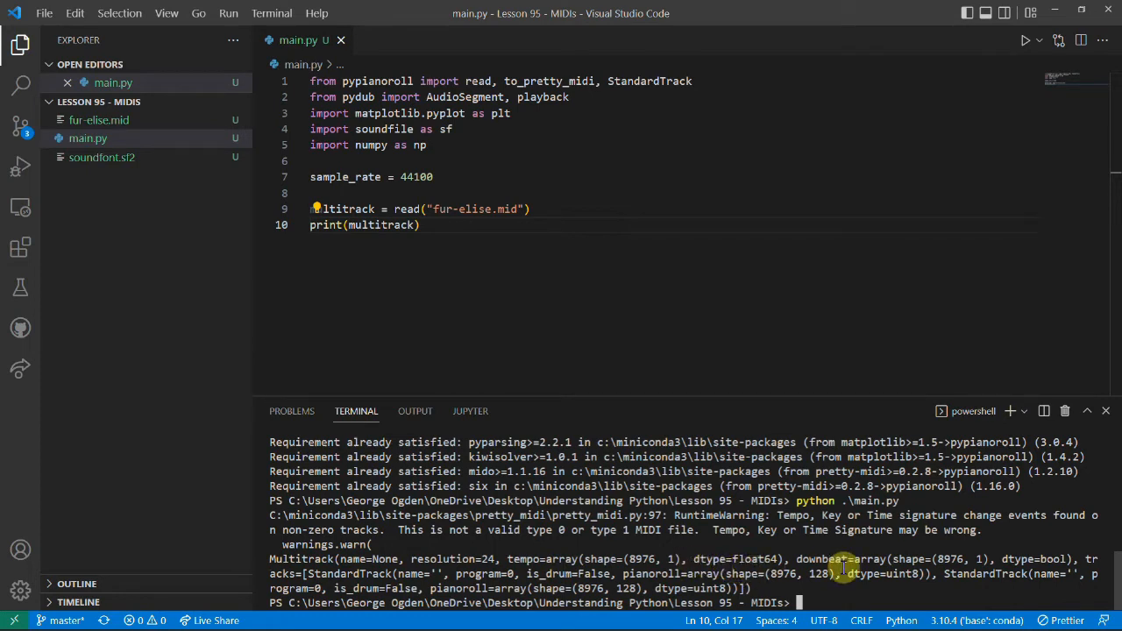
mouse_move(399, 574)
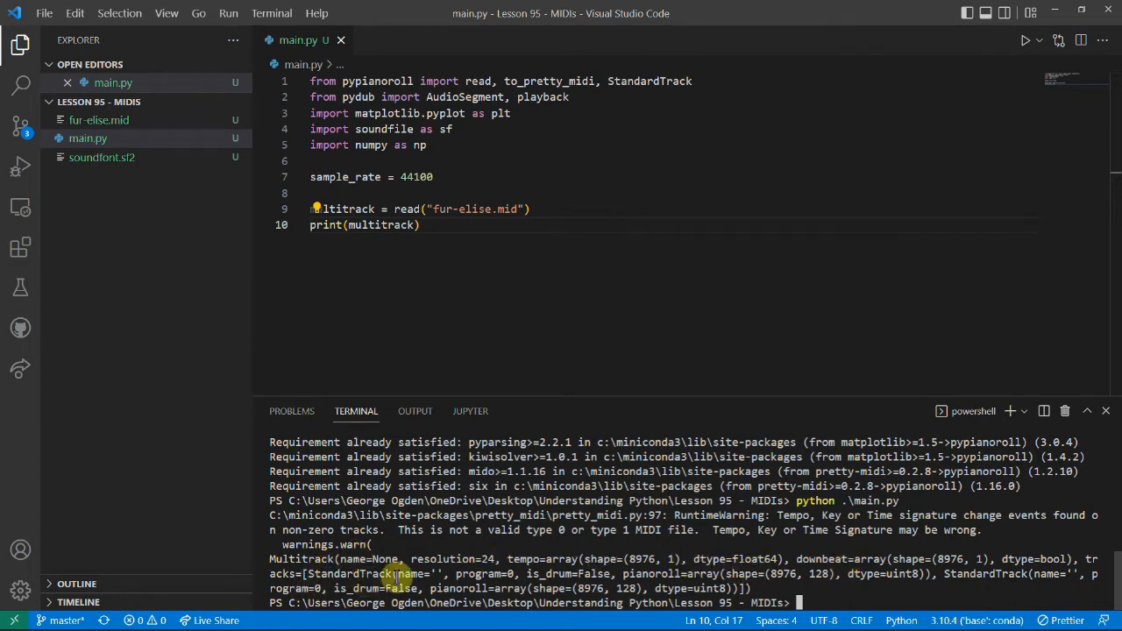
mouse_move(480, 583)
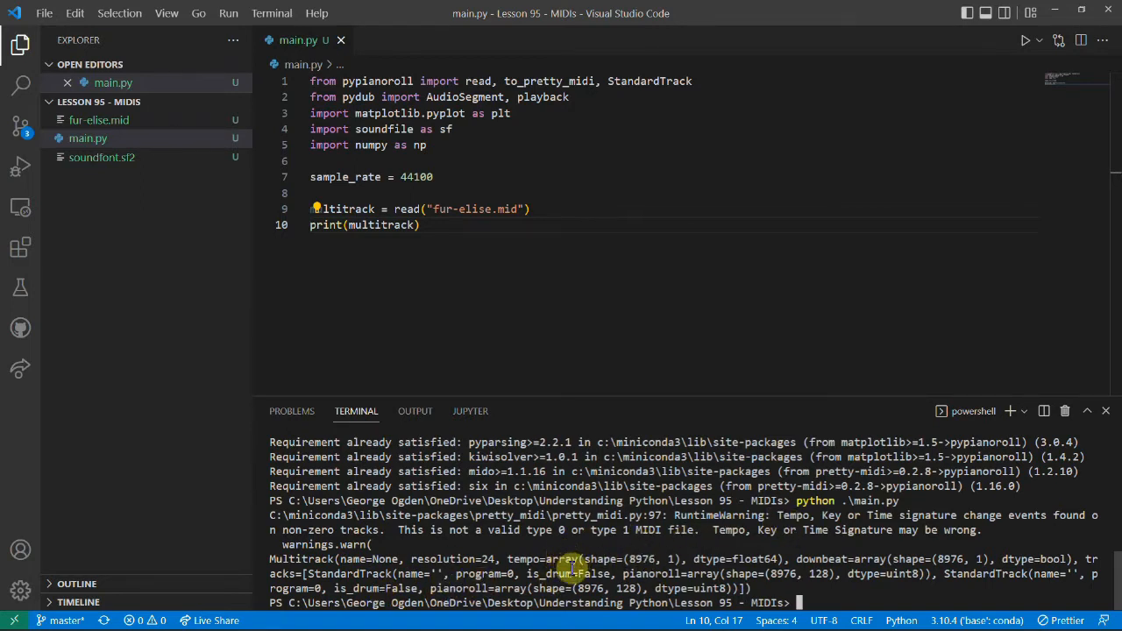
mouse_move(579, 588)
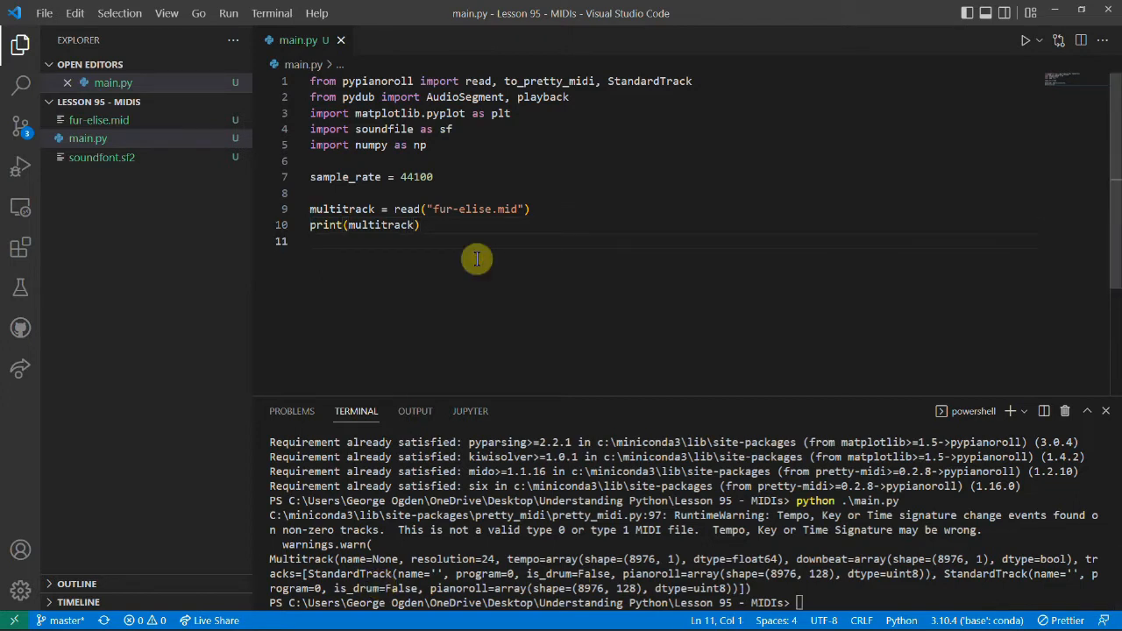
Add multitrack.plot() and plt.show(), view the piano-roll figure, then close it.
type("m")
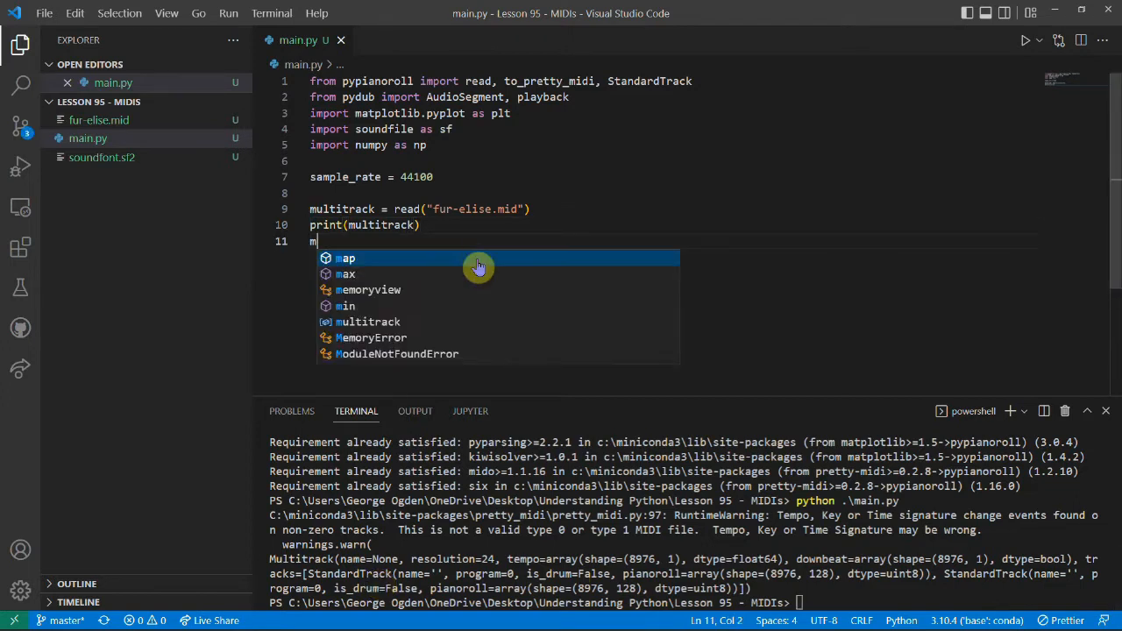
type("ultitrack.plot(")
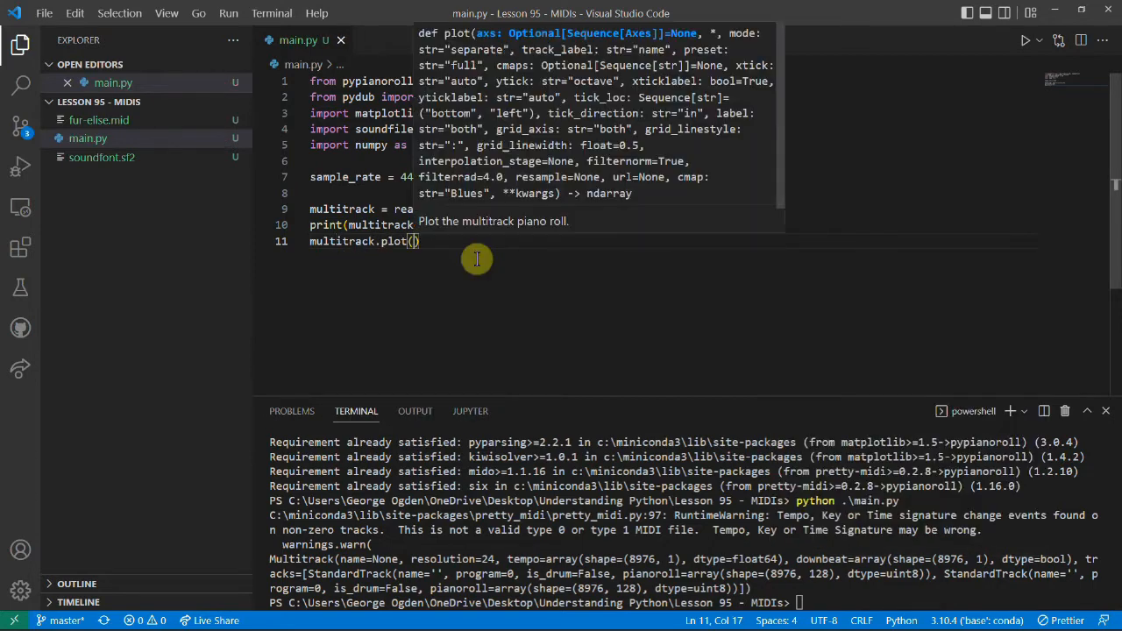
type("plt.show(")
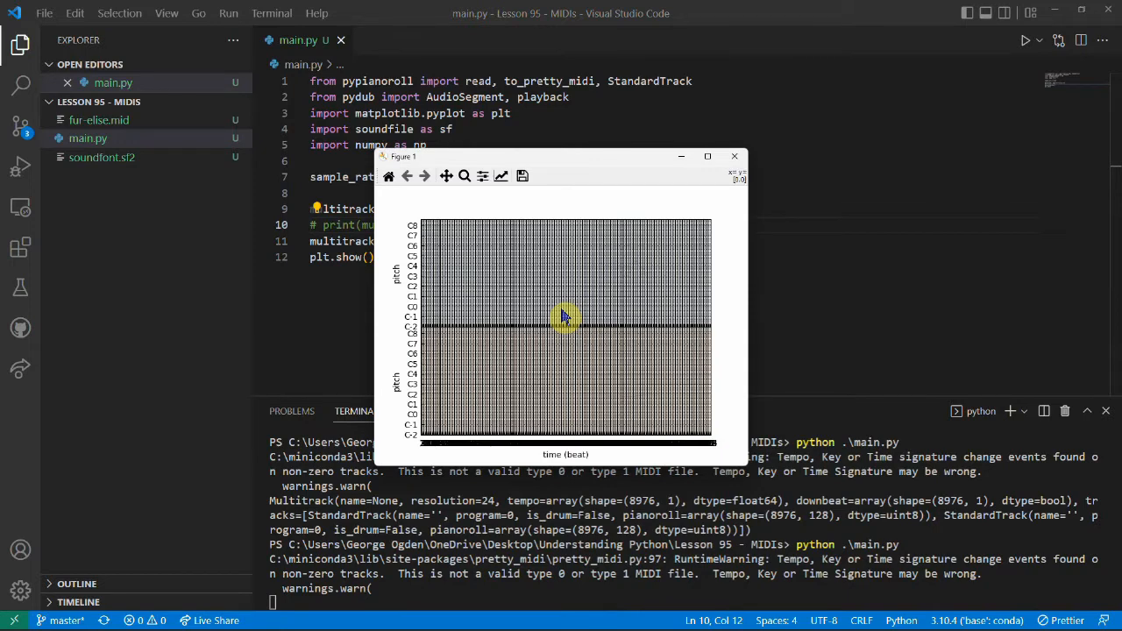
left_click(735, 156)
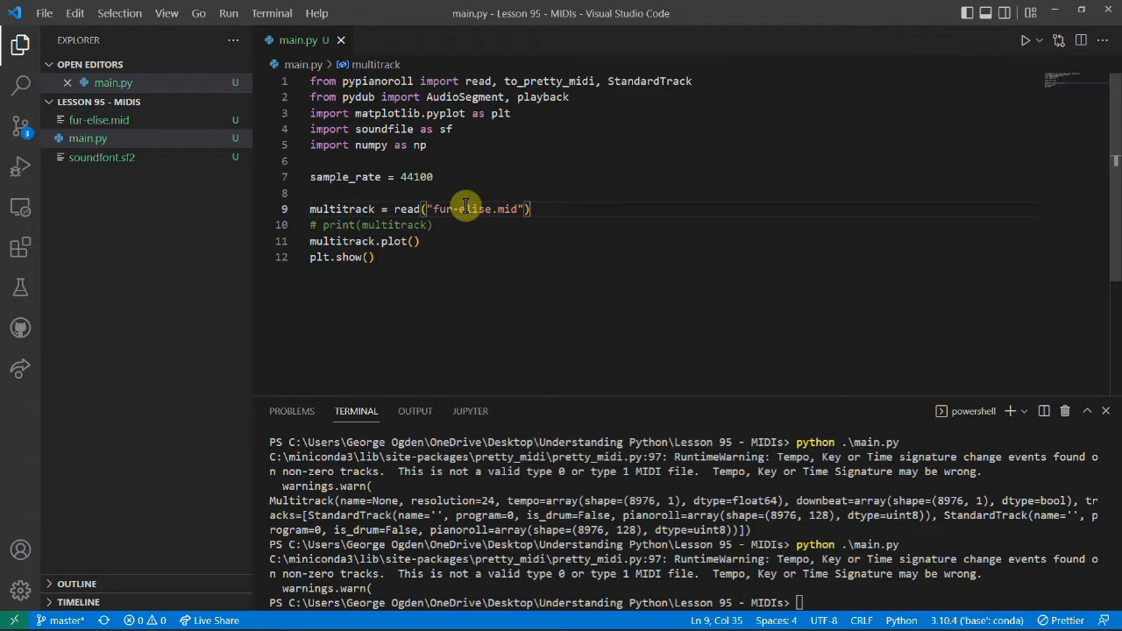
Trim multitrack to 12 * multitrack.resolution and comment out the print and plot lines.
type("multitrack.trim(")
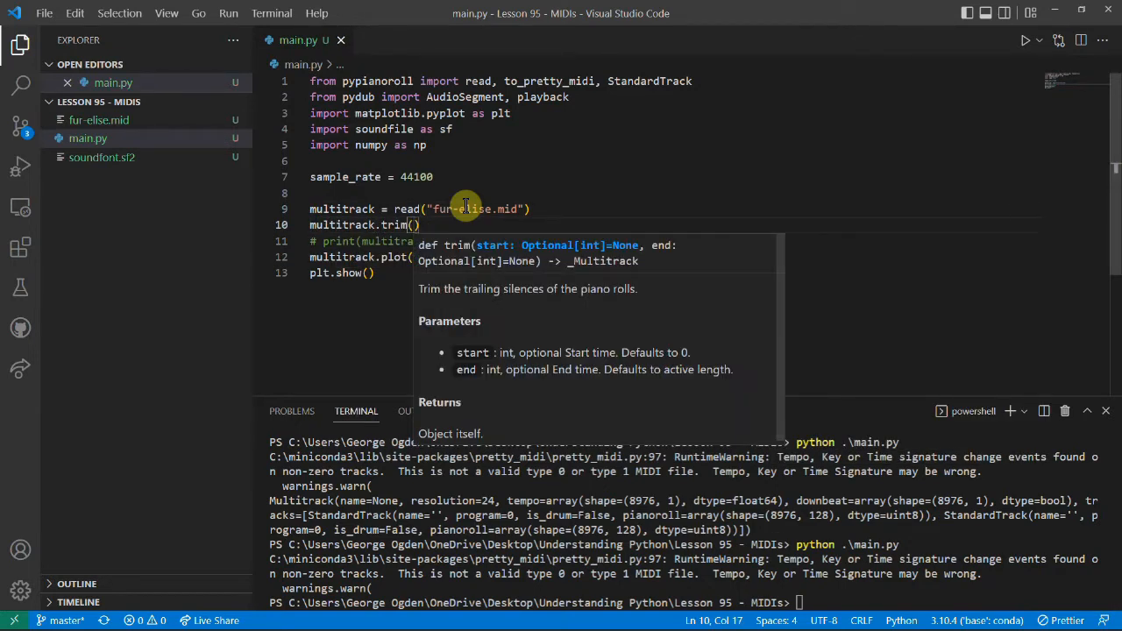
type("0, 12")
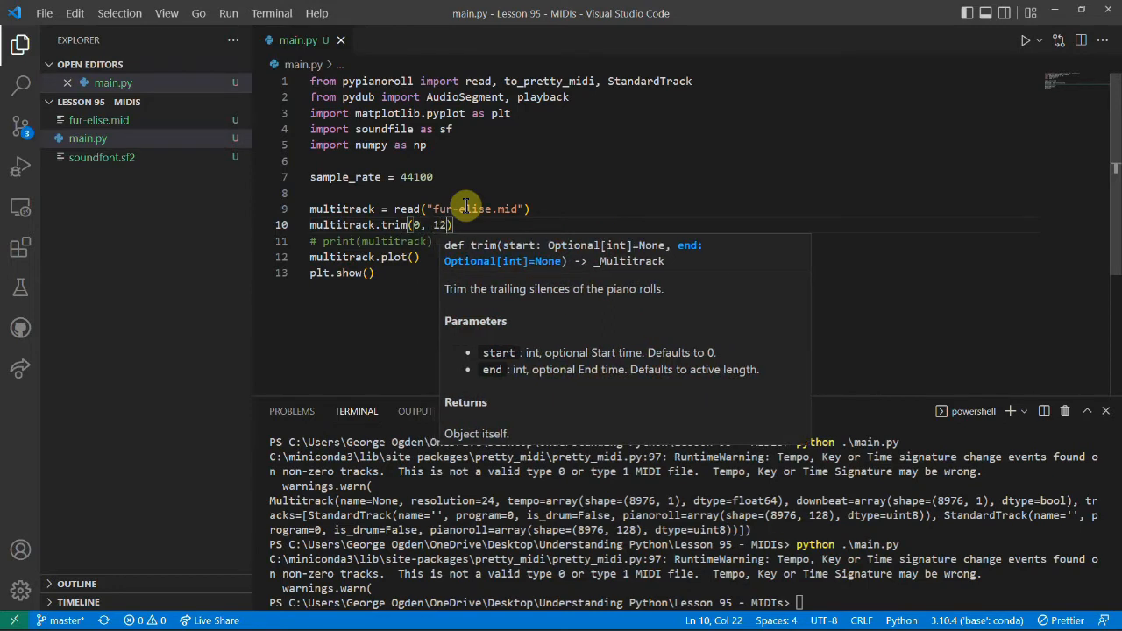
type("* multitrack.resolution")
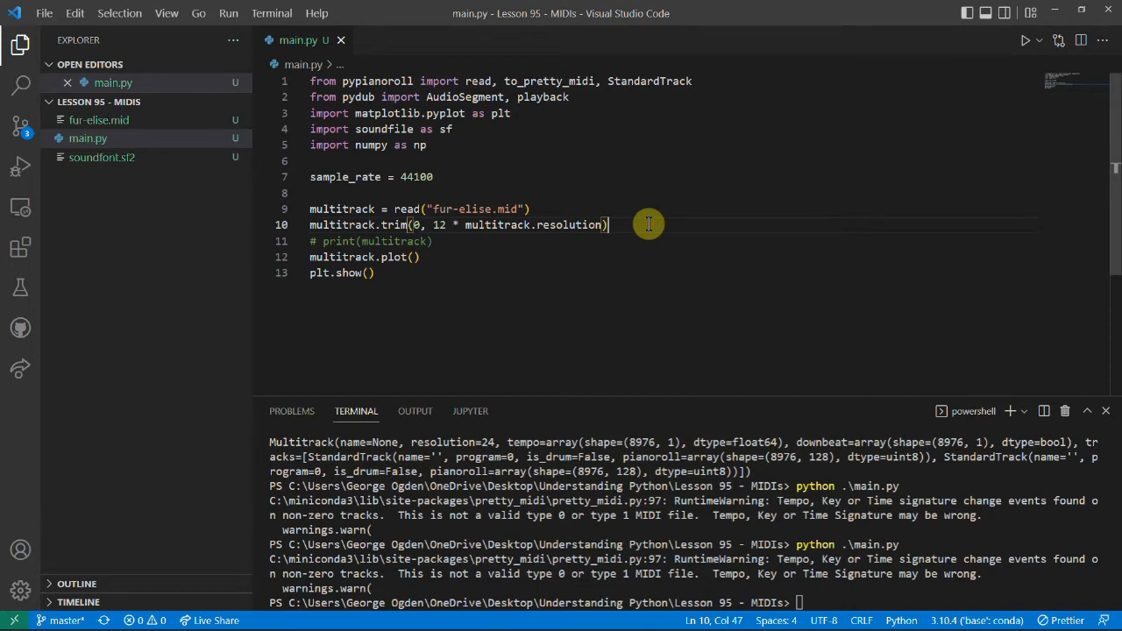
key("ctrl+/")
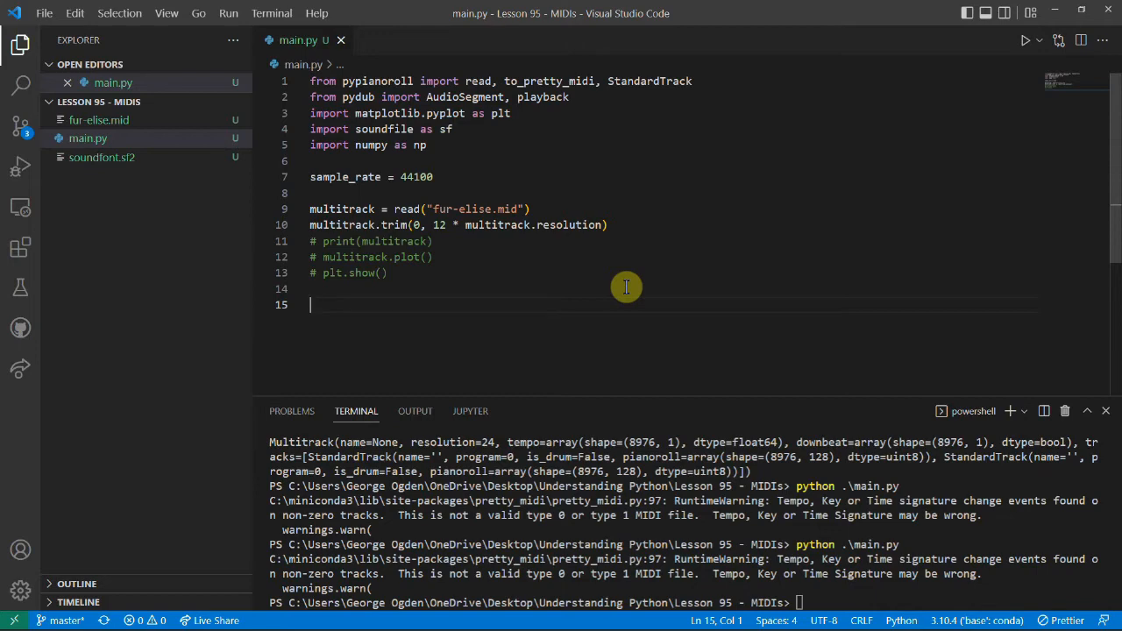
Synthesize wave via to_pretty_midi(multitrack).fluidsynth with soundfont.sf2 at sample_rate, then plot it.
type("wave = to_pretty_midi(multitrack")
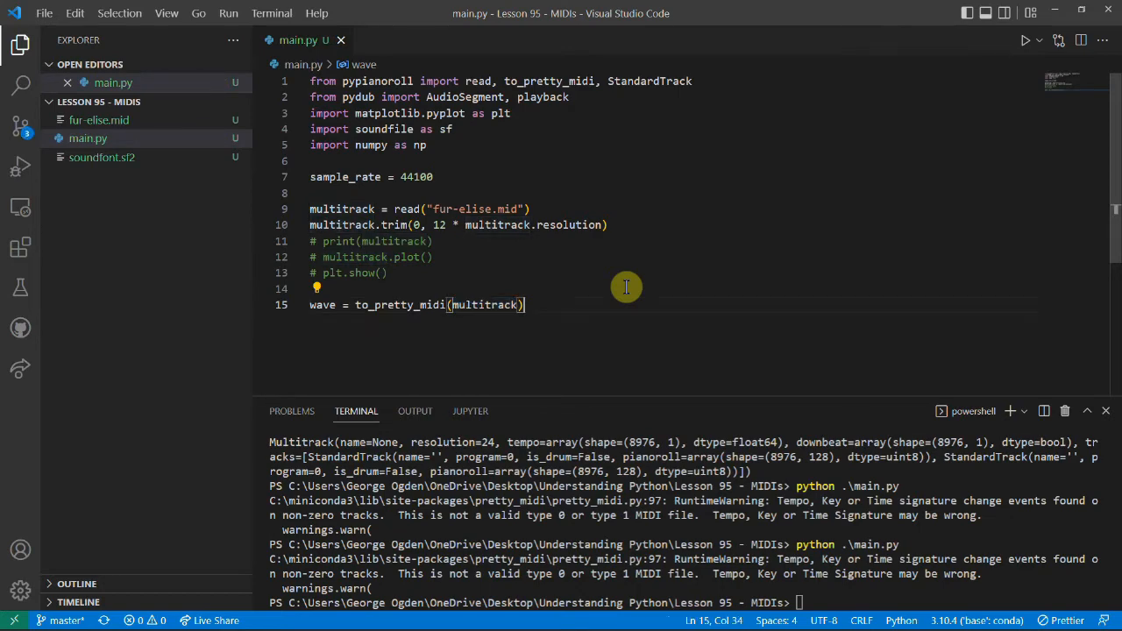
type(".fluidsynth()")
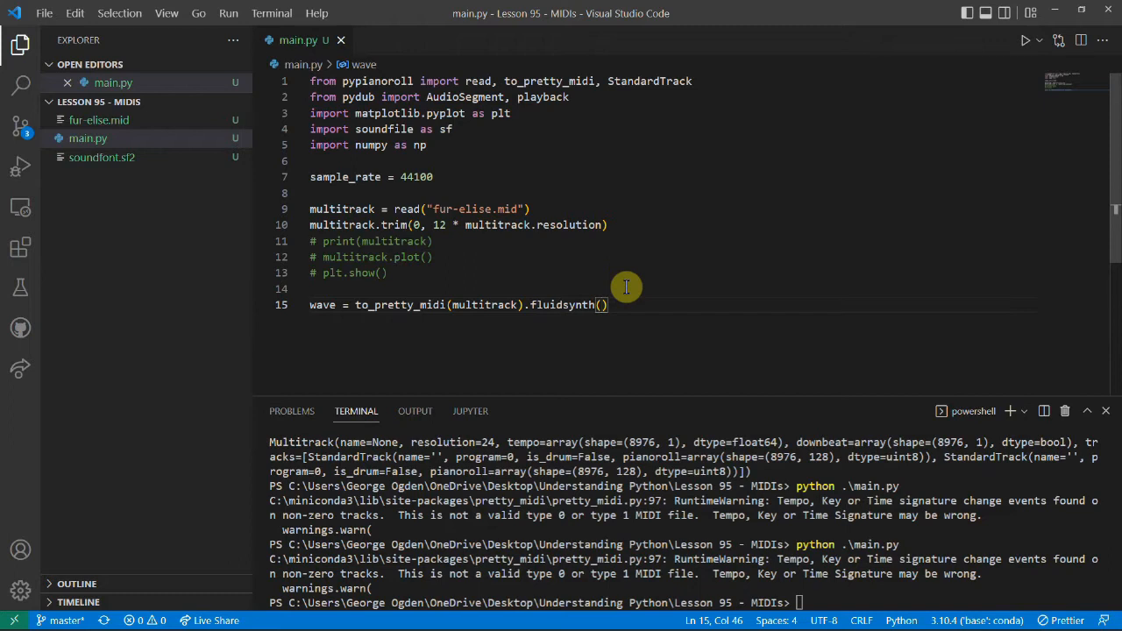
type("sf2_path=")
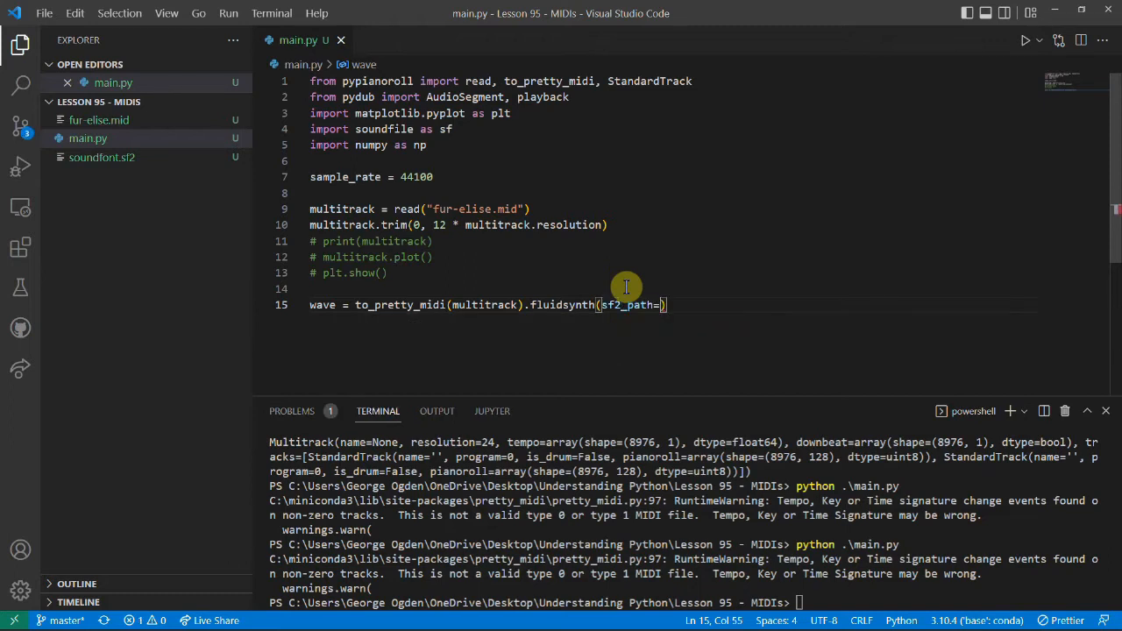
type("\"soundfont.sf2\"")
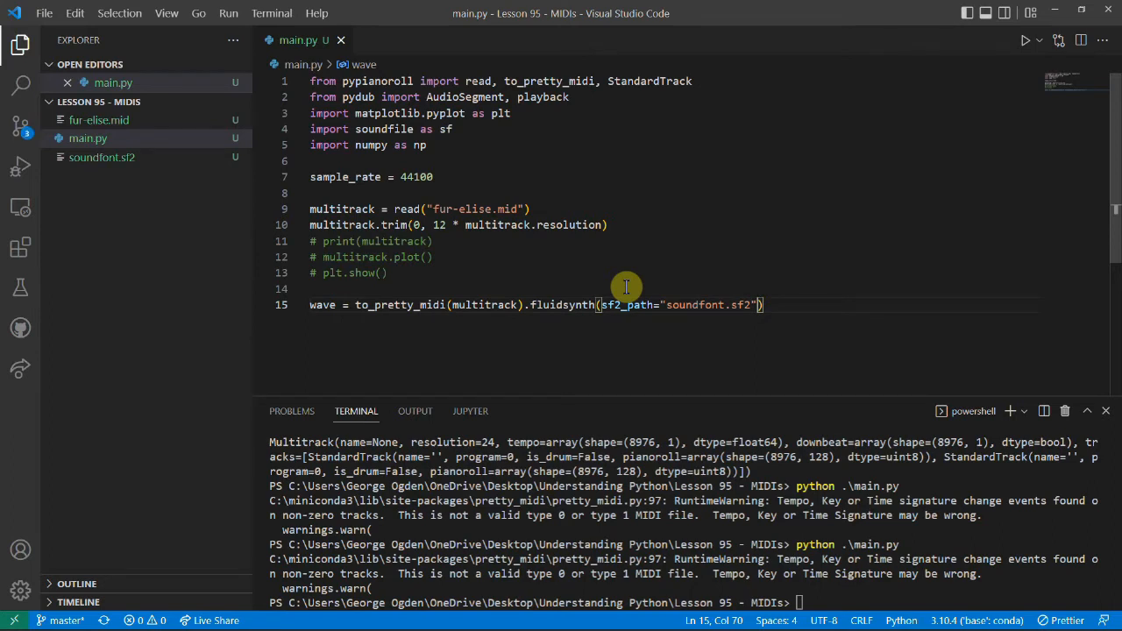
type(", fs=s")
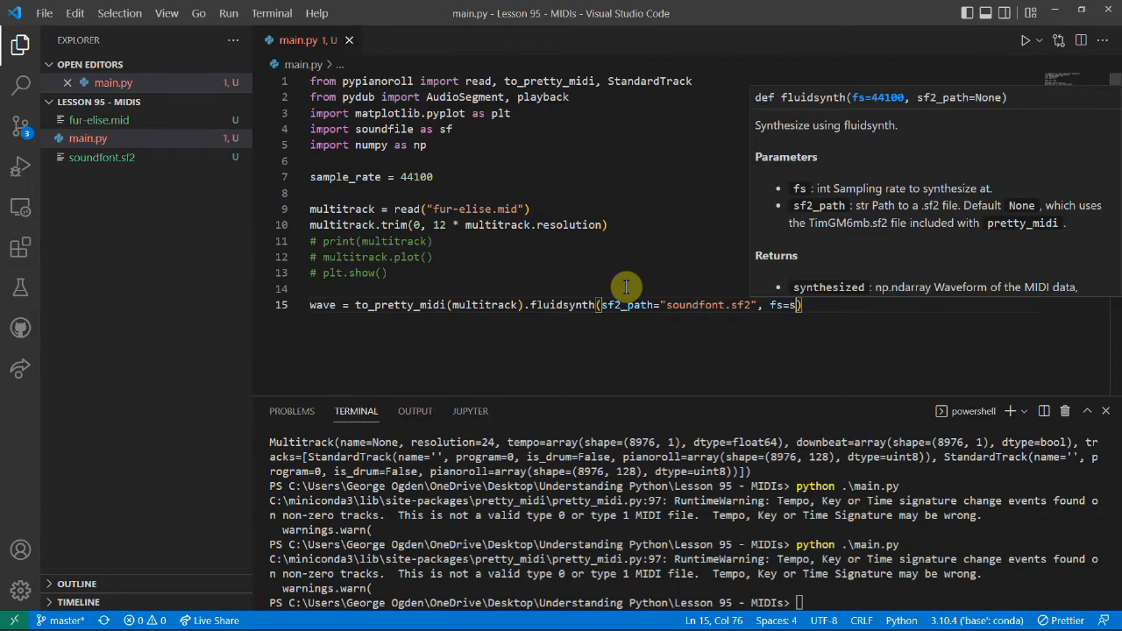
type("ample_rate")
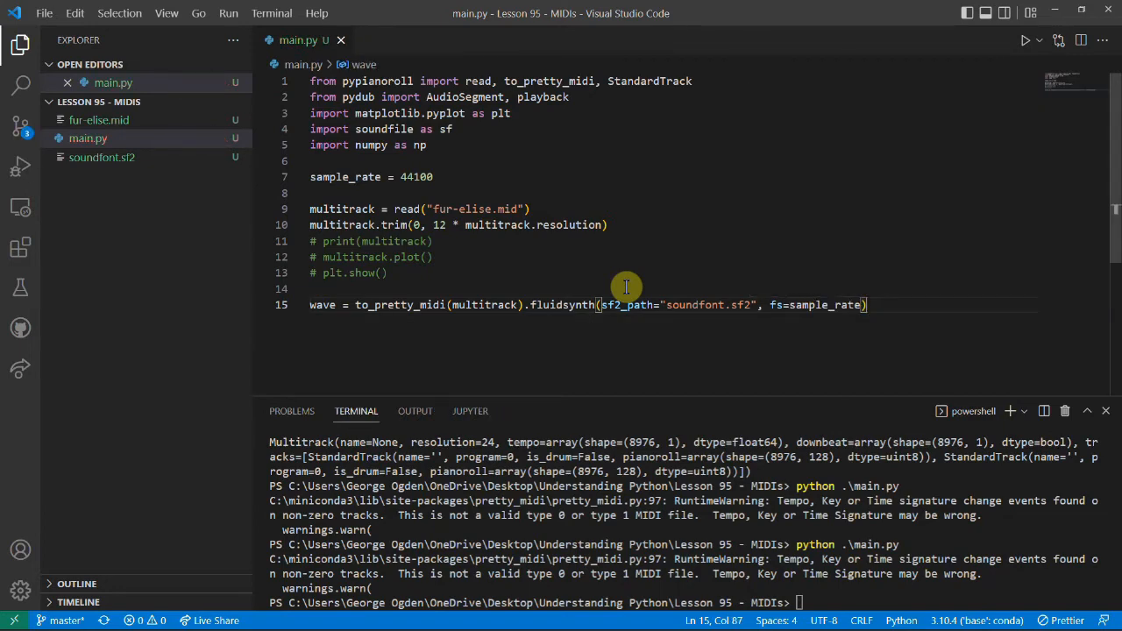
key("enter")
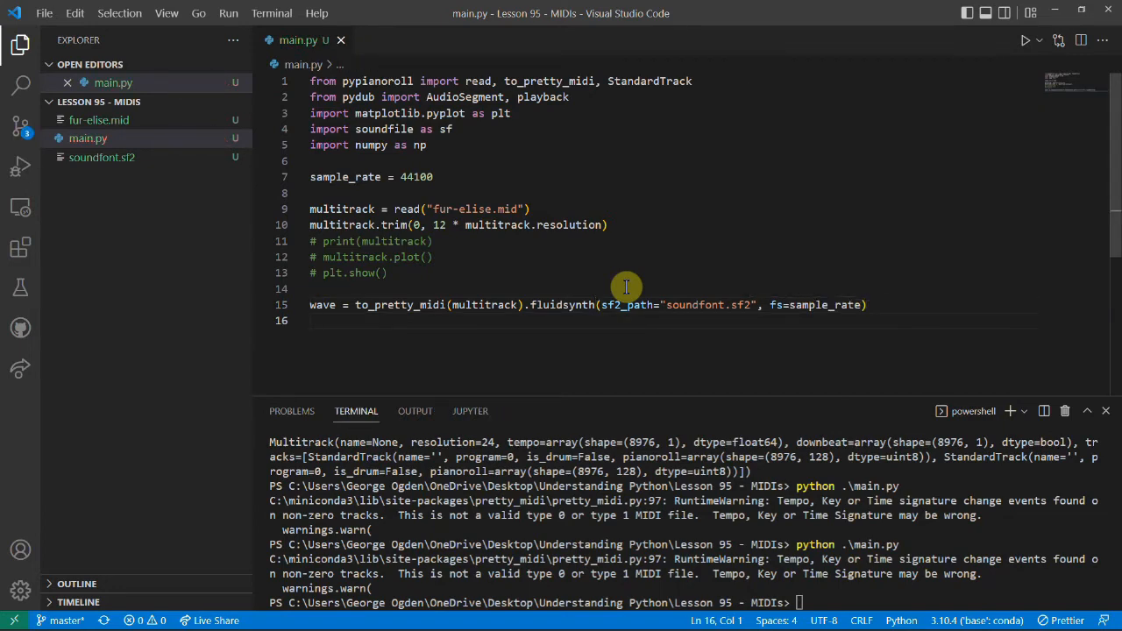
type("plt.plot(wave")
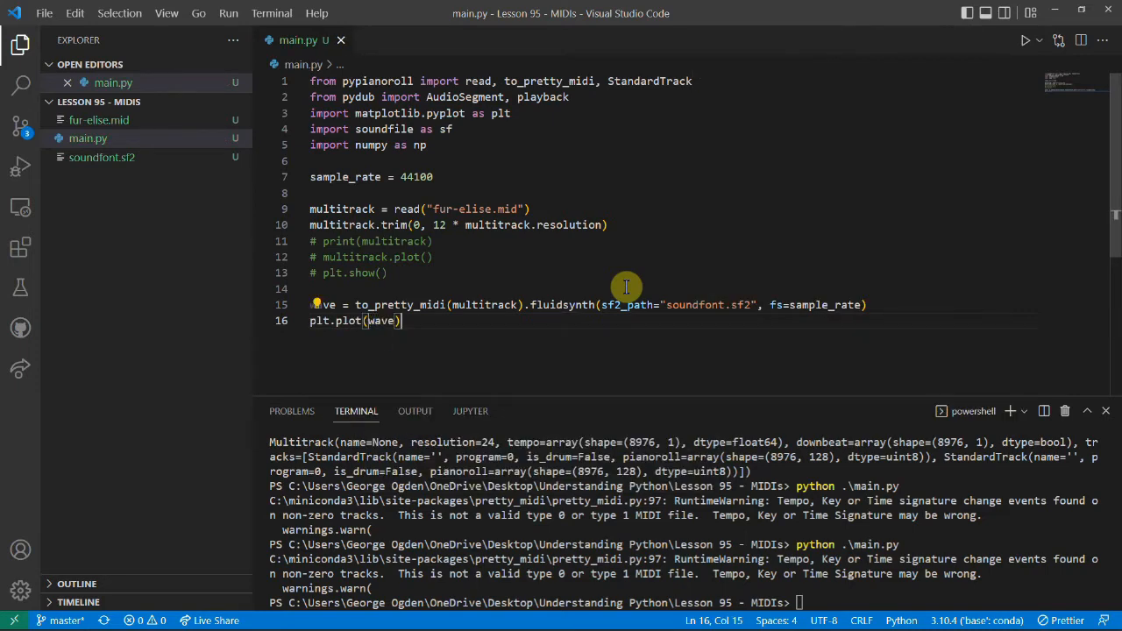
type("plt.show(")
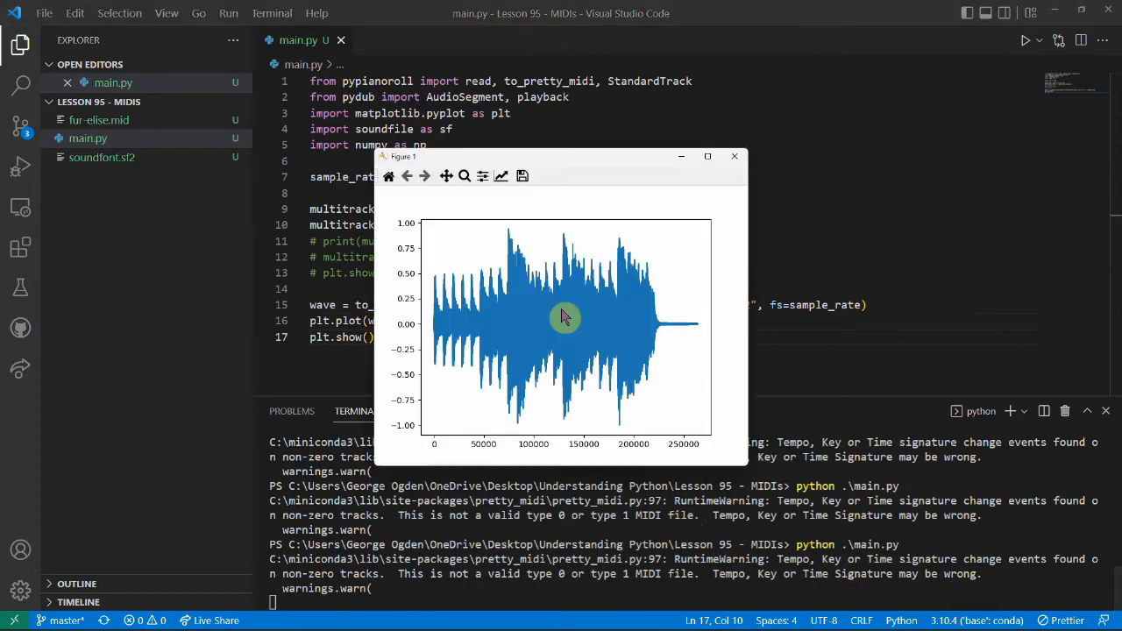
Maximize the Figure 1 waveform window to inspect amplitude across ~260,000 samples.
left_click(708, 156)
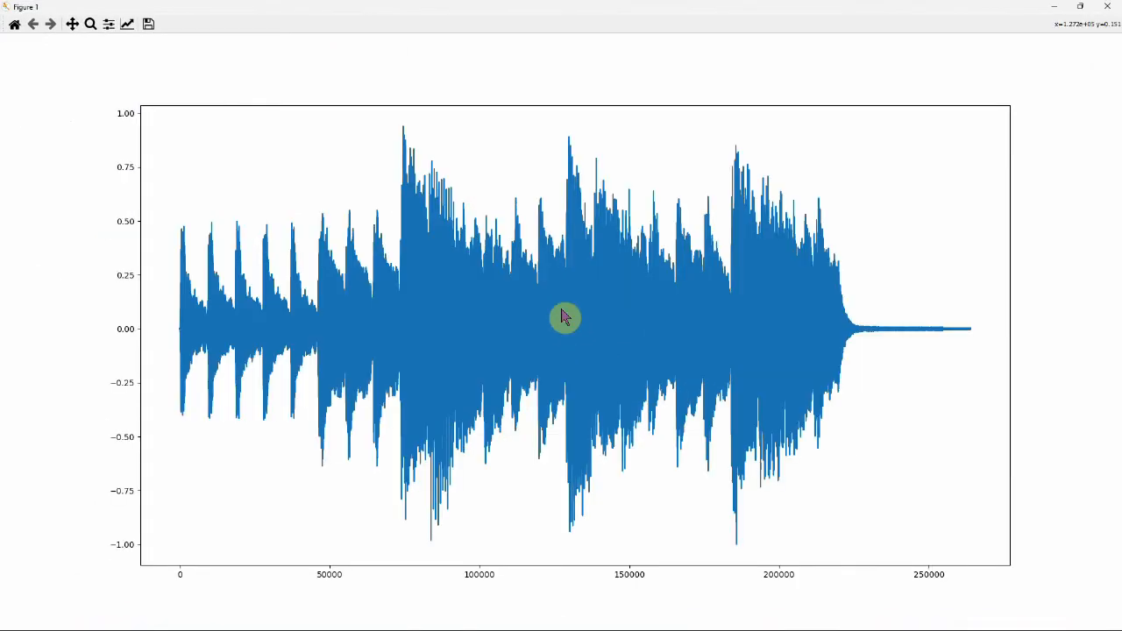
mouse_move(193, 202)
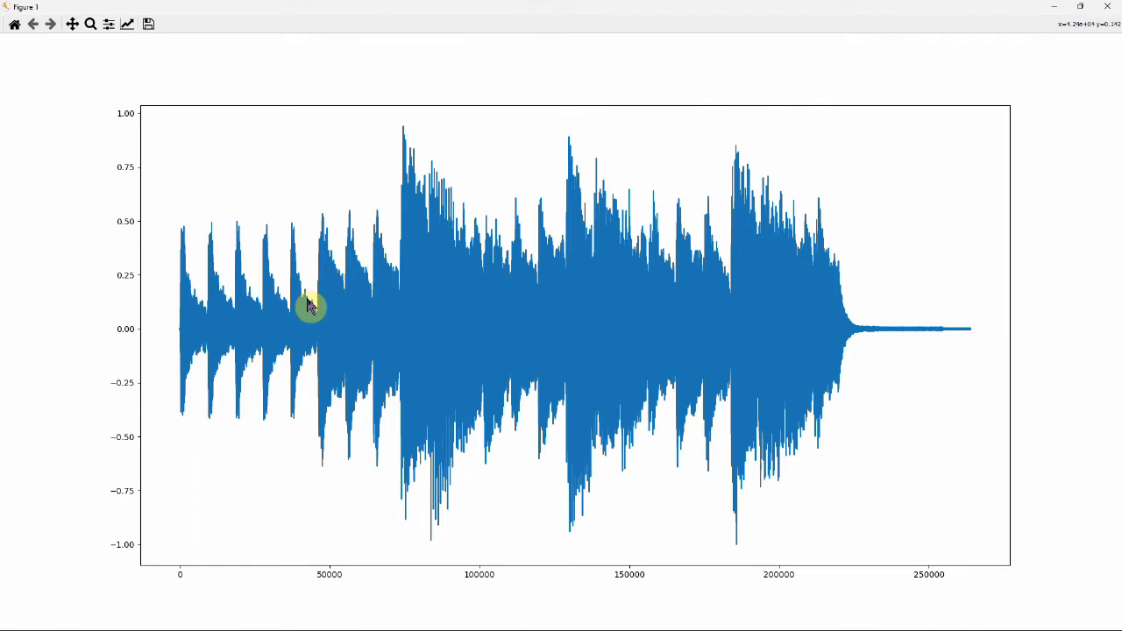
mouse_move(192, 322)
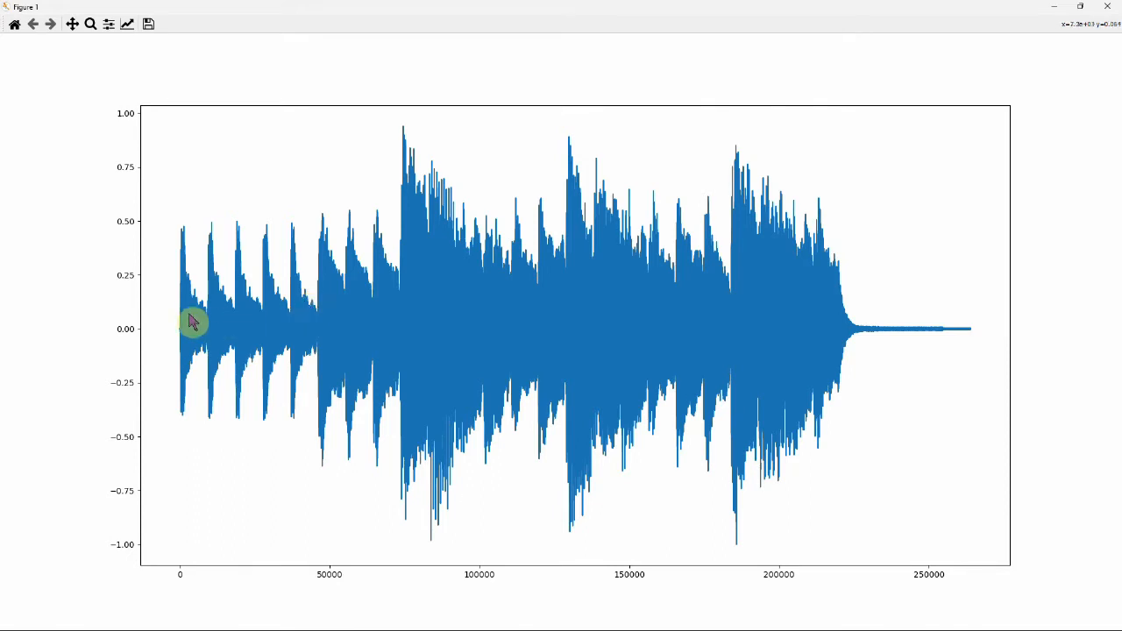
mouse_move(367, 332)
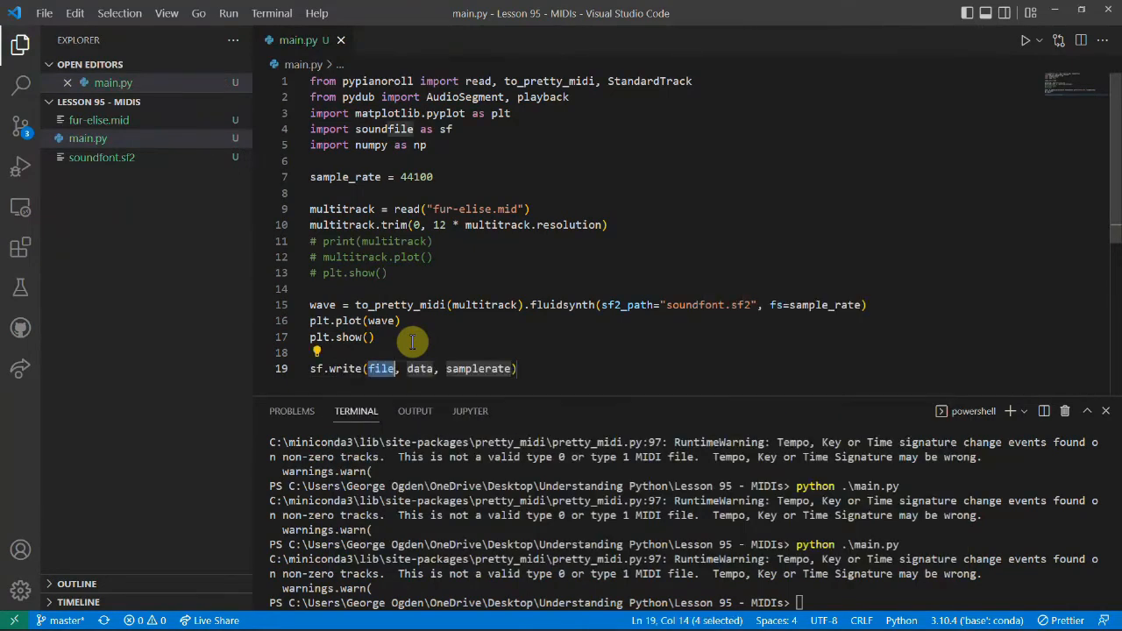
Write wave to fur-elise.wav at sample_rate, run it, and close the waveform plot.
type("\"fur\"")
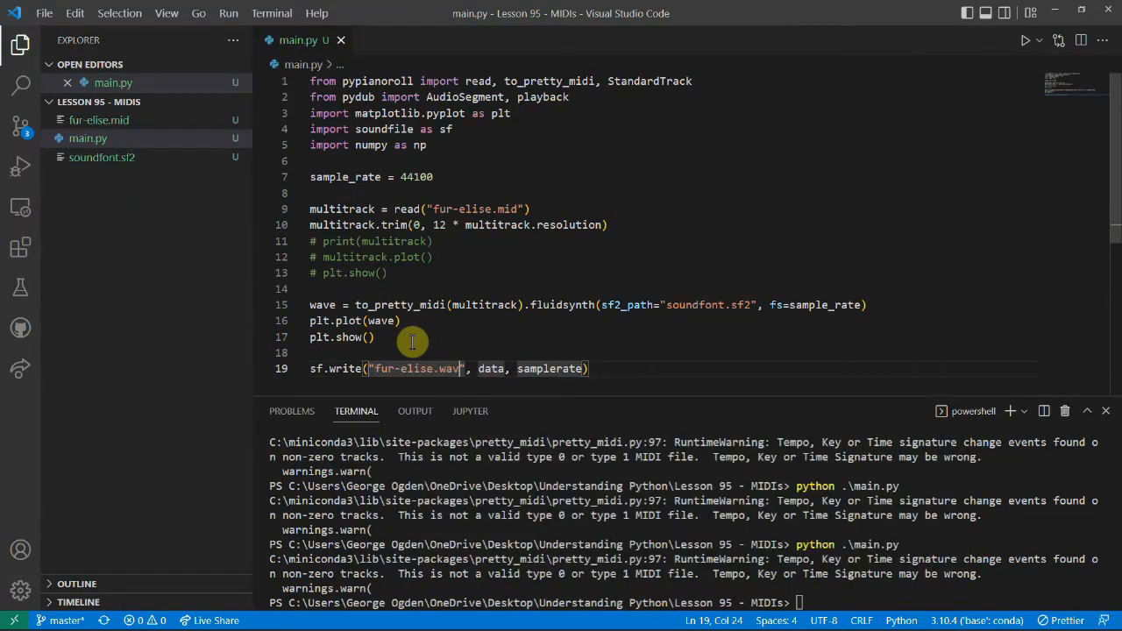
double_click(491, 368)
type("wave")
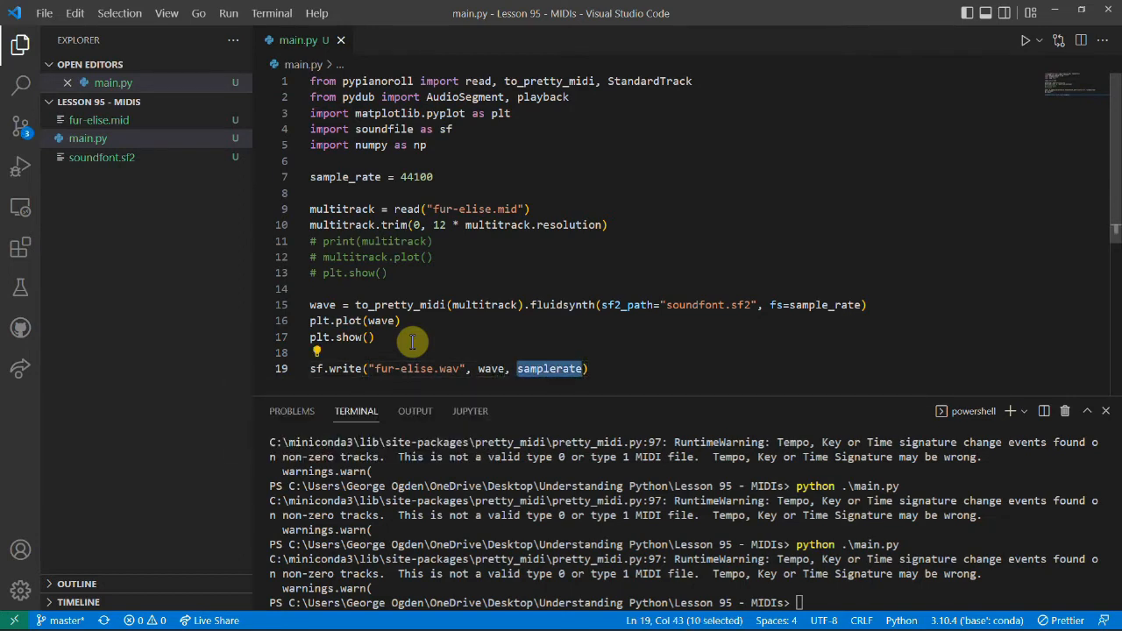
type("samp")
left_click(691, 602)
type("python .\\main.py")
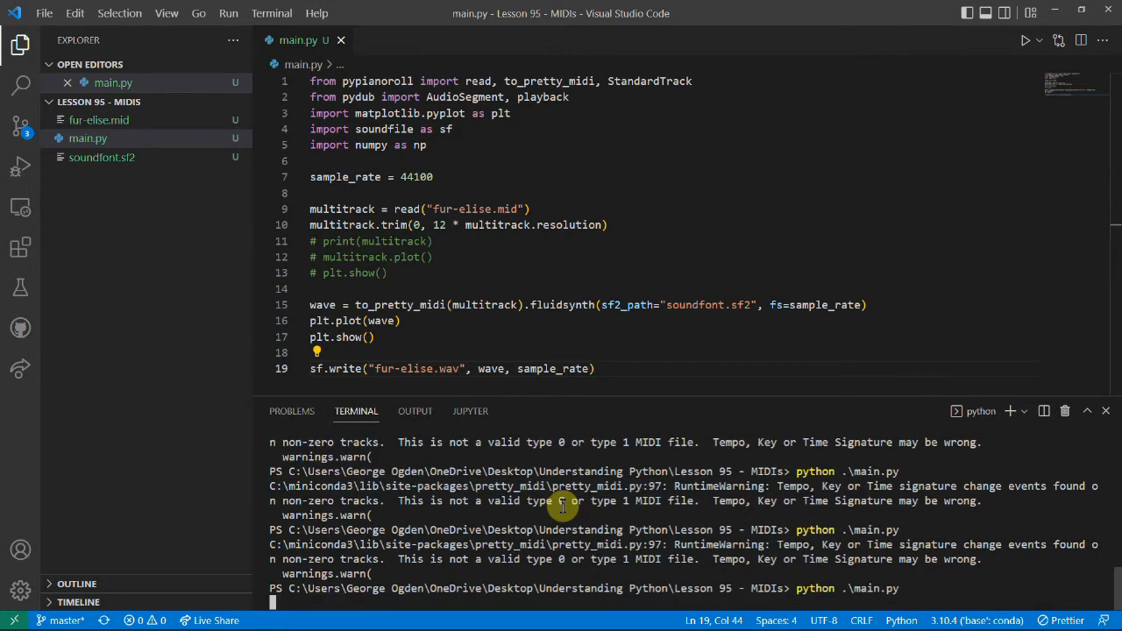
scroll("down", 3)
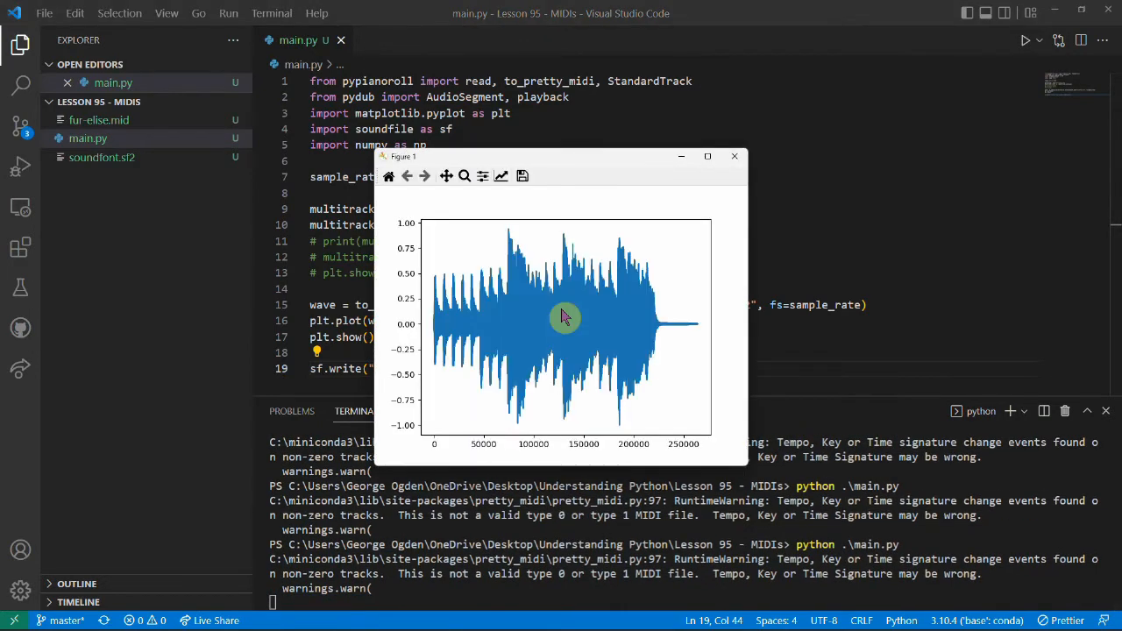
left_click(734, 156)
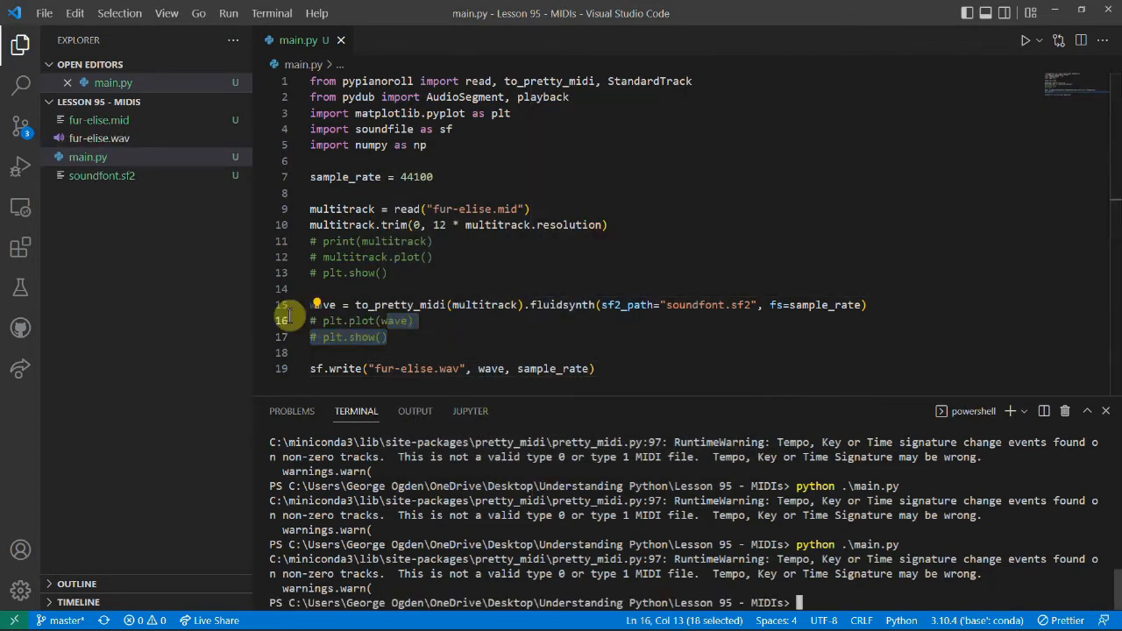
mouse_move(387, 377)
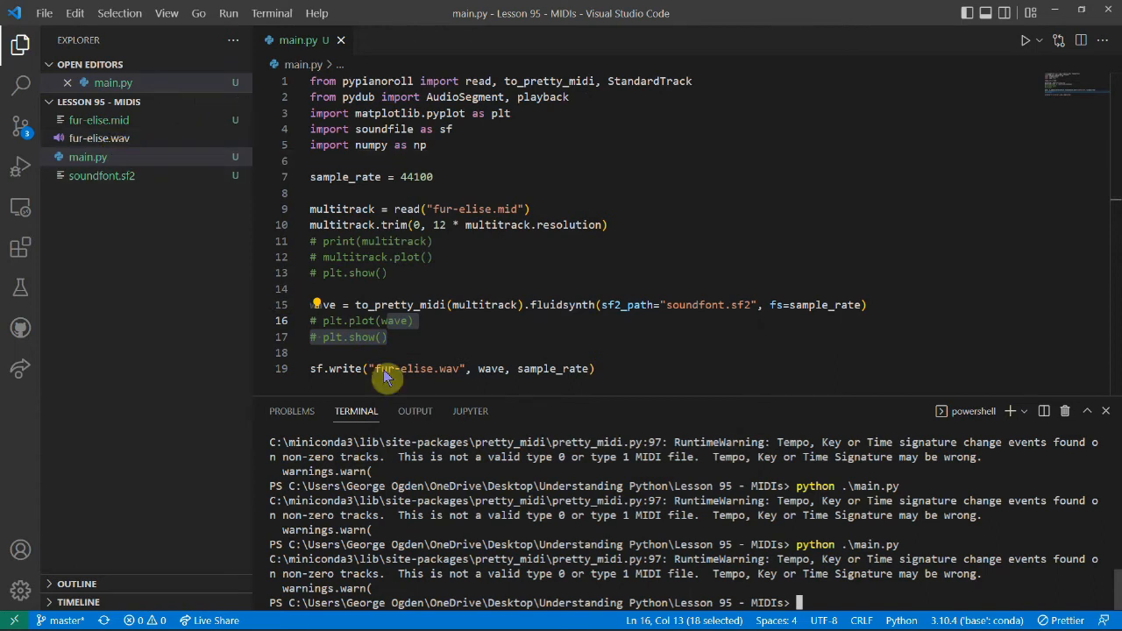
mouse_move(553, 486)
type("du -sh .\\fur-elise.mi")
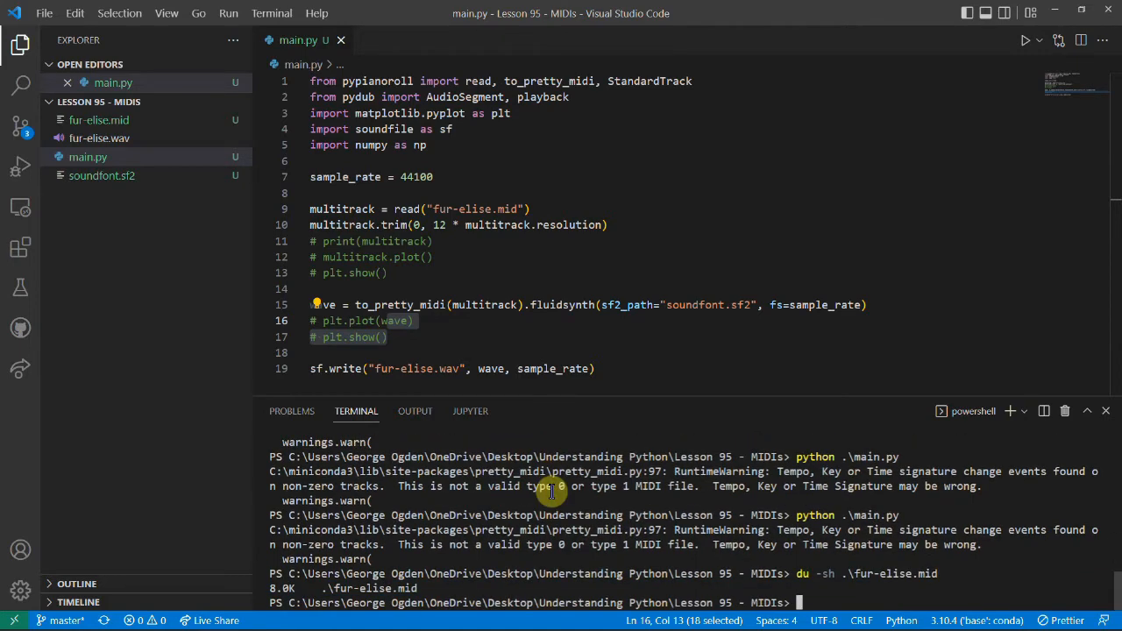
Check sizes with du -sh: fur-elise.mid is 8.0K versus fur-elise.wav at 516K.
type("du -sh")
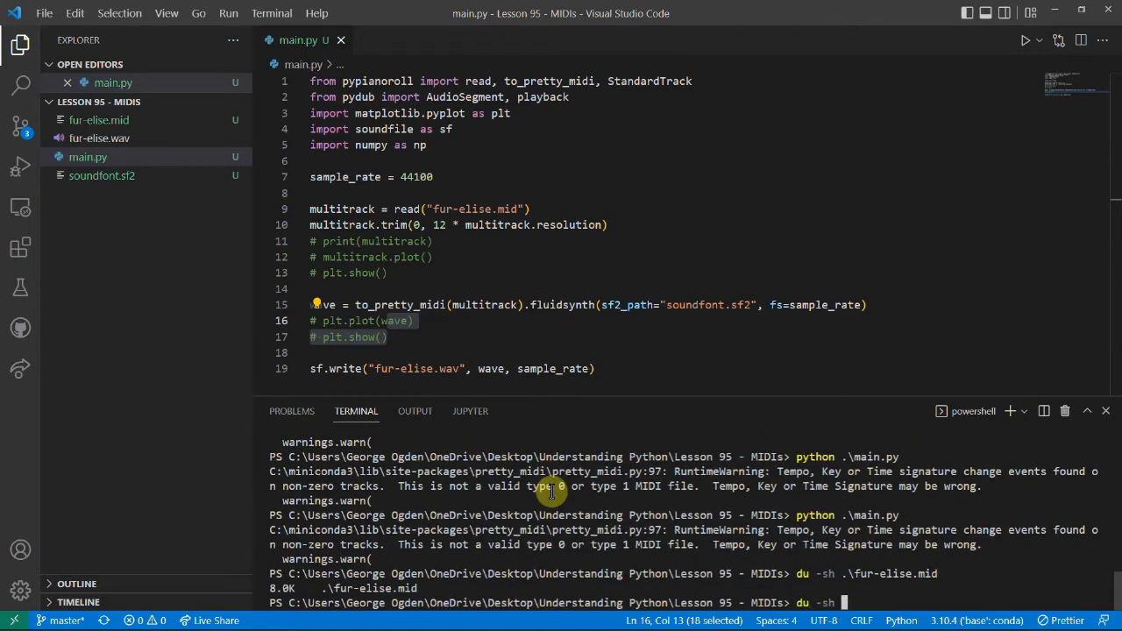
type(".\\fur-elise.wav")
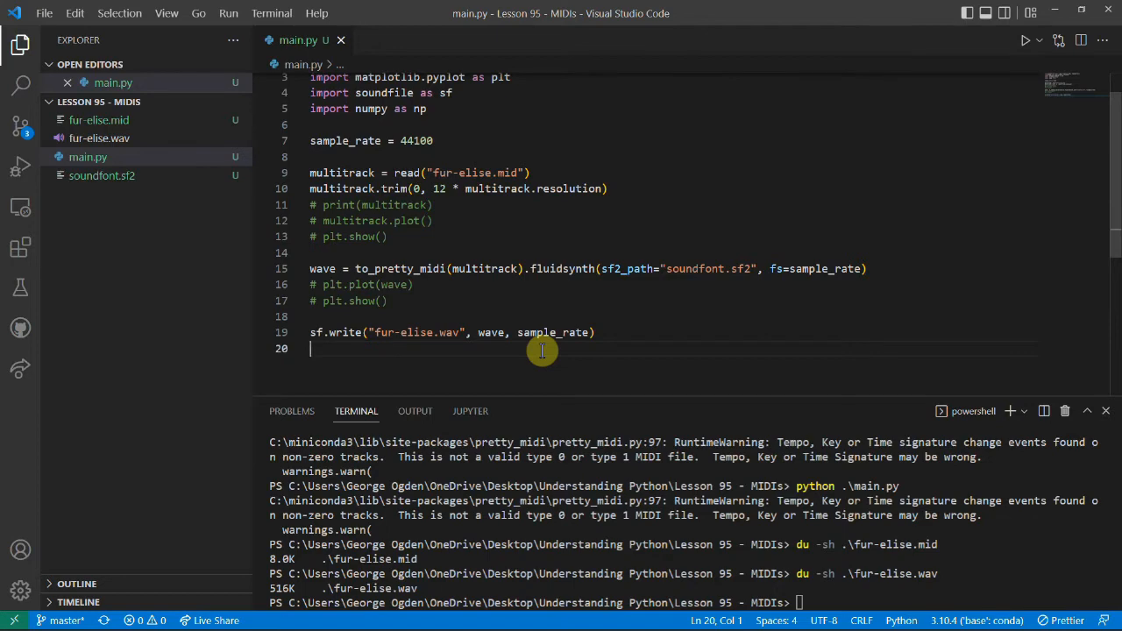
Load fur-elise.wav with AudioSegment.from_wav and play it via playback.play(segment).
type("segment")
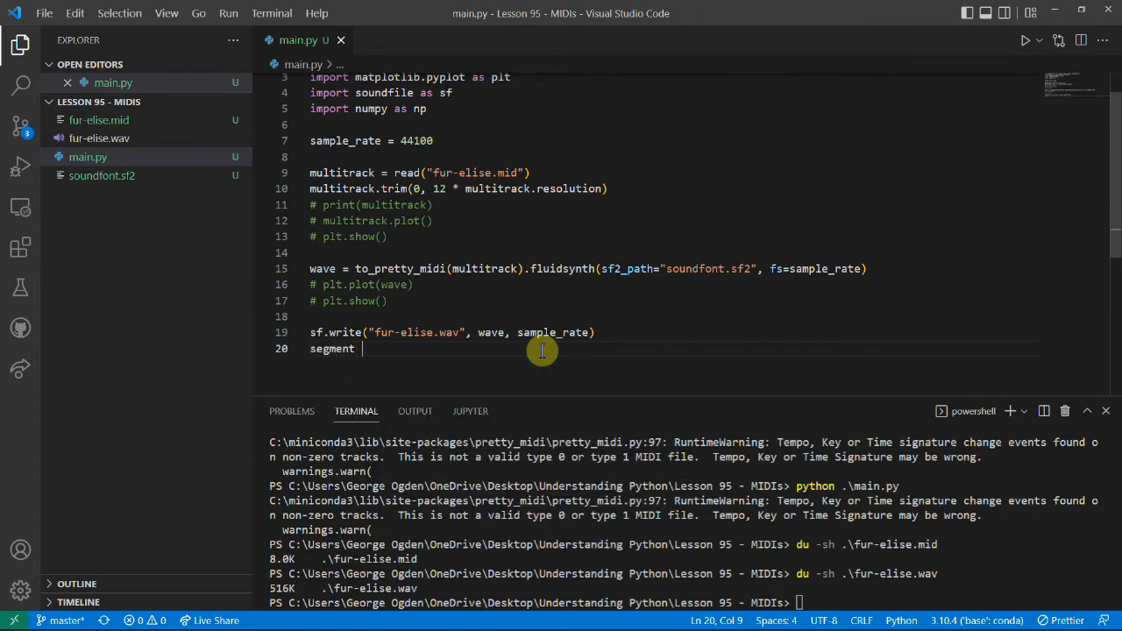
type("= AudioSegment")
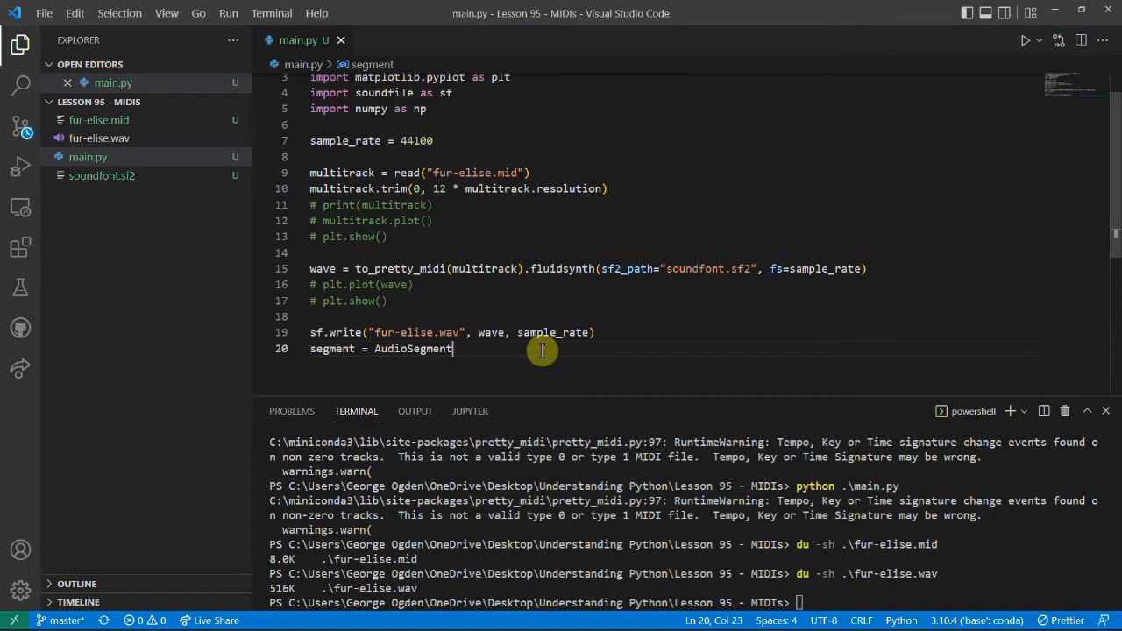
type(".from_wav(\"fur-elise.wav")
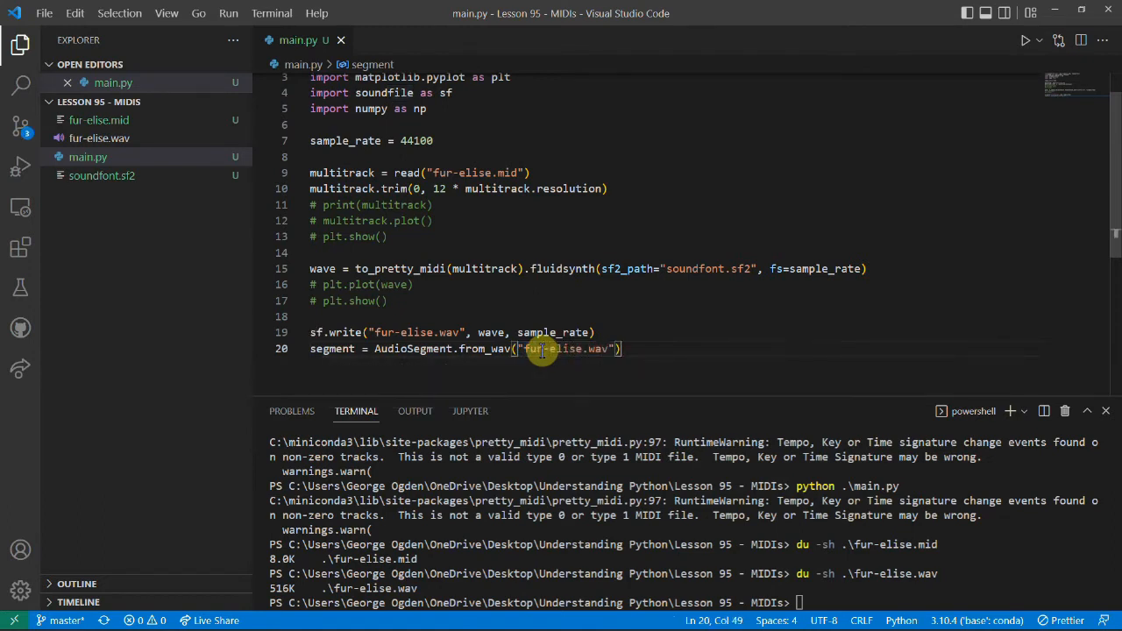
type("play.")
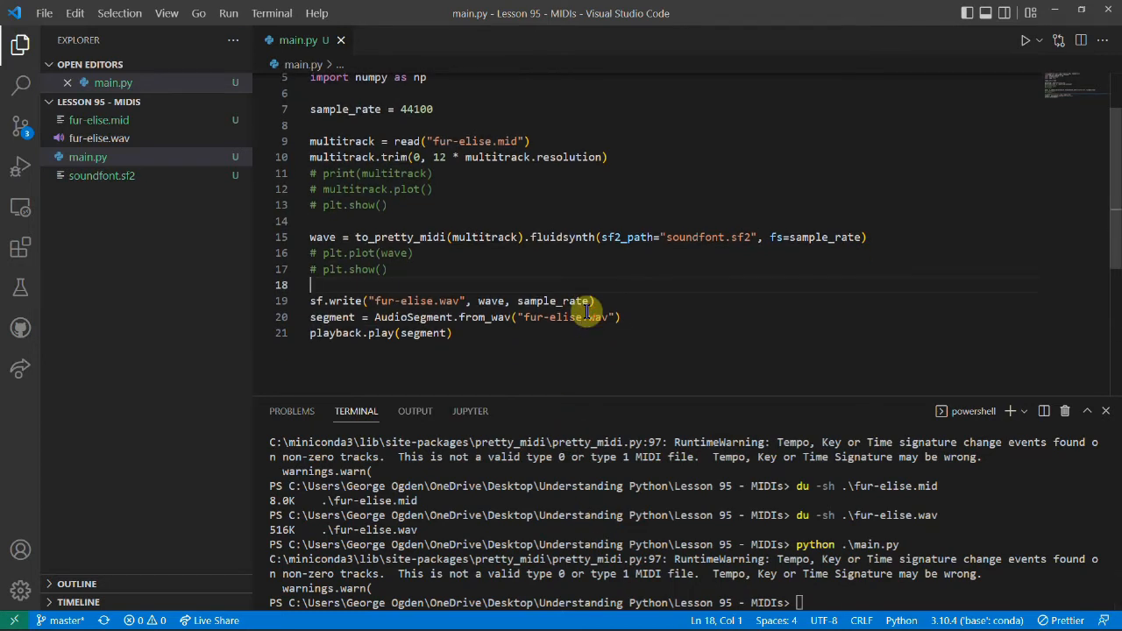
mouse_move(421, 157)
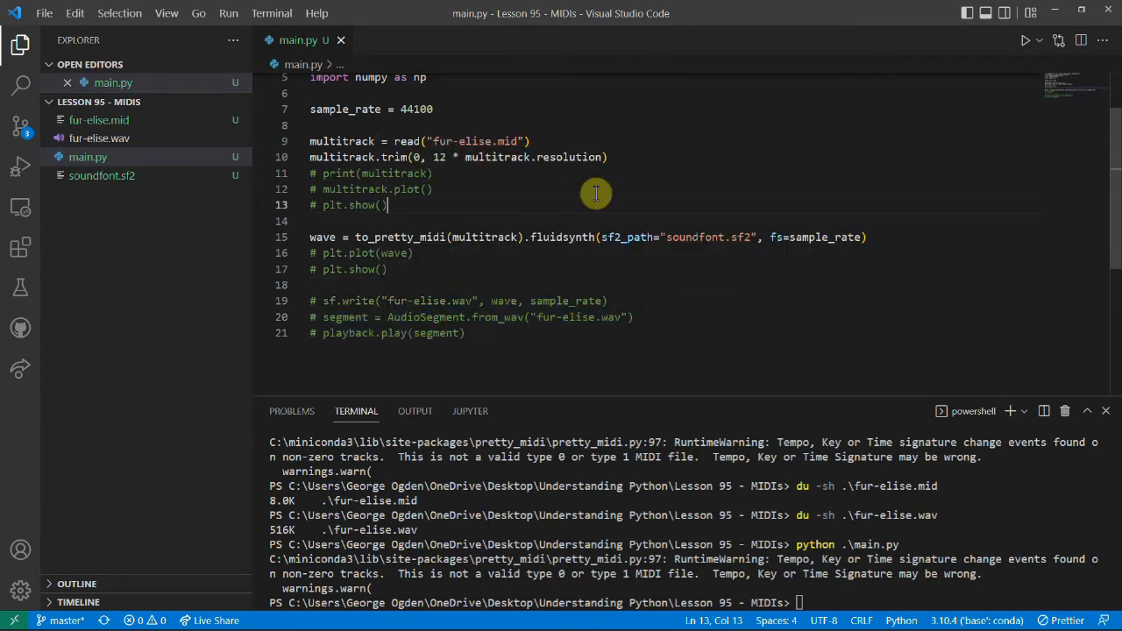
Add drum_beat = np.zeros((multitrack.get_max_length(), 128), dtype=np.uint8) and print multitrack[0].
key("Enter")
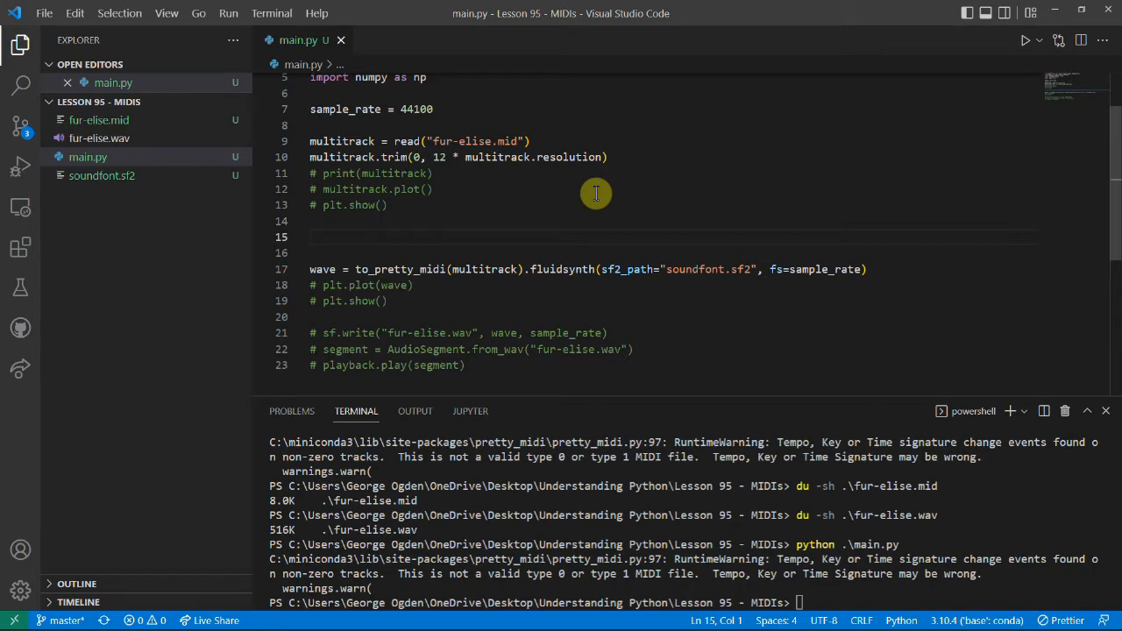
type("drum_beat = n")
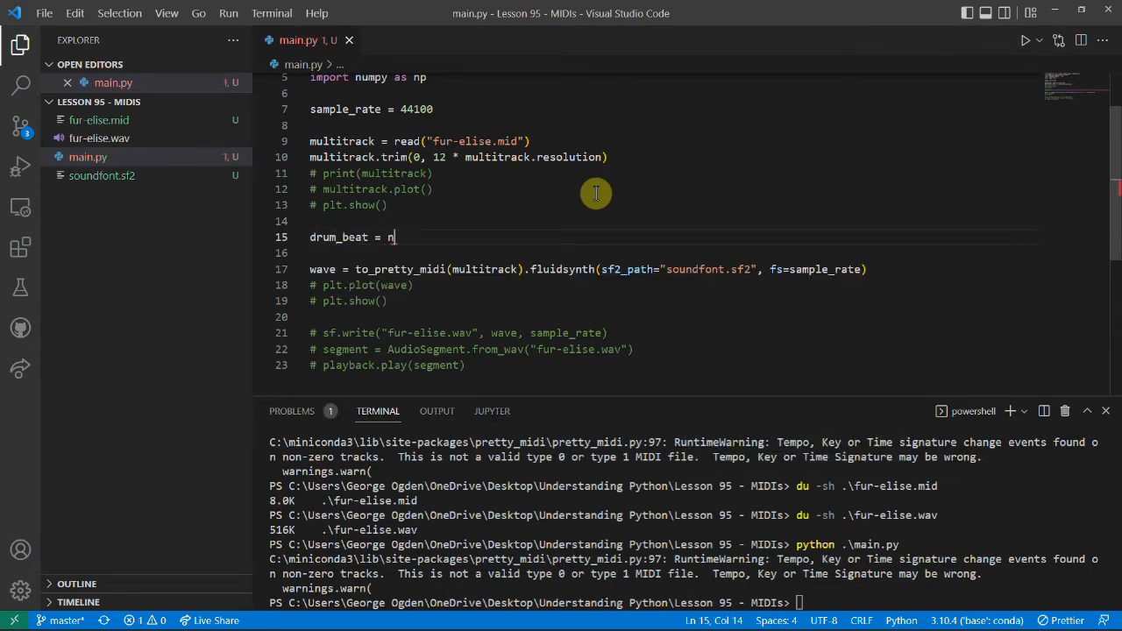
type("p.zeros((multitrack.")
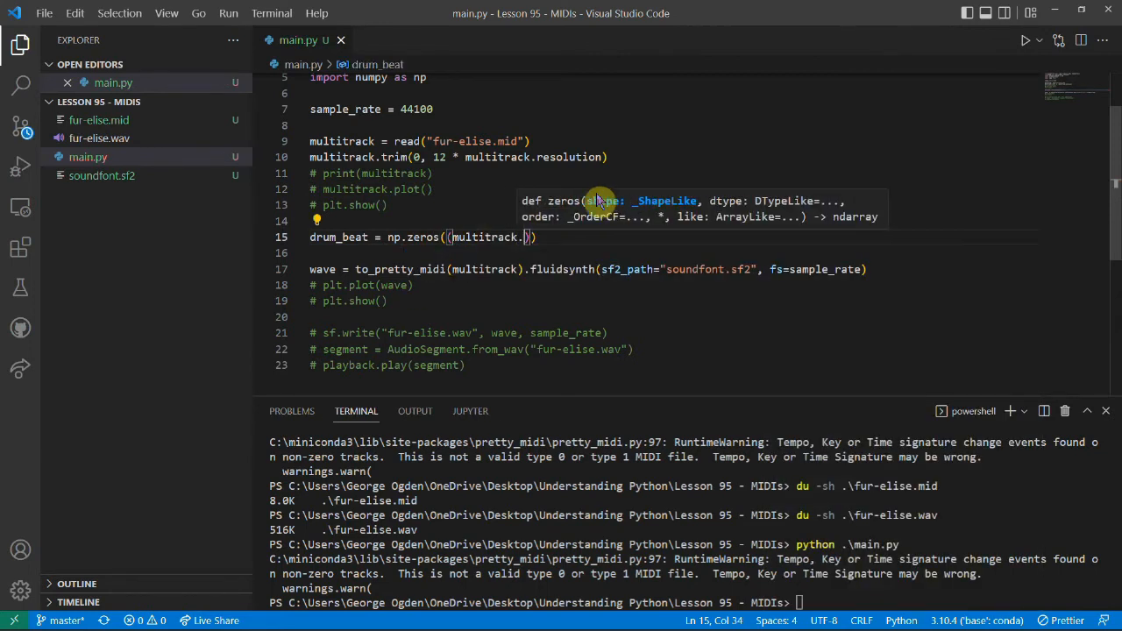
type("get_max_length()")
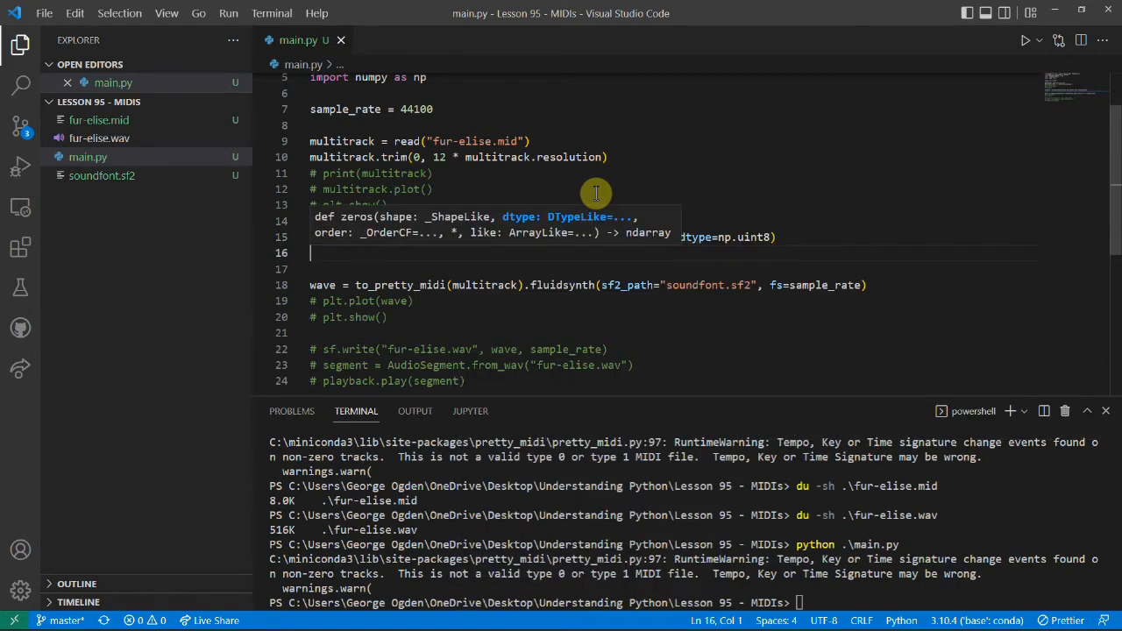
type("print(multitrack[0")
left_click(687, 603)
type("python .\\main.py")
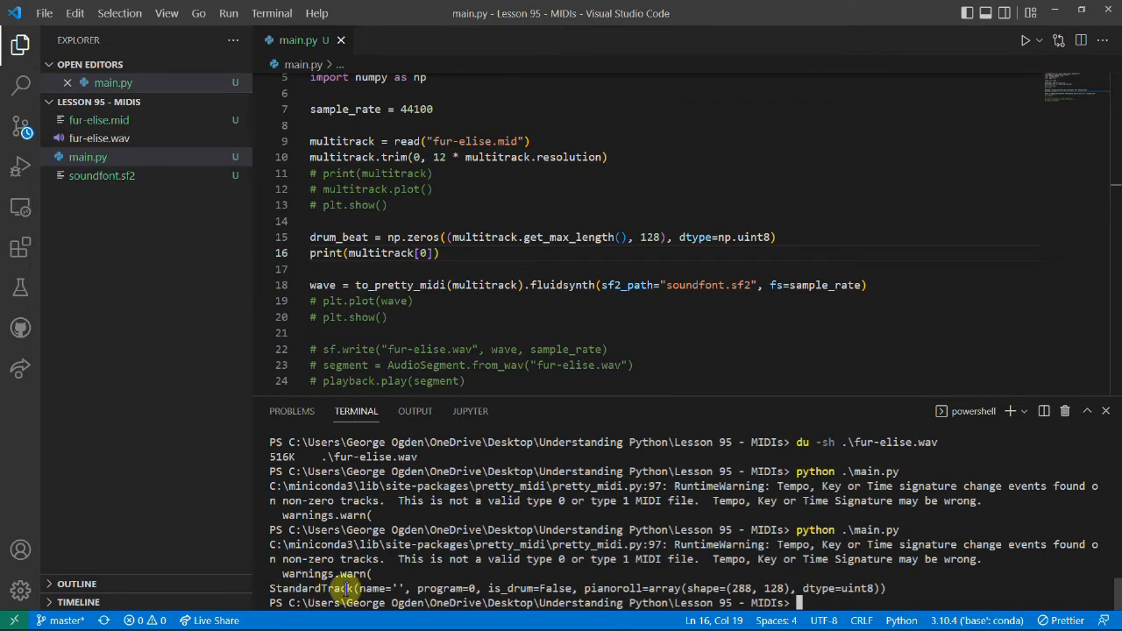
mouse_move(504, 588)
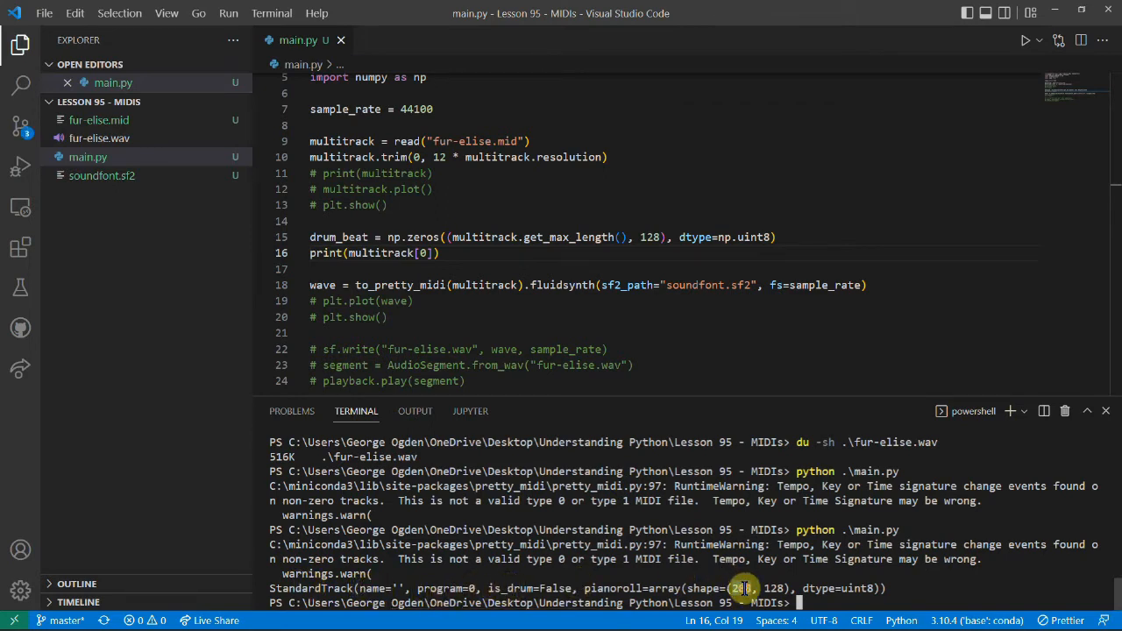
Check the track length in the output, then replace the print with drum_beat[multitrack.downbeat[:,0]].
double_click(773, 588)
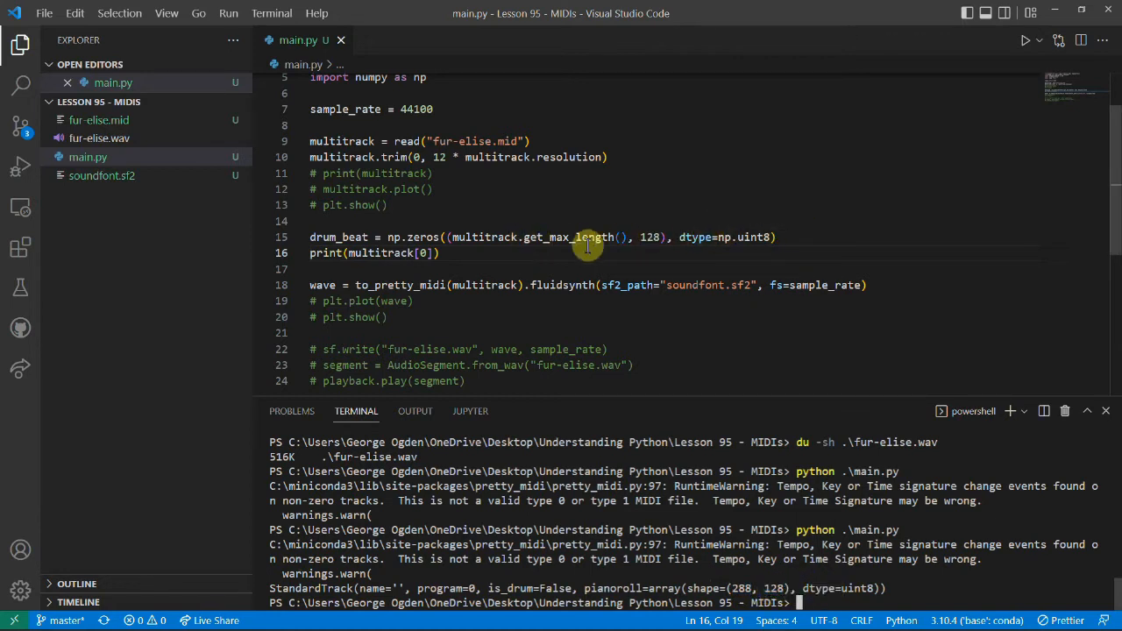
mouse_move(653, 237)
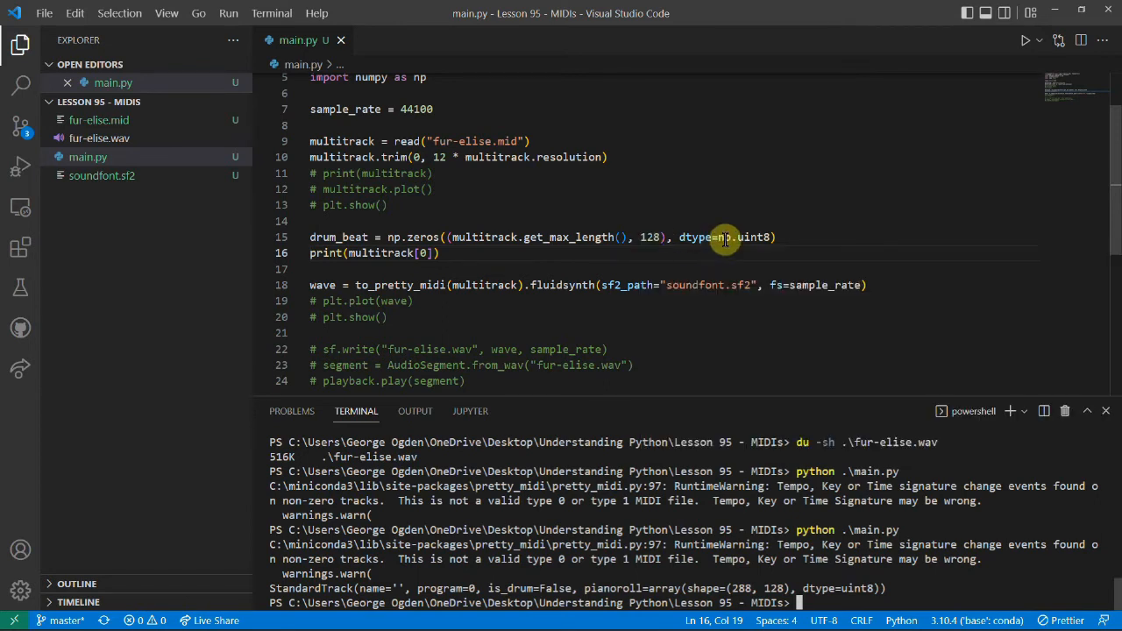
left_click(773, 237)
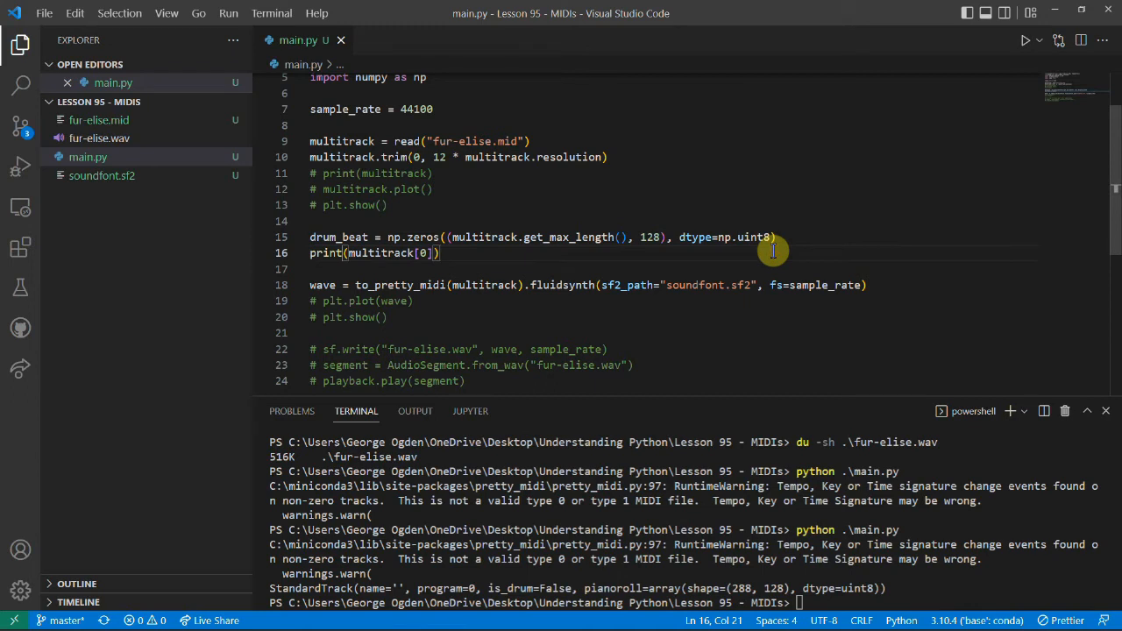
triple_click(375, 253)
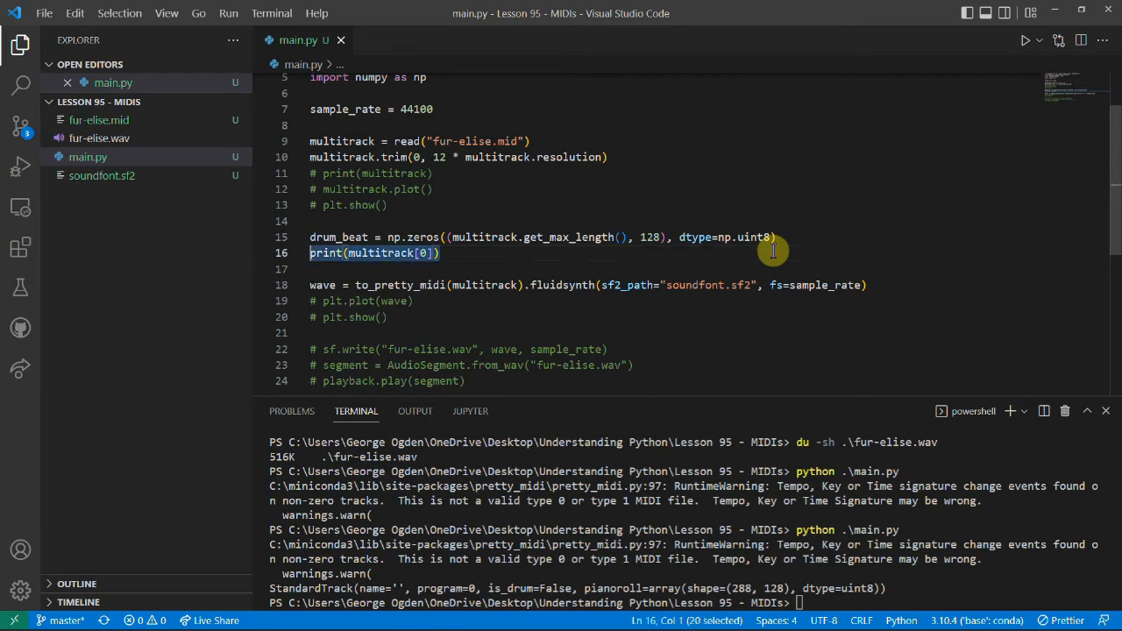
type("dr")
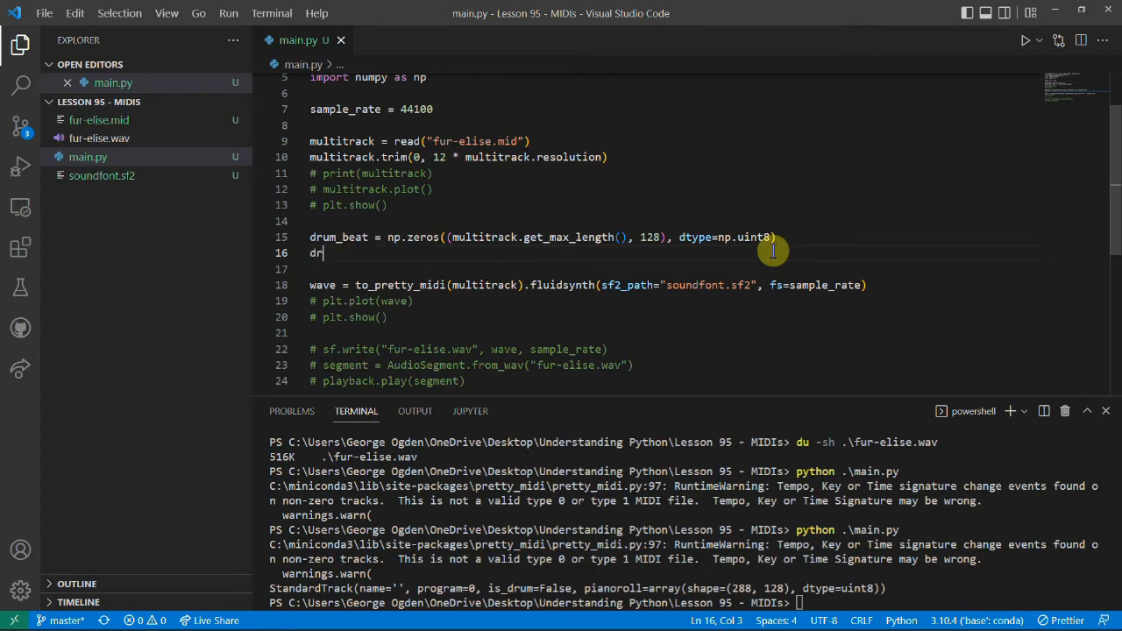
type("um_b")
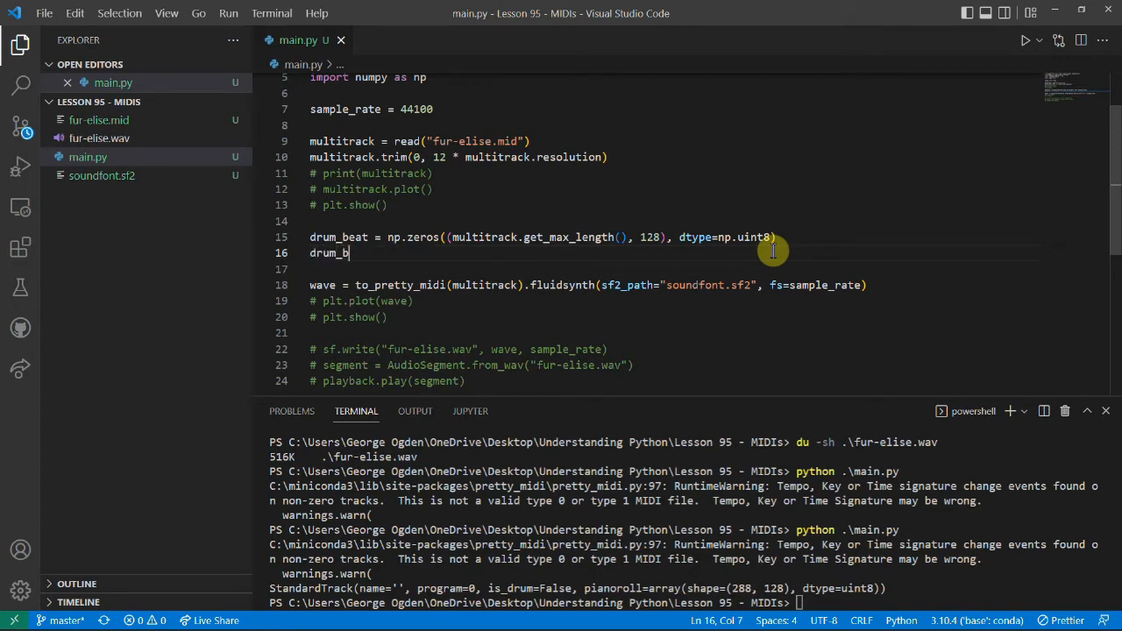
type("eat[")
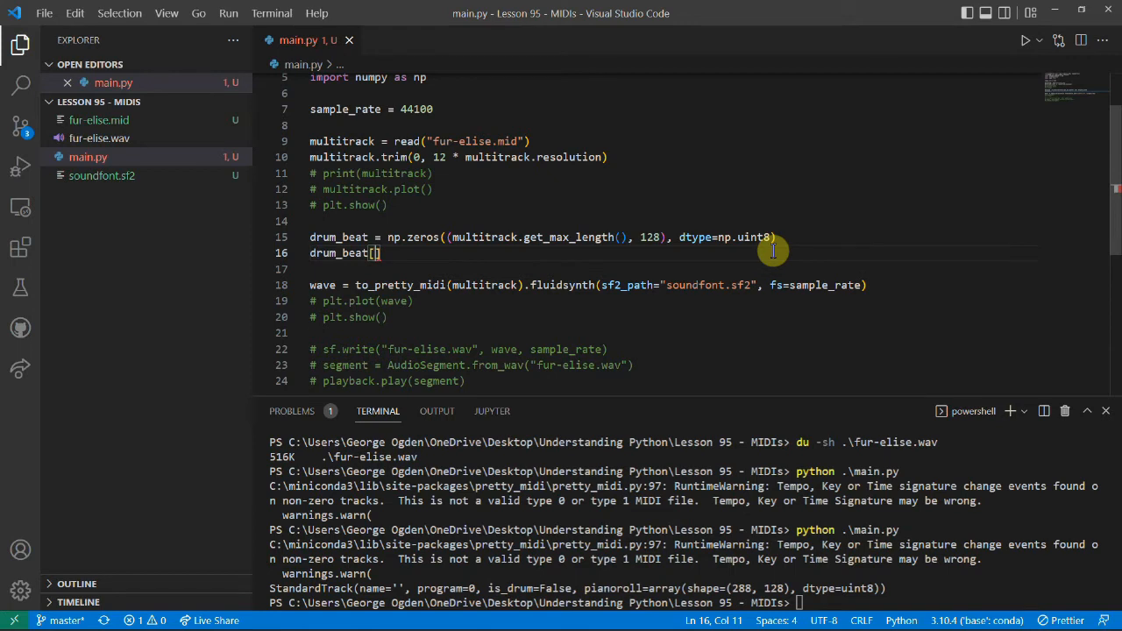
type("multitrack.downbeat[:")
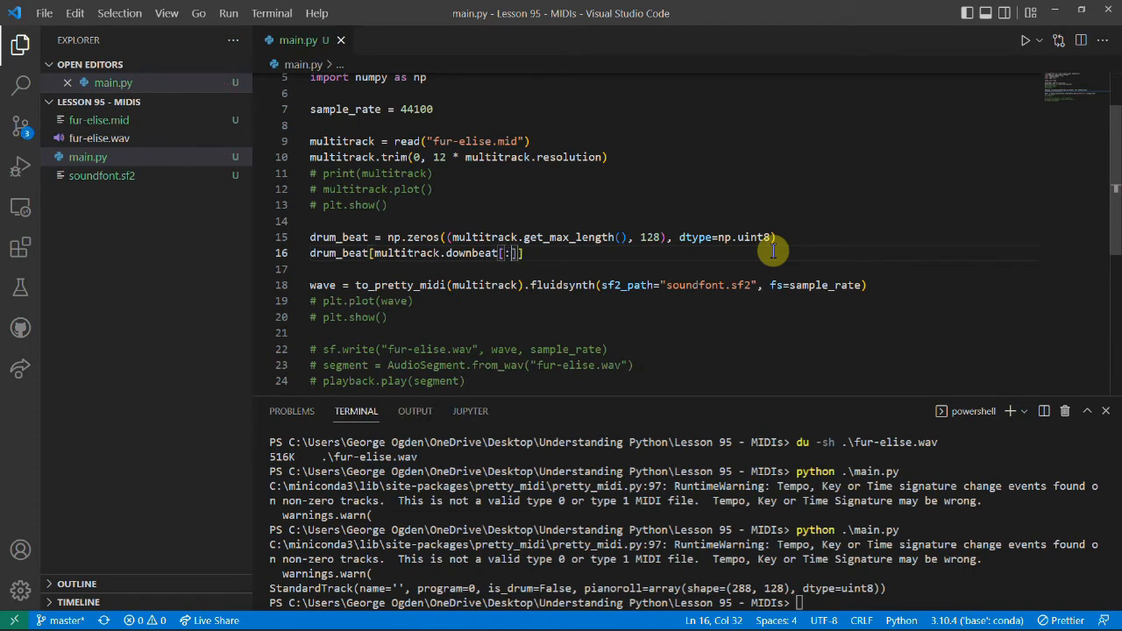
type(",0")
left_click(671, 269)
type("print(multitrack.downbeat)")
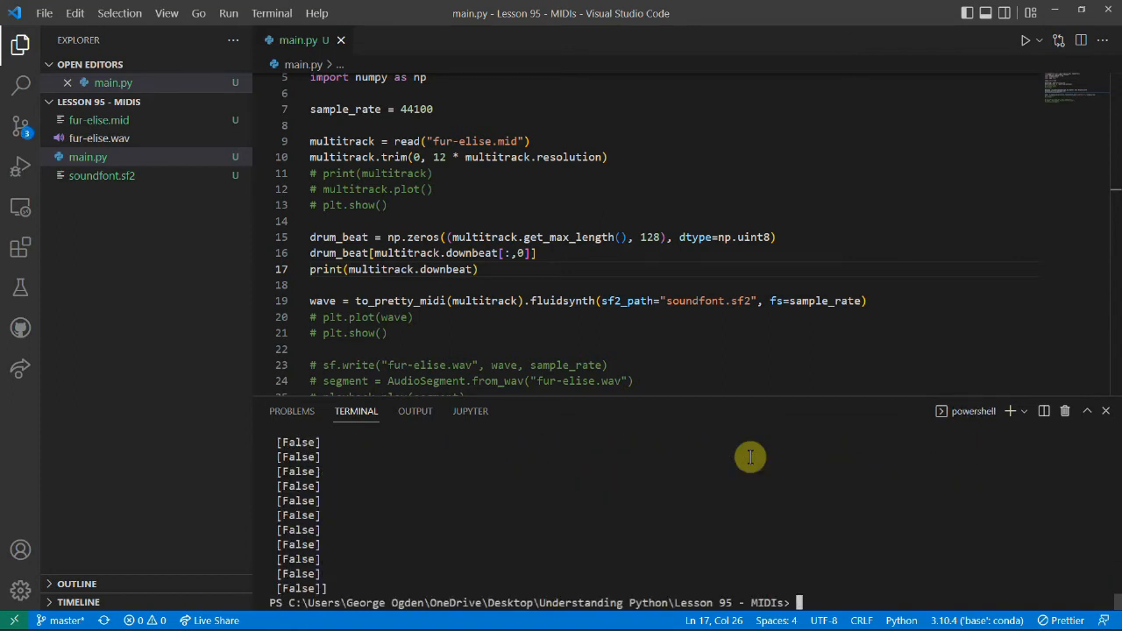
mouse_move(474, 440)
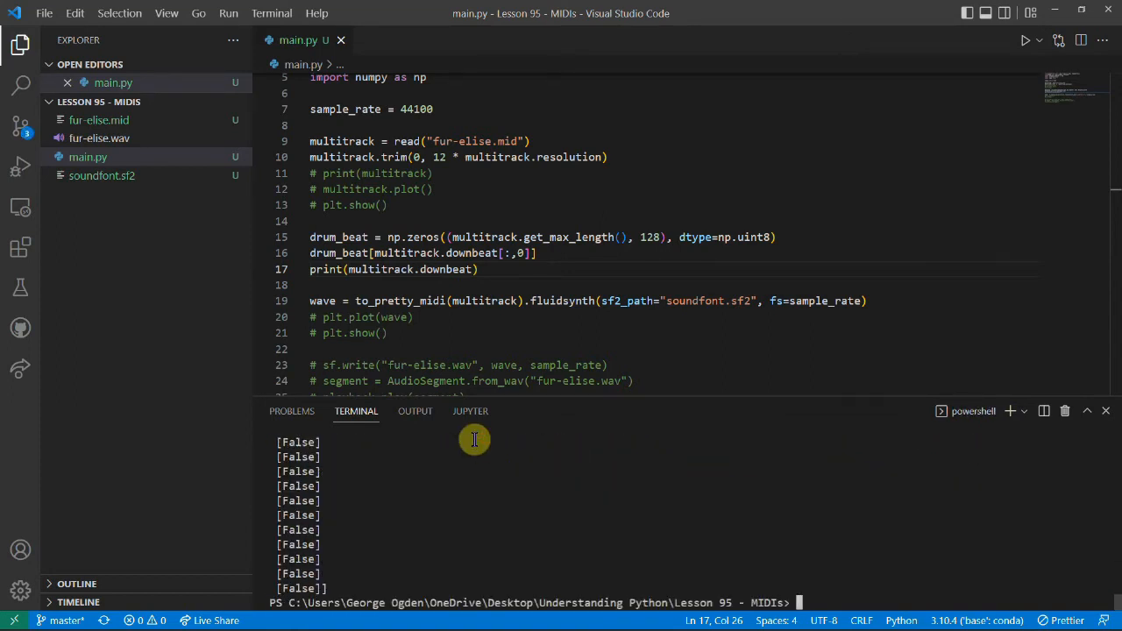
mouse_move(360, 269)
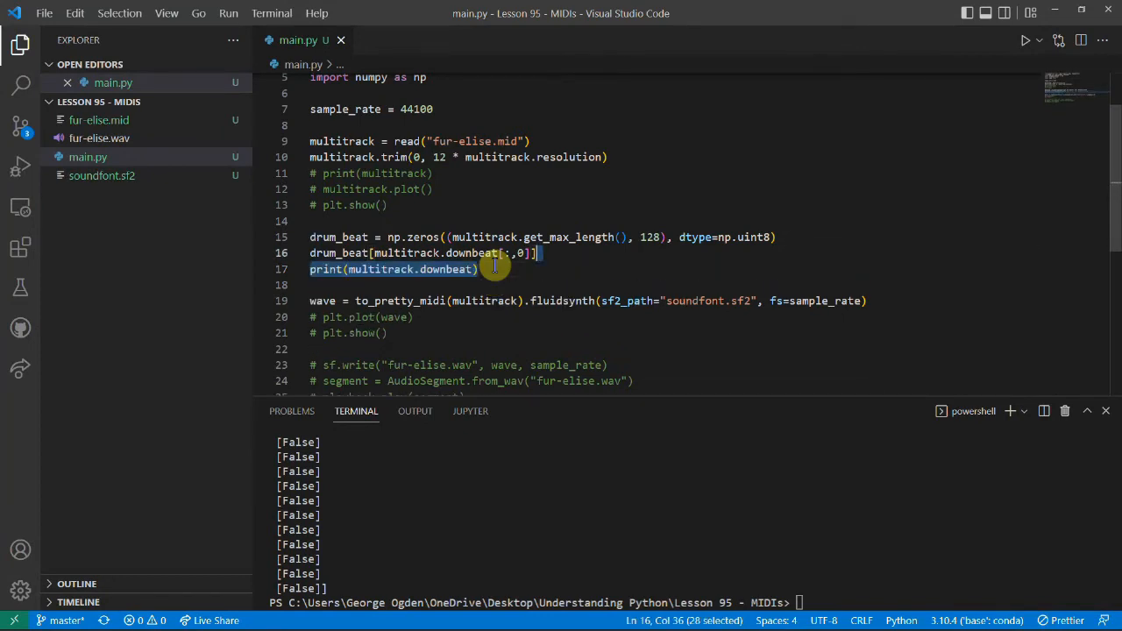
Remove the downbeat print and set drum_beat downbeats at note 40 to 30.
key("Delete")
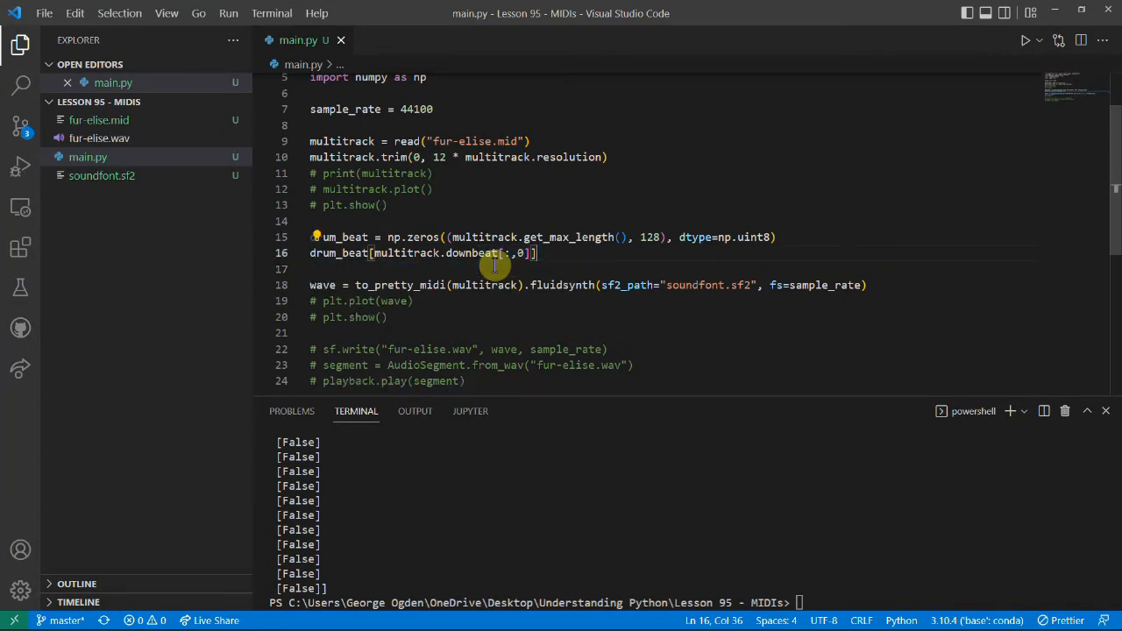
type("= 30")
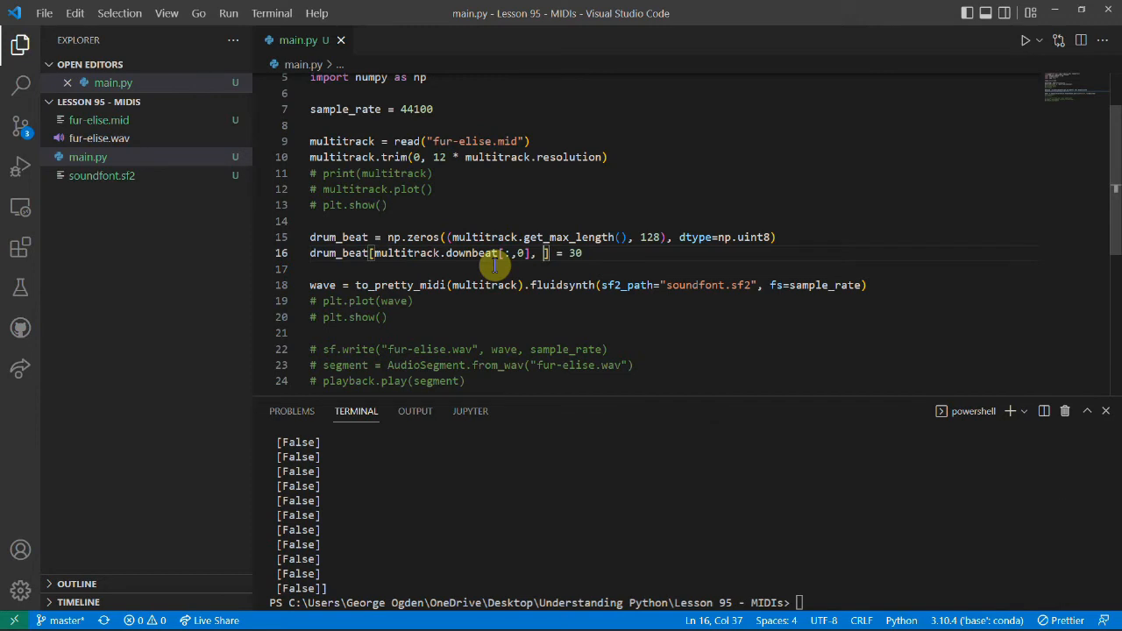
type("40")
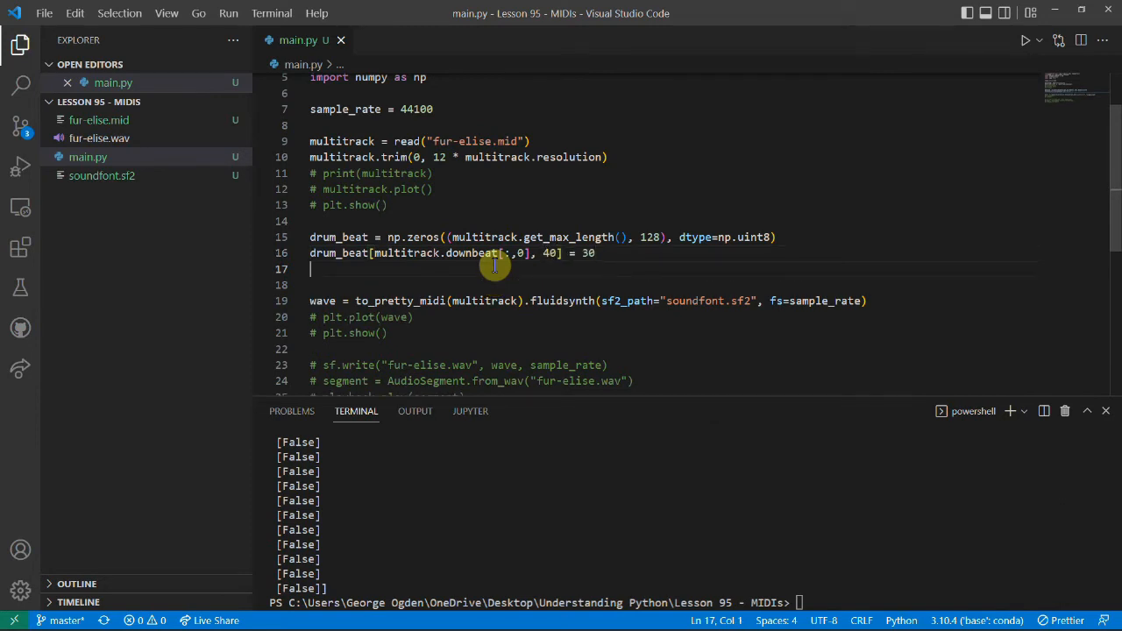
type("multitrack.a")
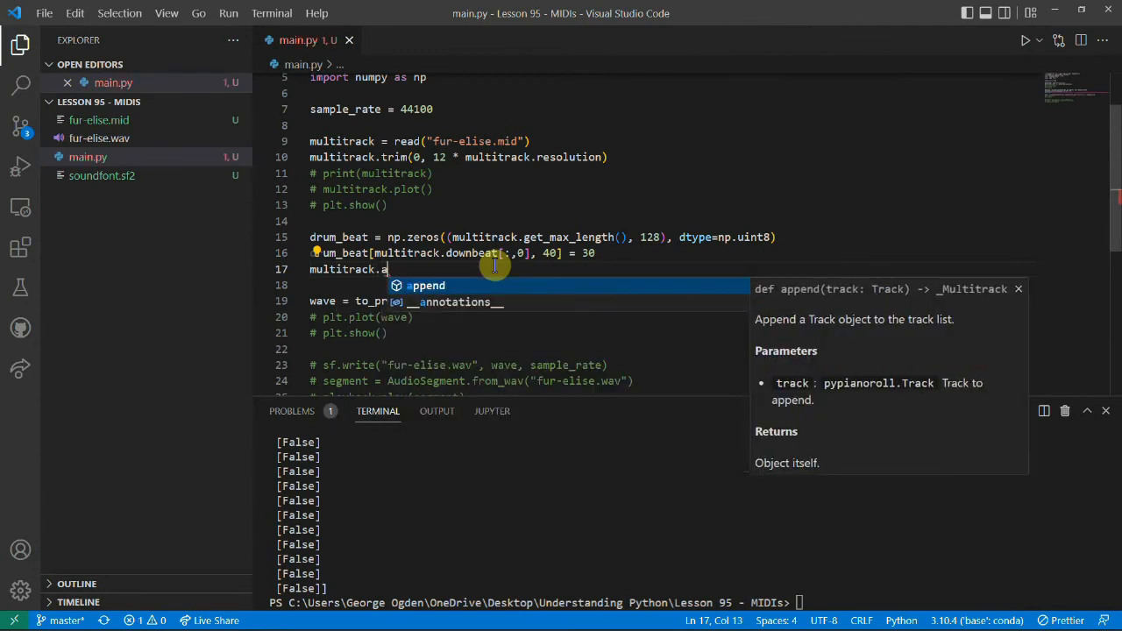
key("Tab")
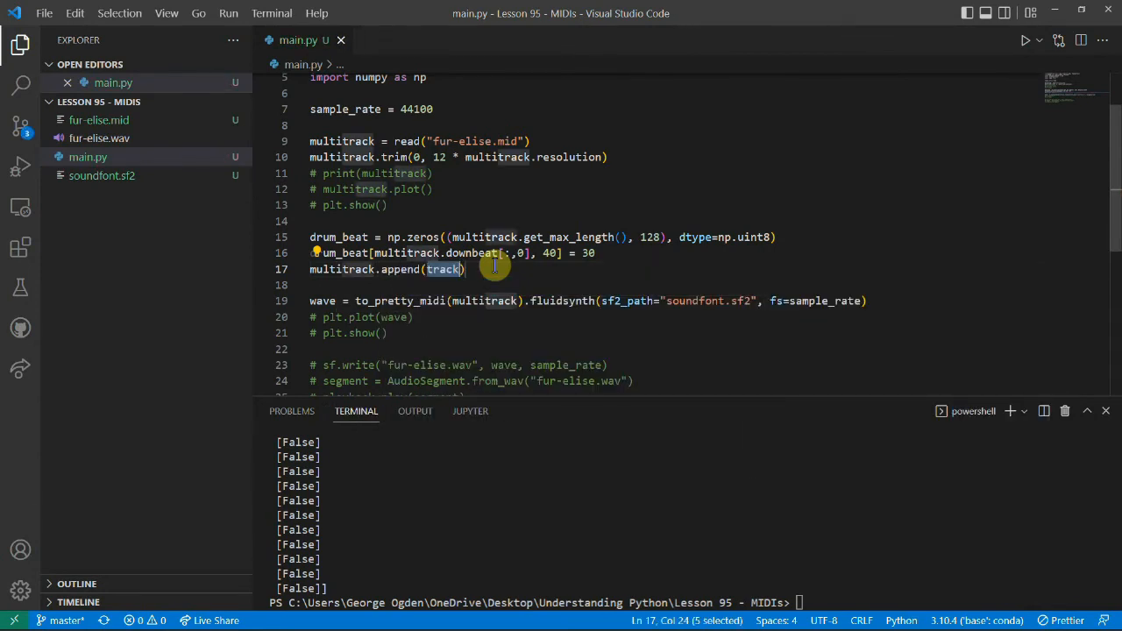
Create drum_track = StandardTrack('drum', is_drum=True, pianoroll=drum_beat, program=0), append it, and run main.py.
type("drum_b")
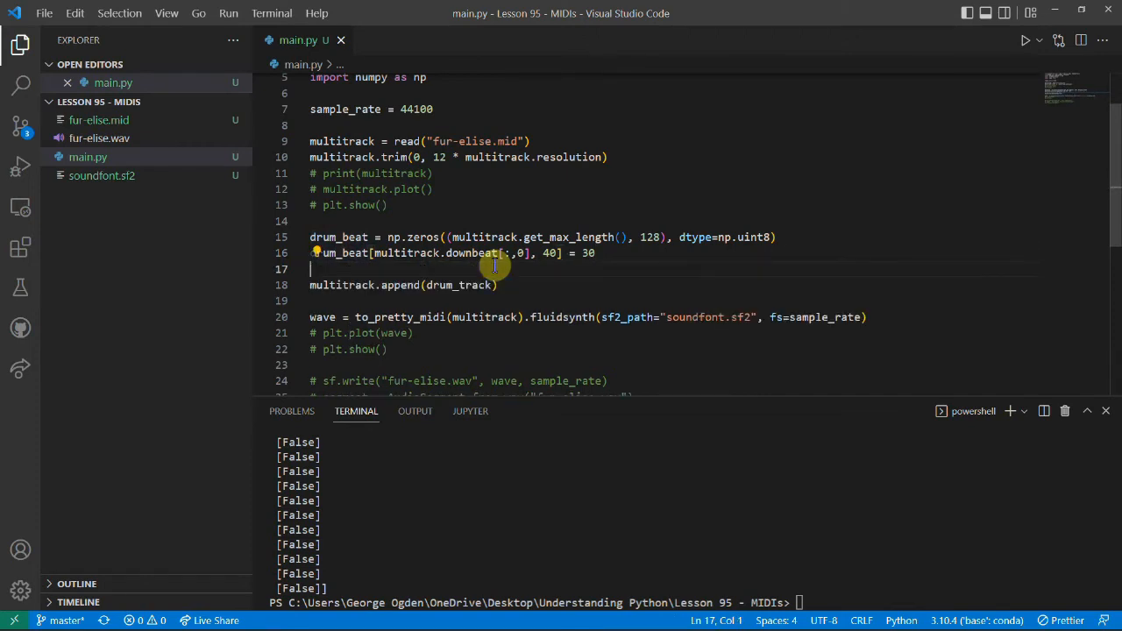
type("drum_tar")
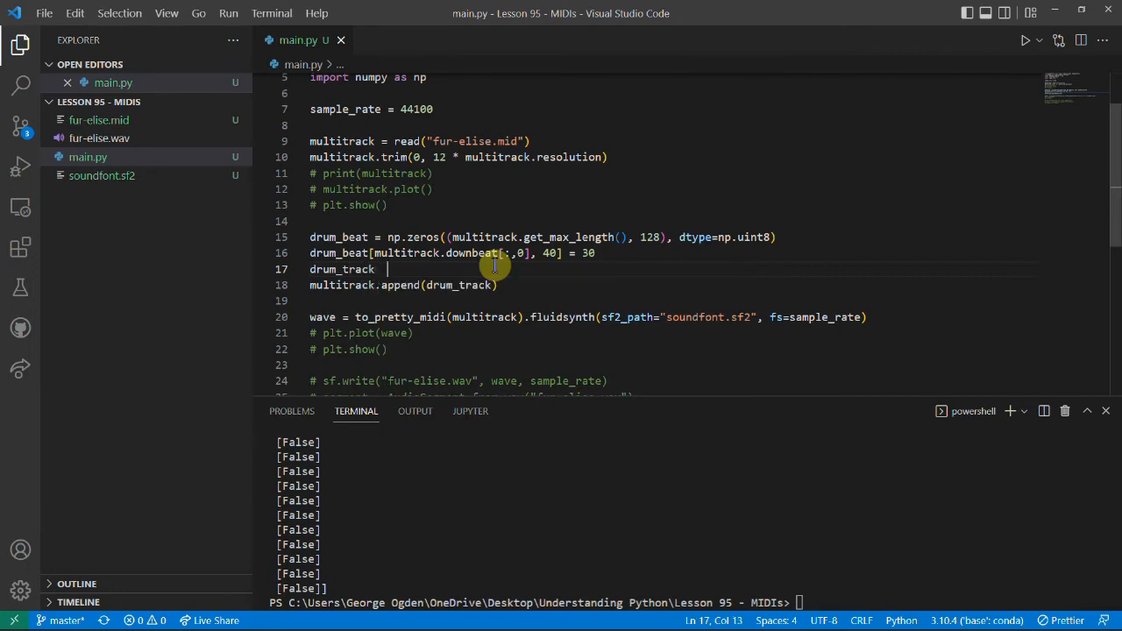
type("\\")
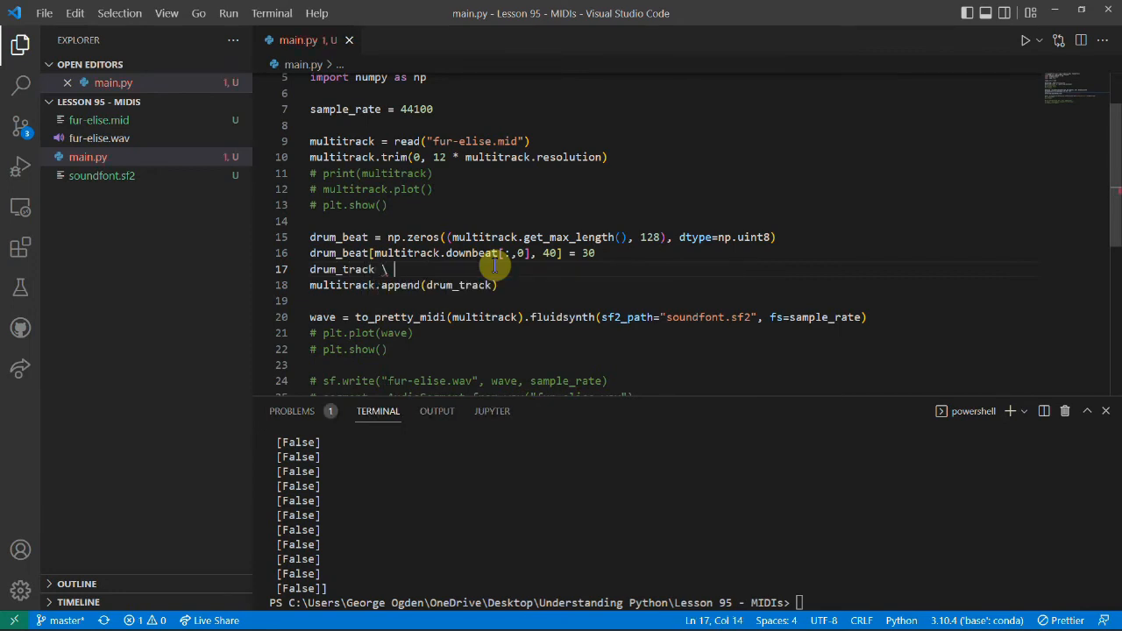
type("St")
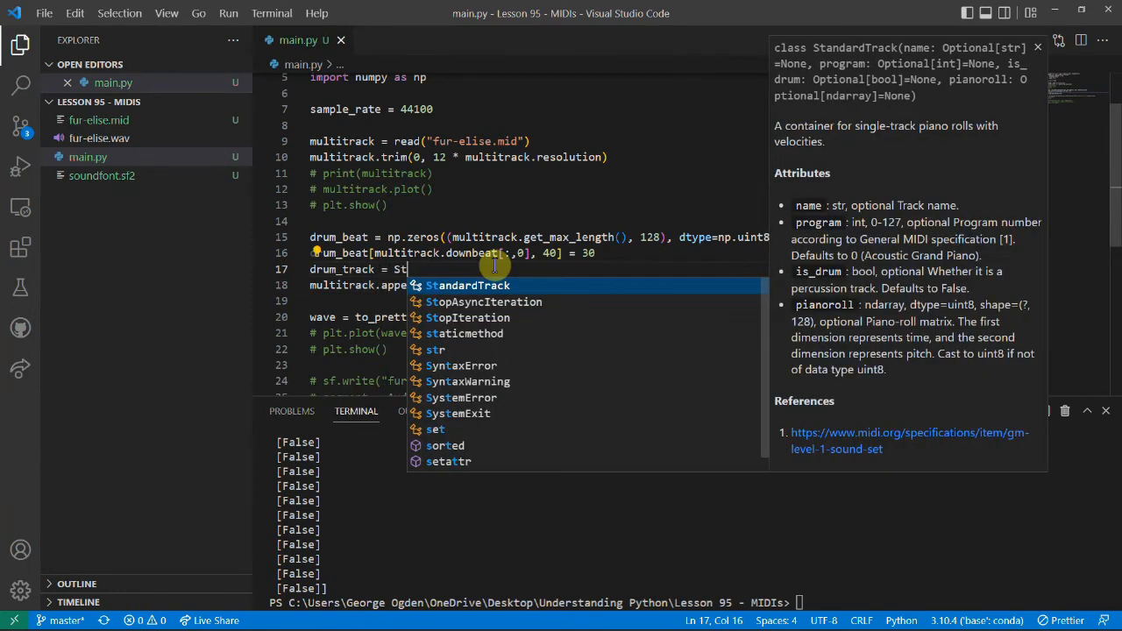
type("(\"drum\"")
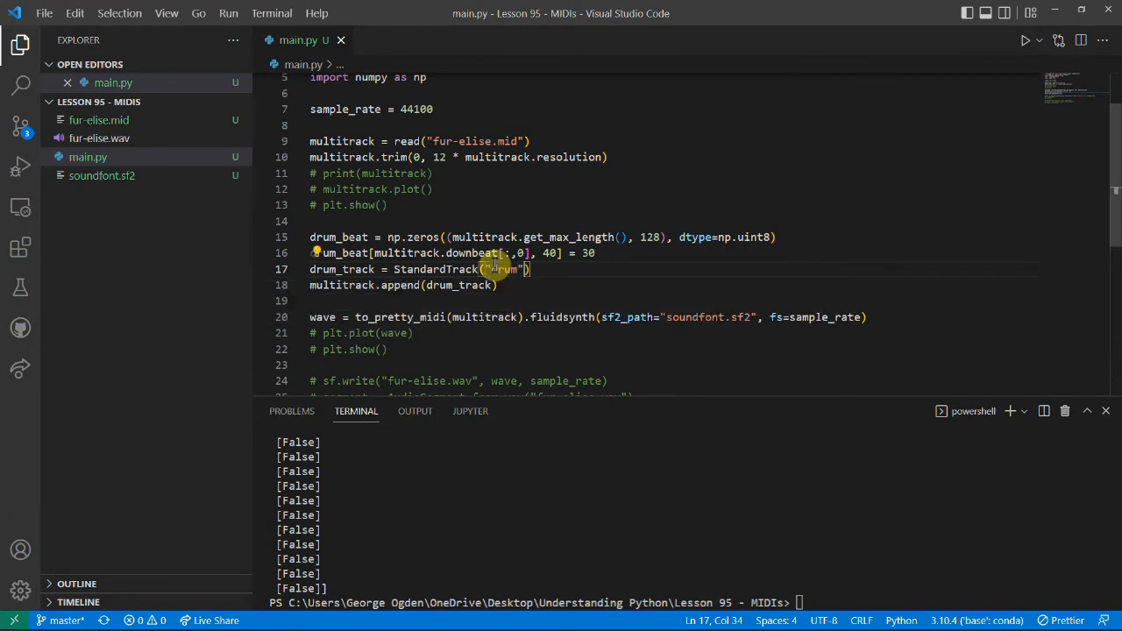
type(", i")
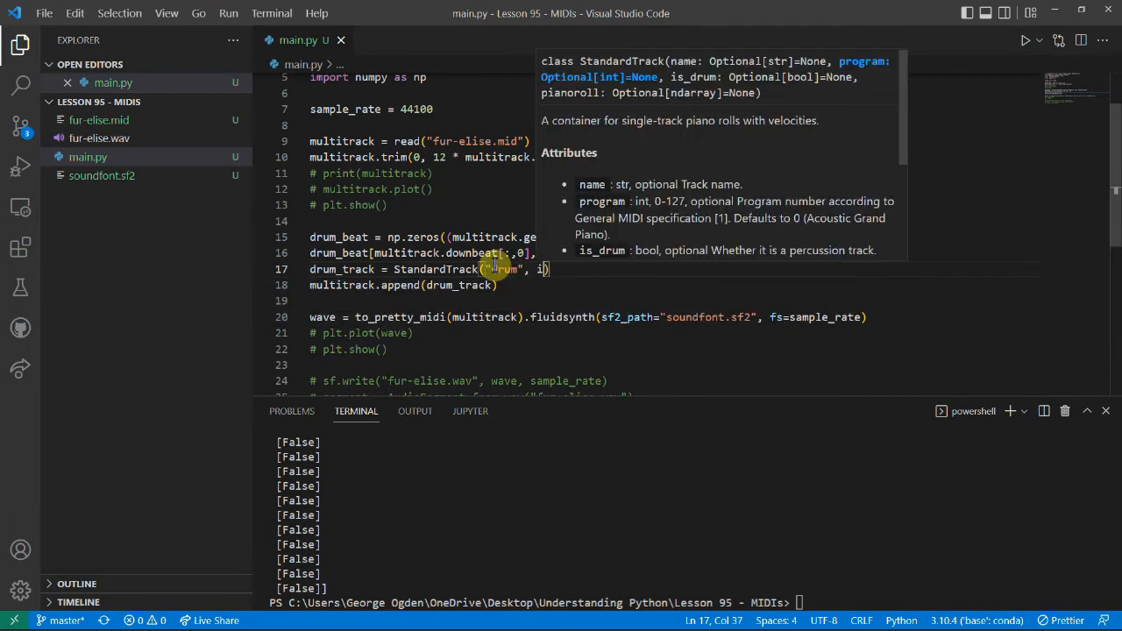
type("s_drum=True, pianoroll=drum_beat")
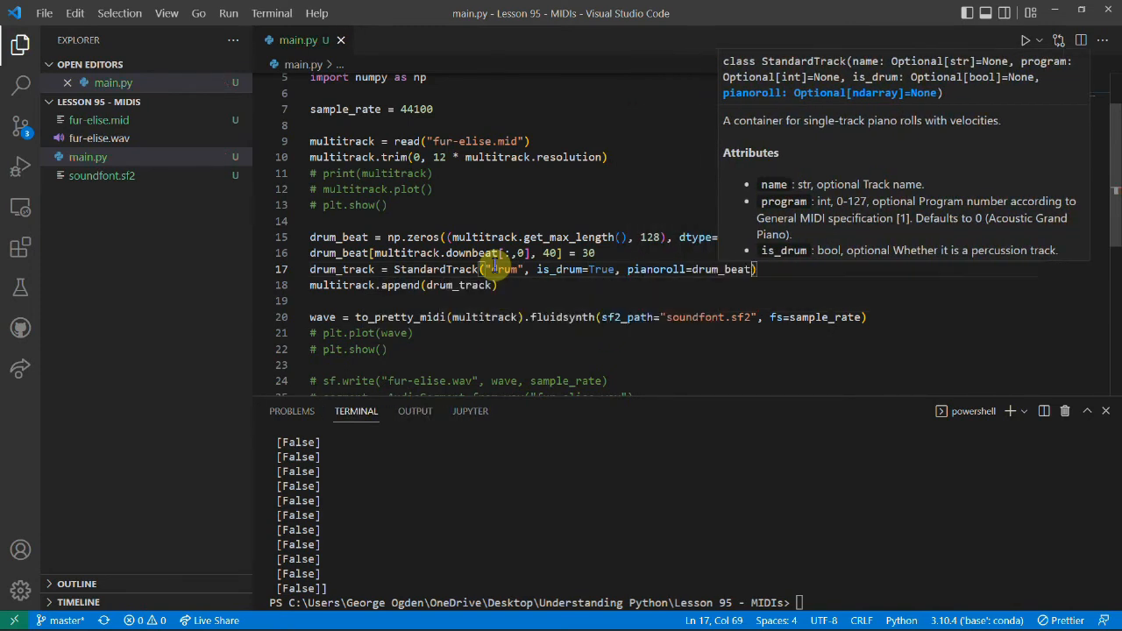
type(", program=")
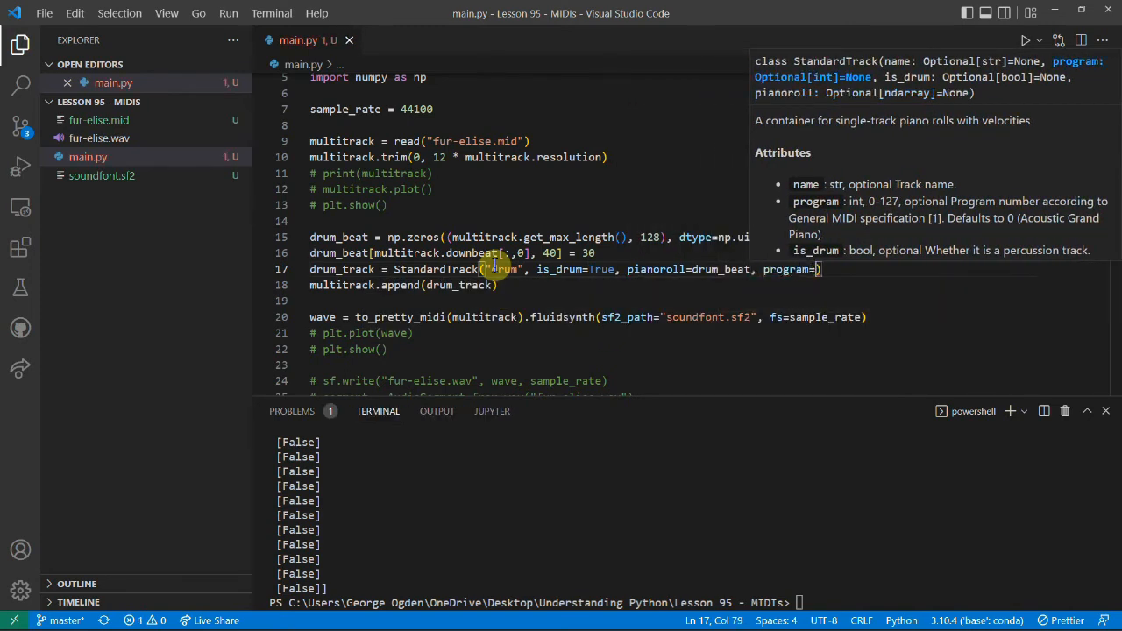
type("0")
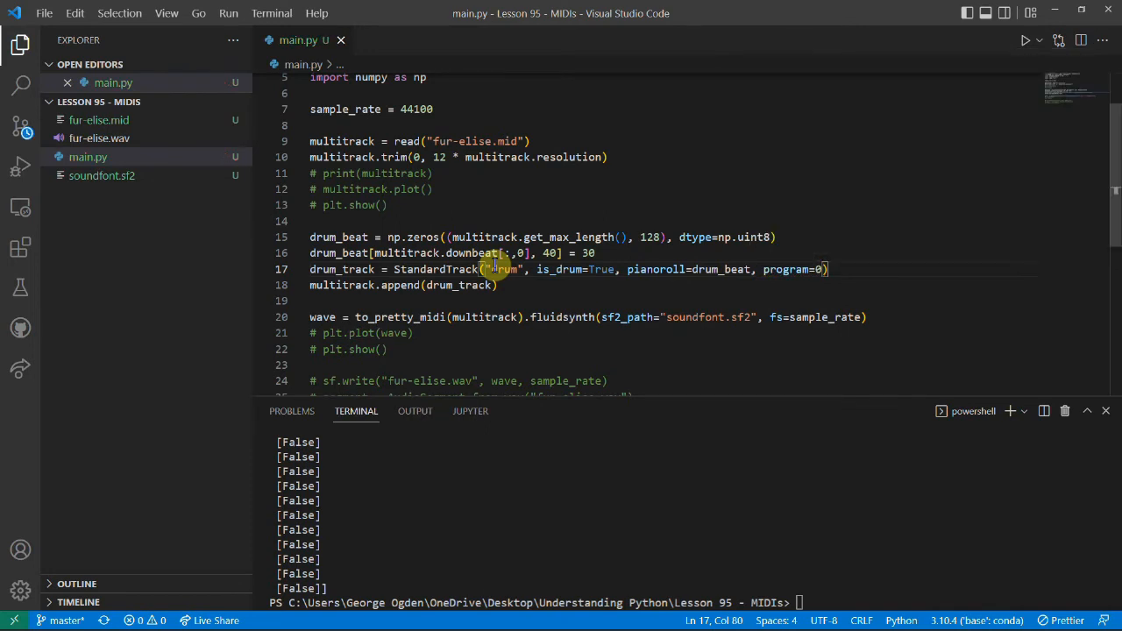
type("python .\\main.py")
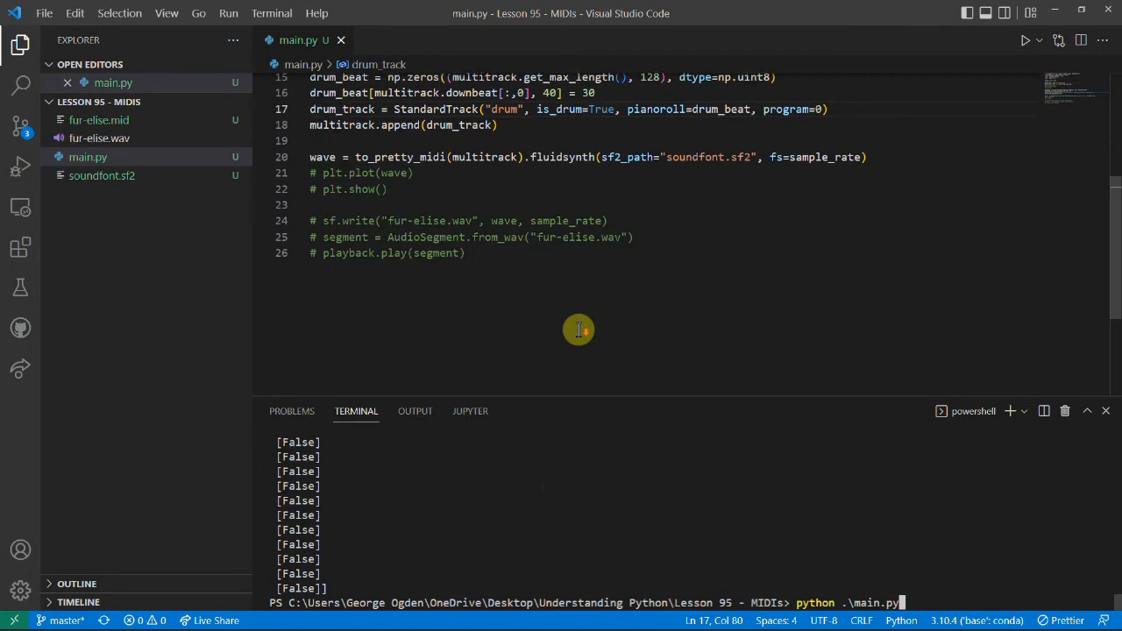
Change the drum hit from note 40 to 57 and velocity 30 to 50, then rerun main.py.
left_click_drag(471, 220, 466, 252)
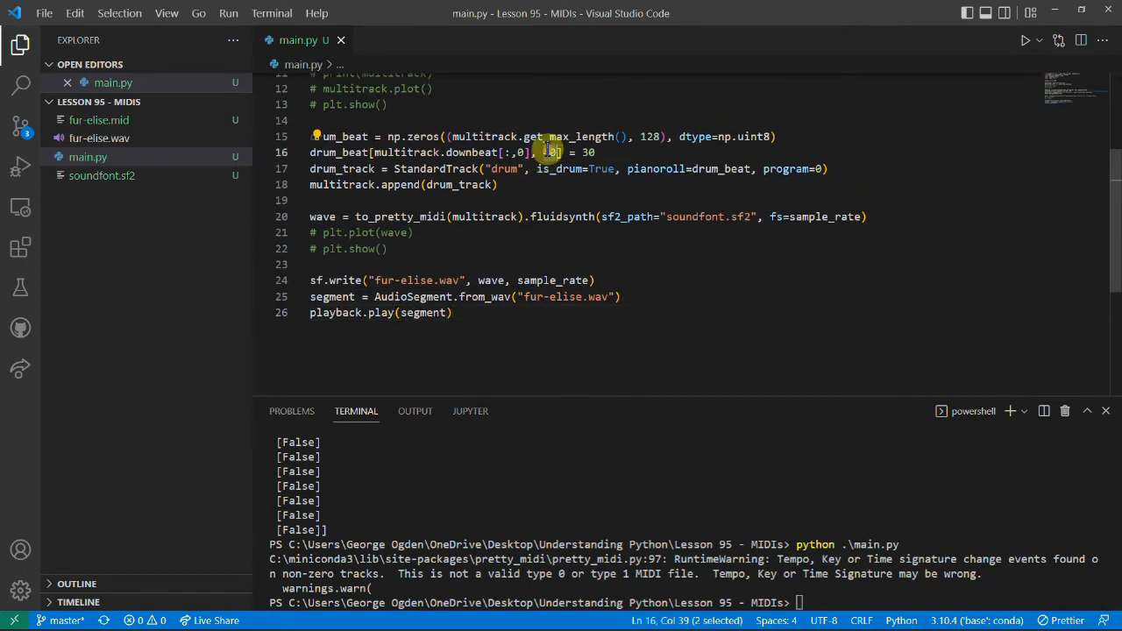
type("57")
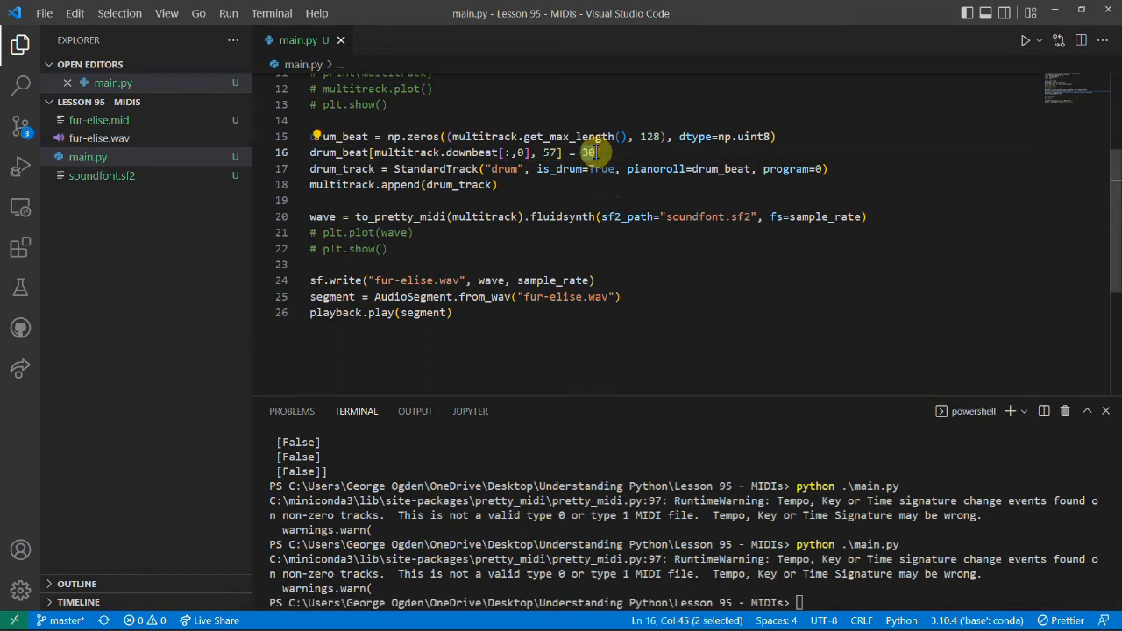
type("50")
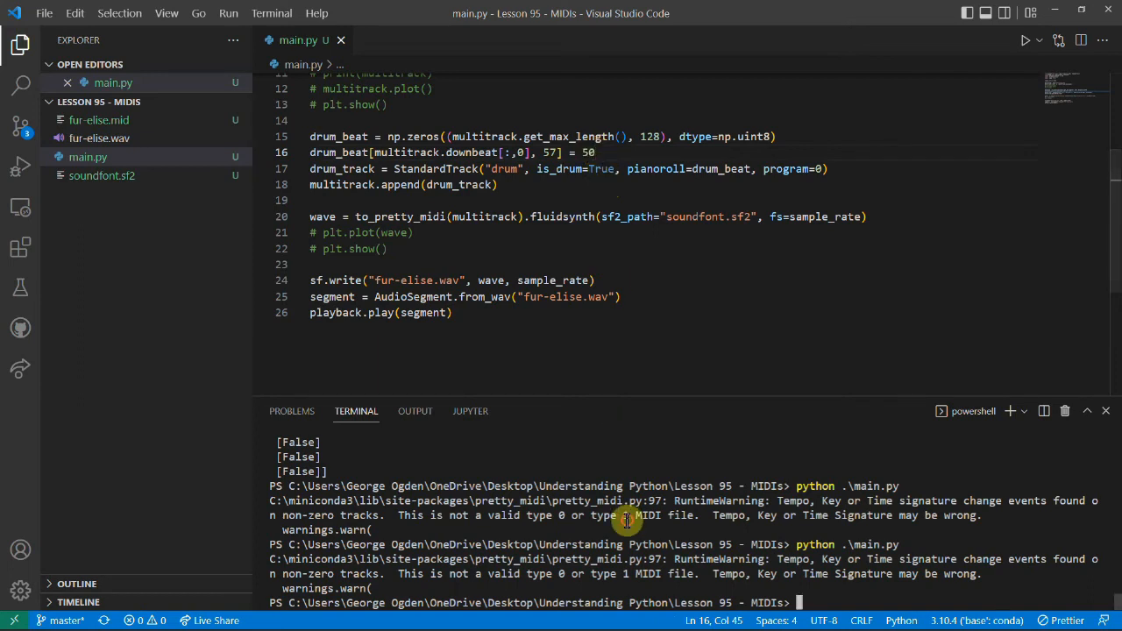
key("enter")
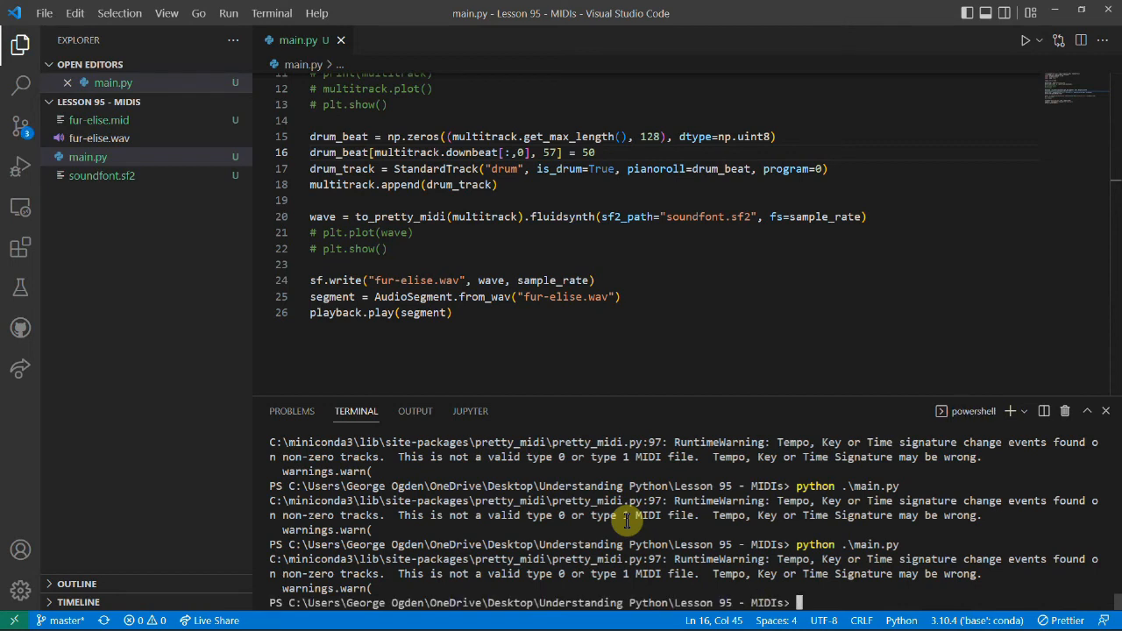
left_click(453, 313)
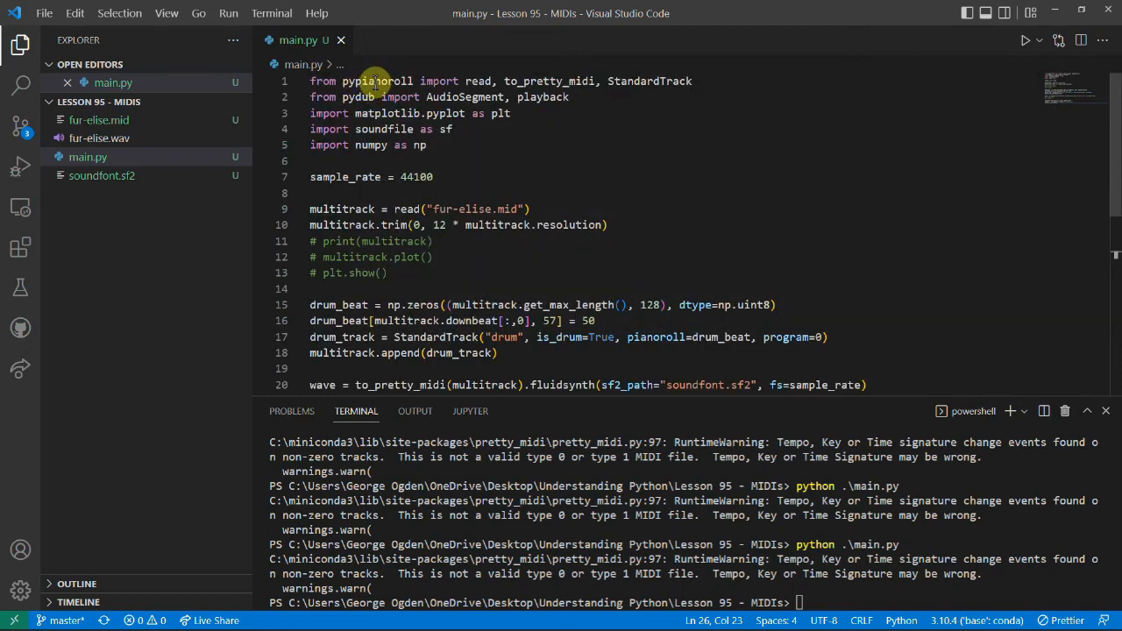
left_click(697, 161)
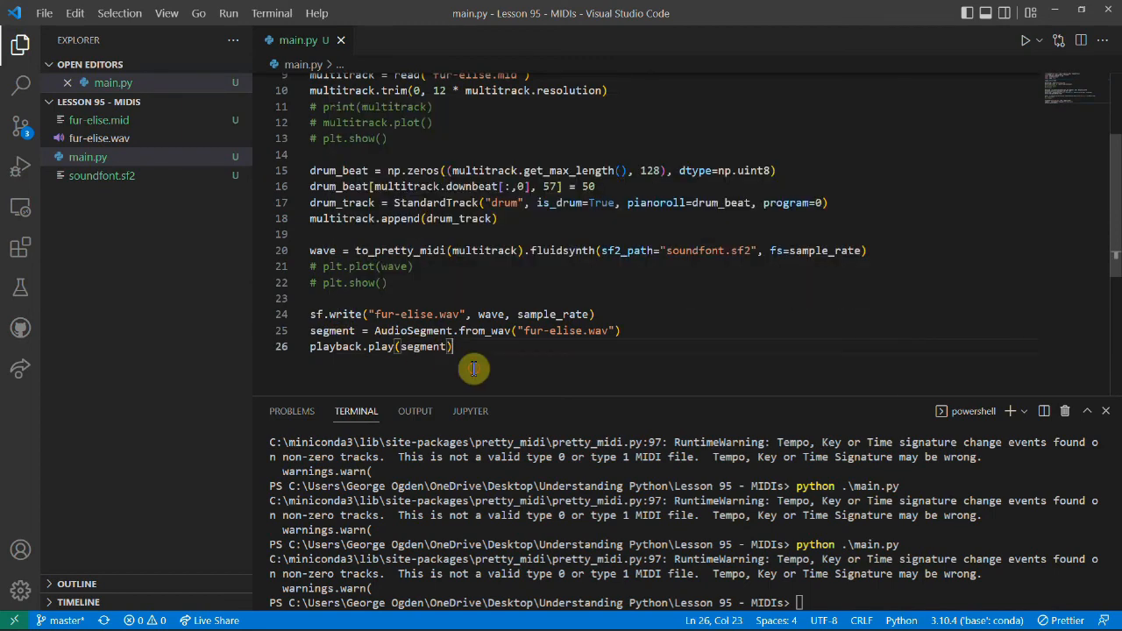
mouse_move(346, 314)
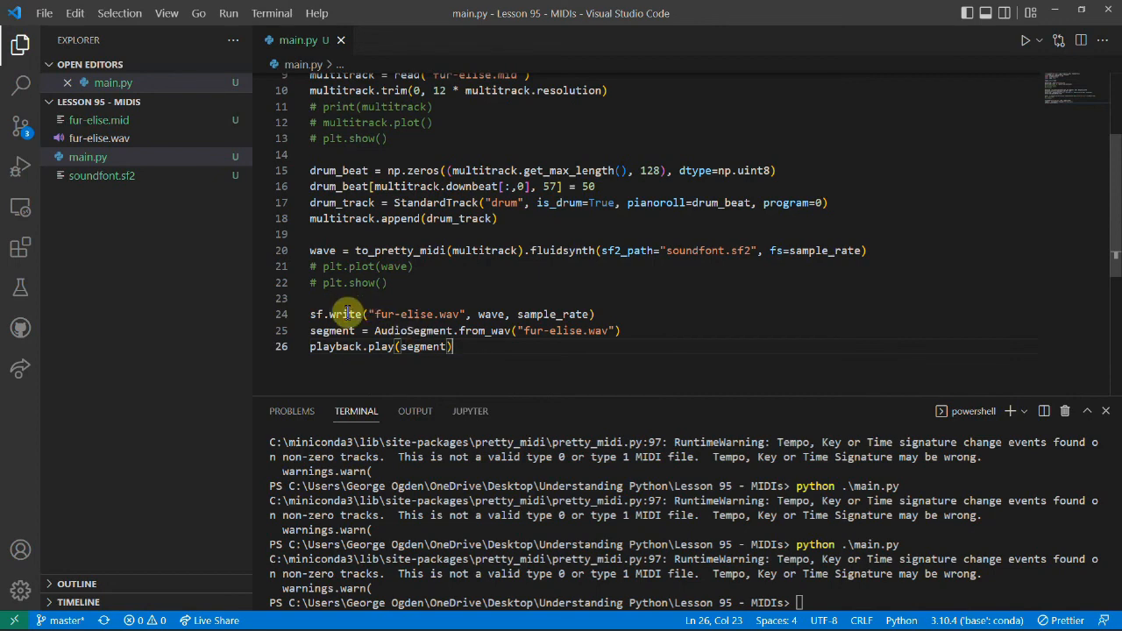
mouse_move(347, 313)
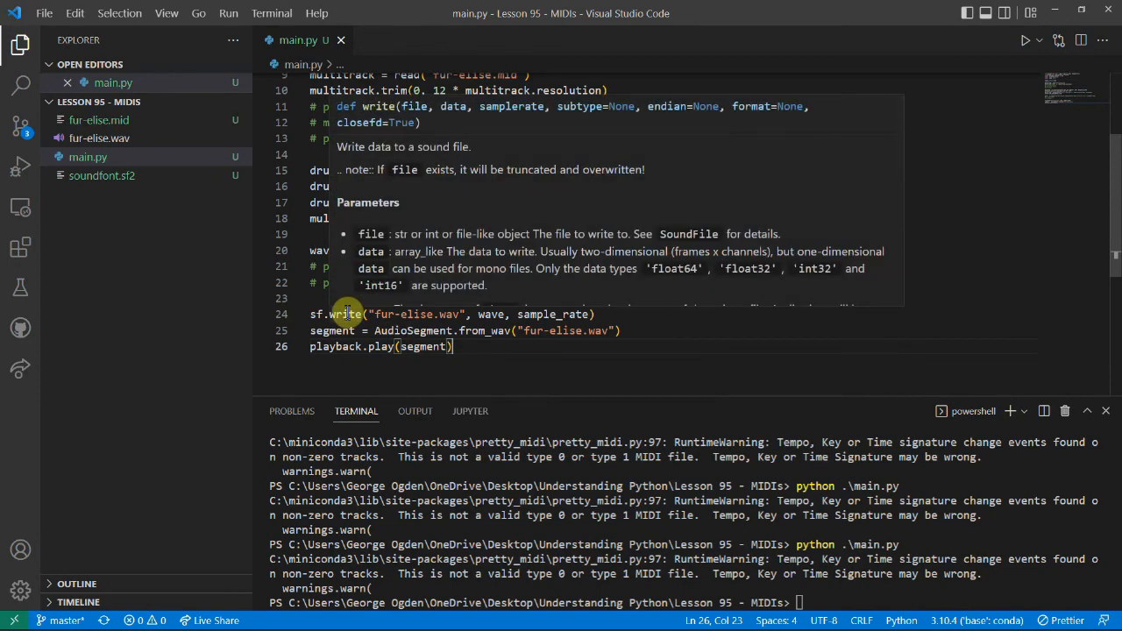
mouse_move(456, 346)
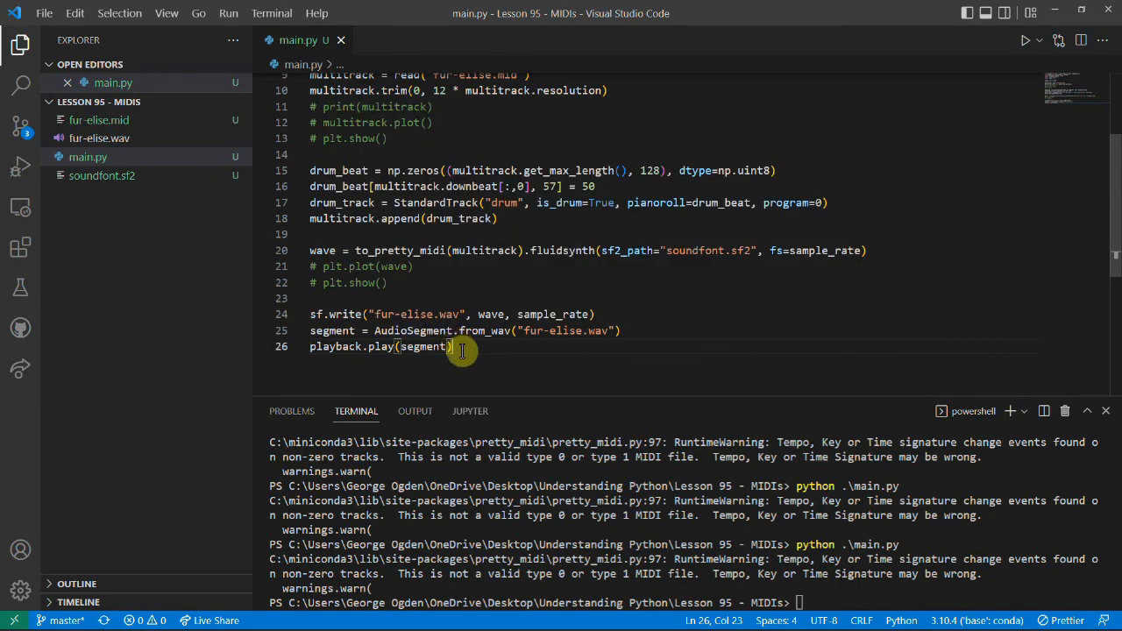